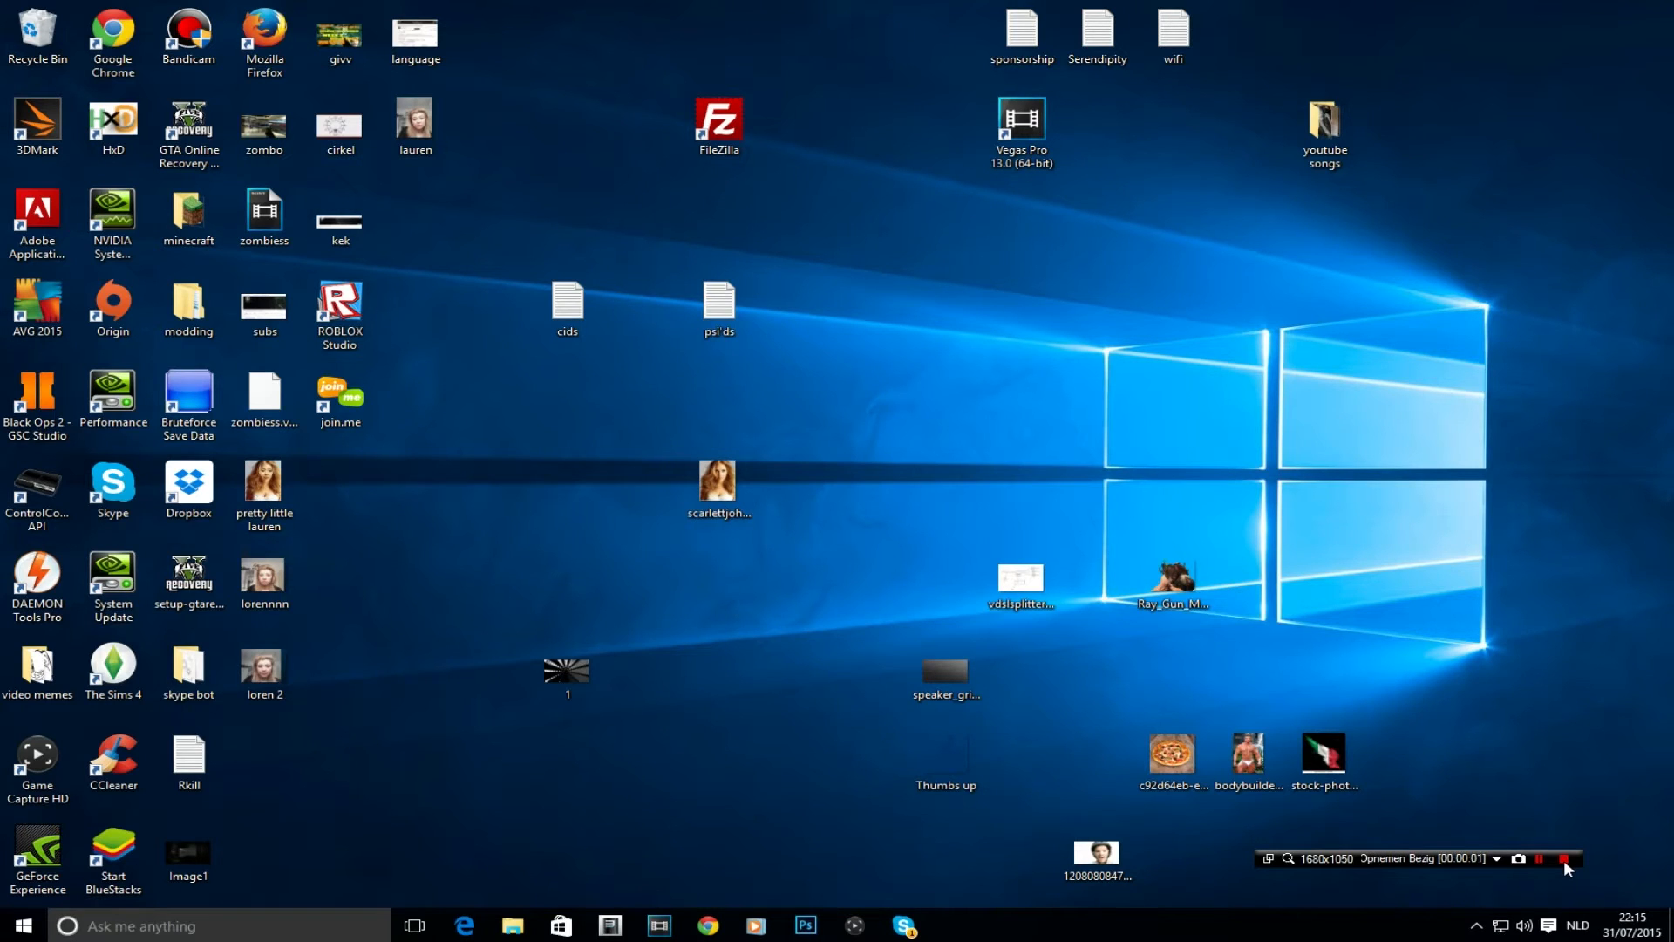
pyautogui.moveTo(669, 669)
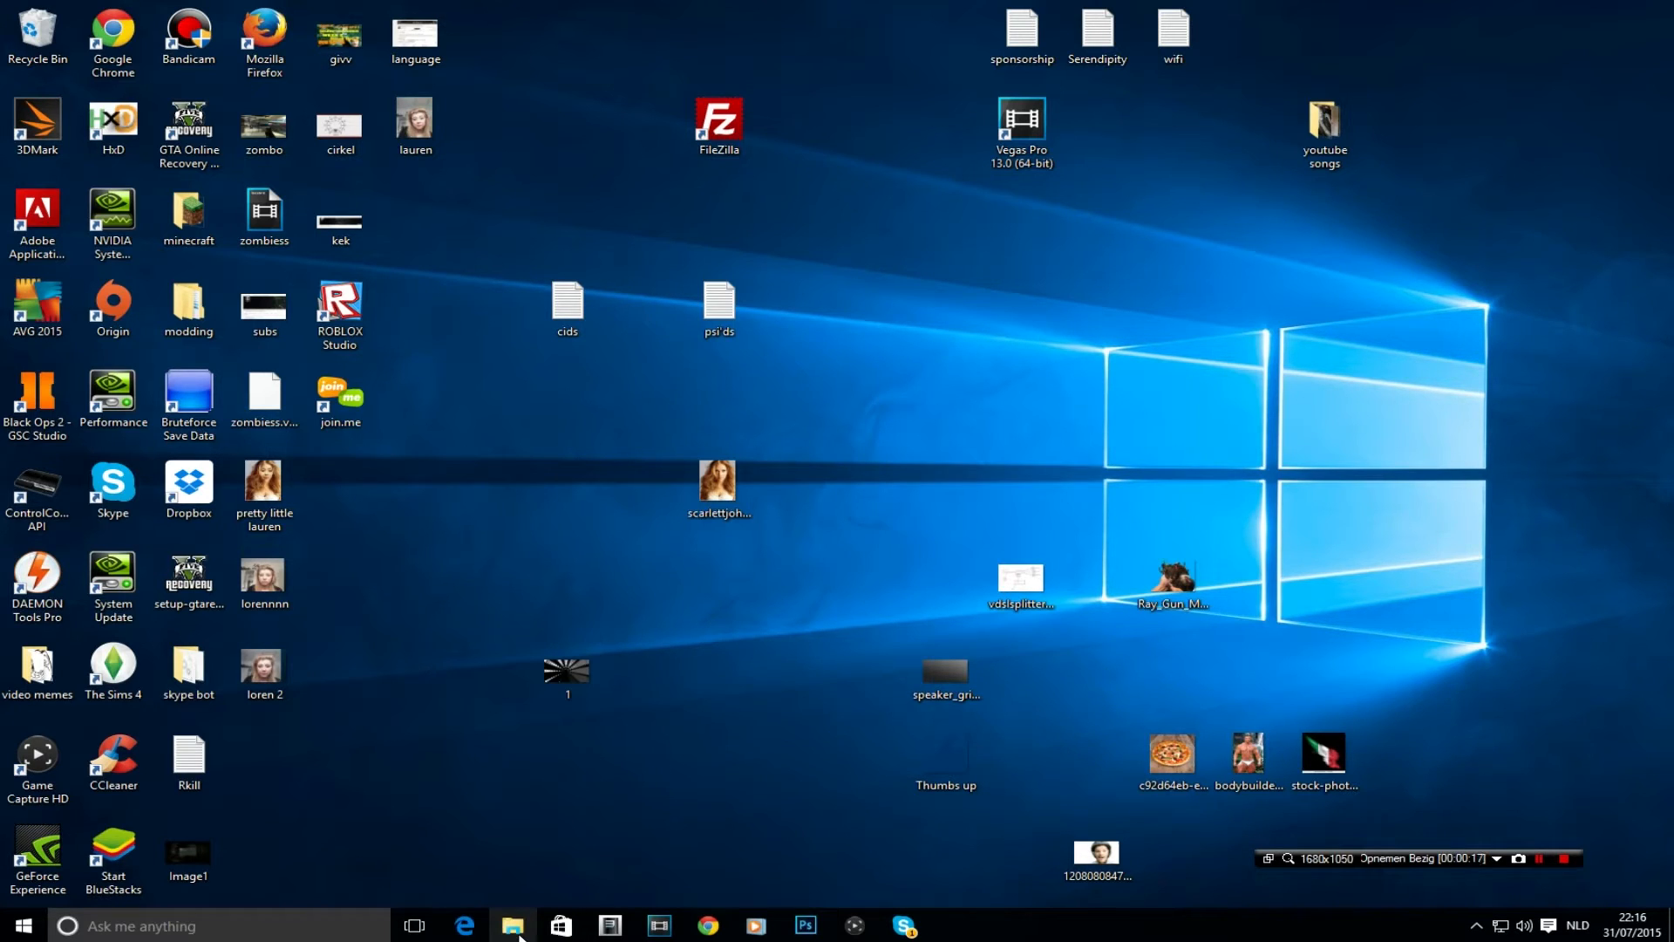
pyautogui.moveTo(513, 924)
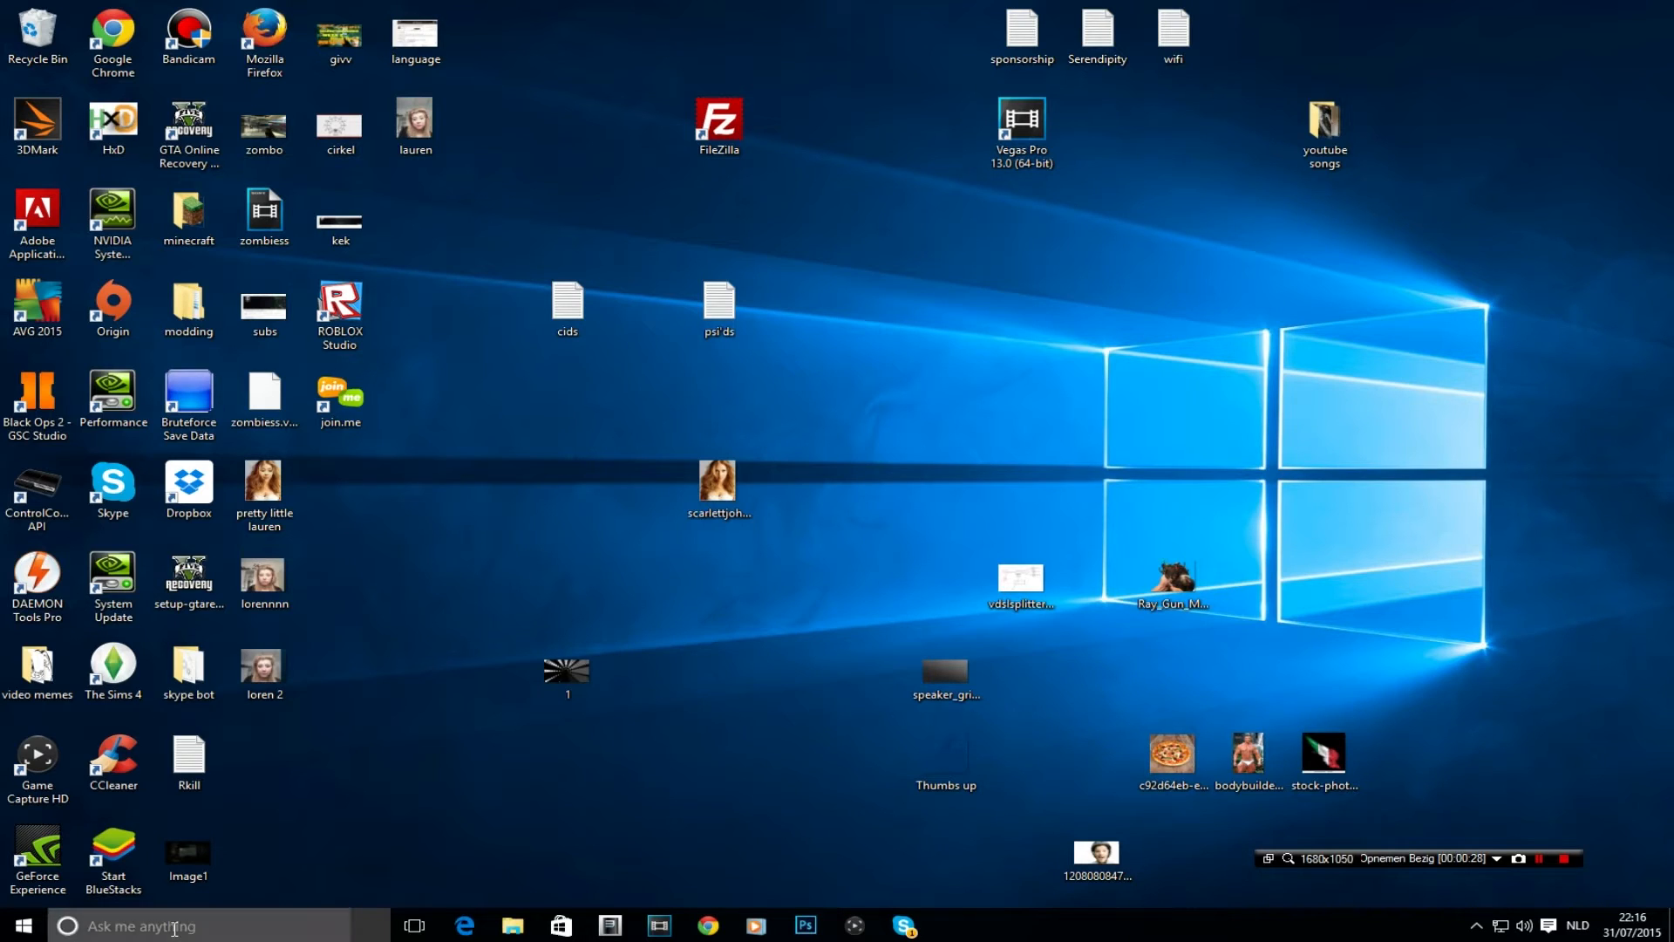
# Ask Cortana for the weather, Obama's height, then 'how tall is the world trade centers'.
pyautogui.click(140, 924)
pyautogui.write('What is the weather of today?')
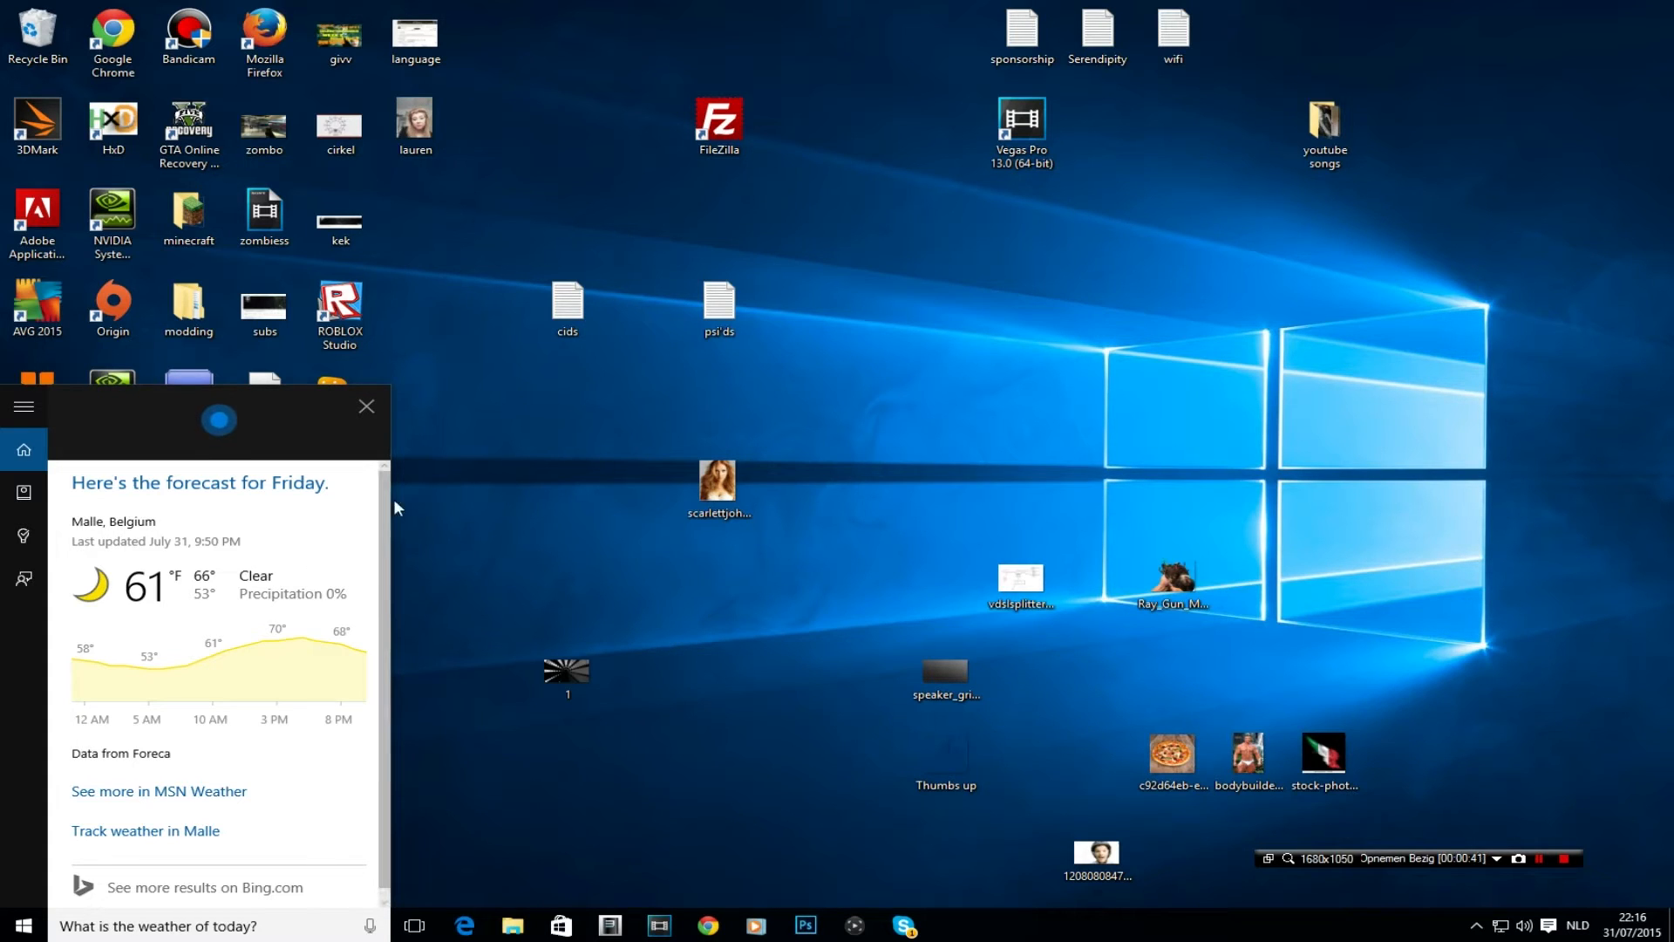
pyautogui.moveTo(366, 910)
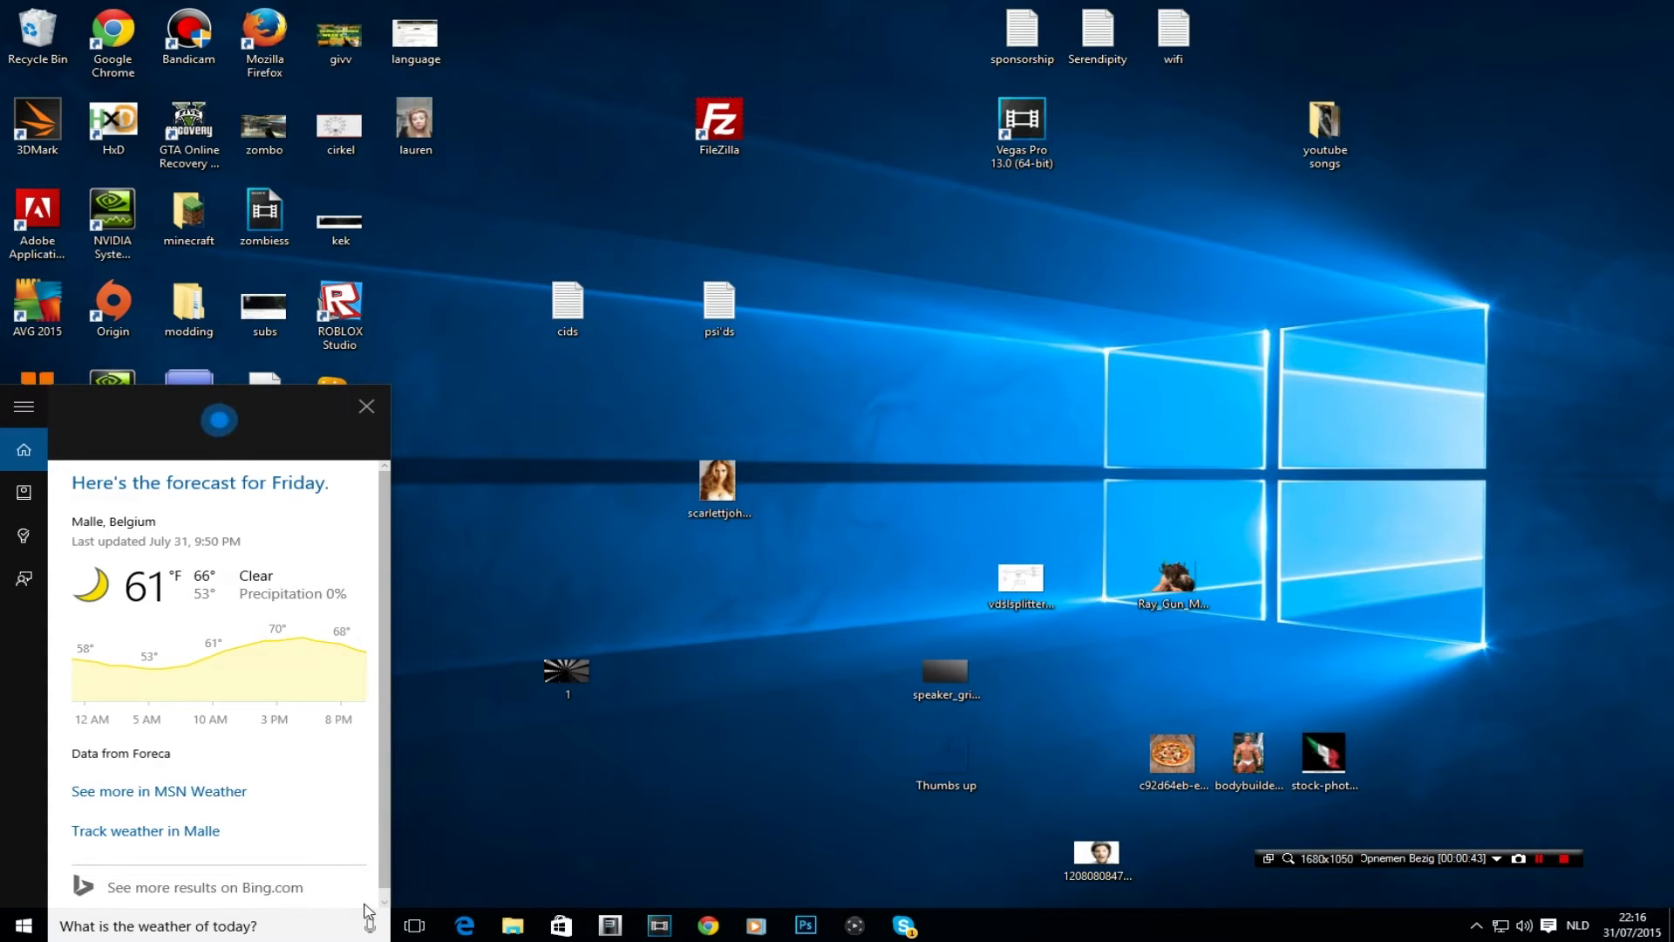
pyautogui.click(367, 924)
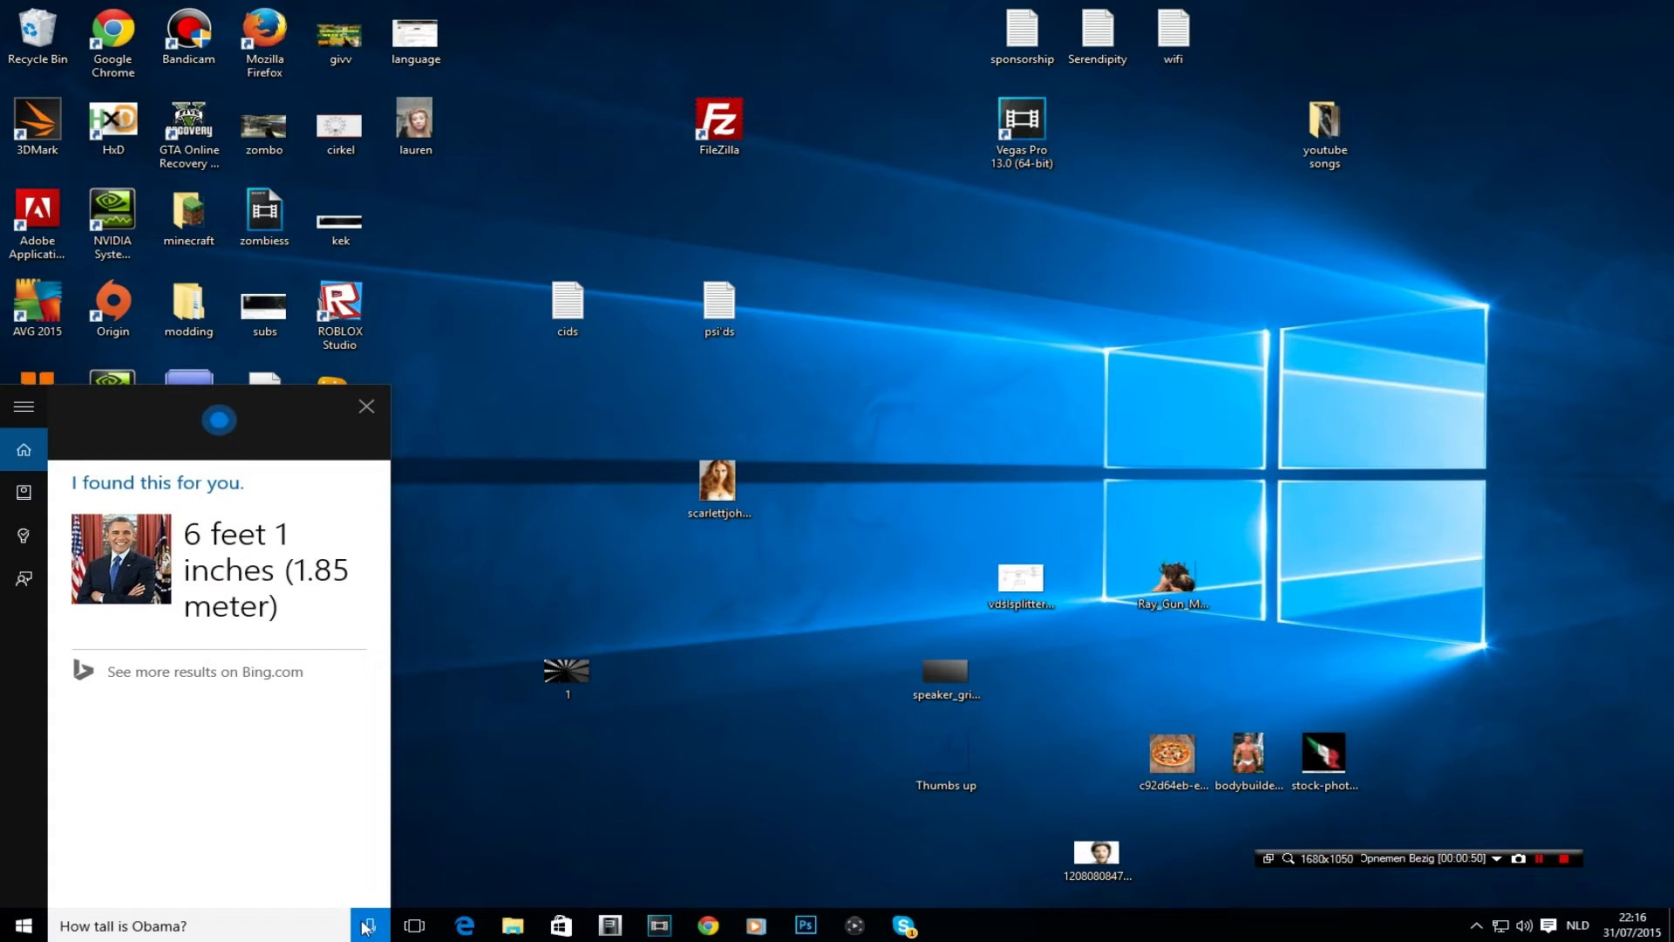
pyautogui.write('how wrarmbgk')
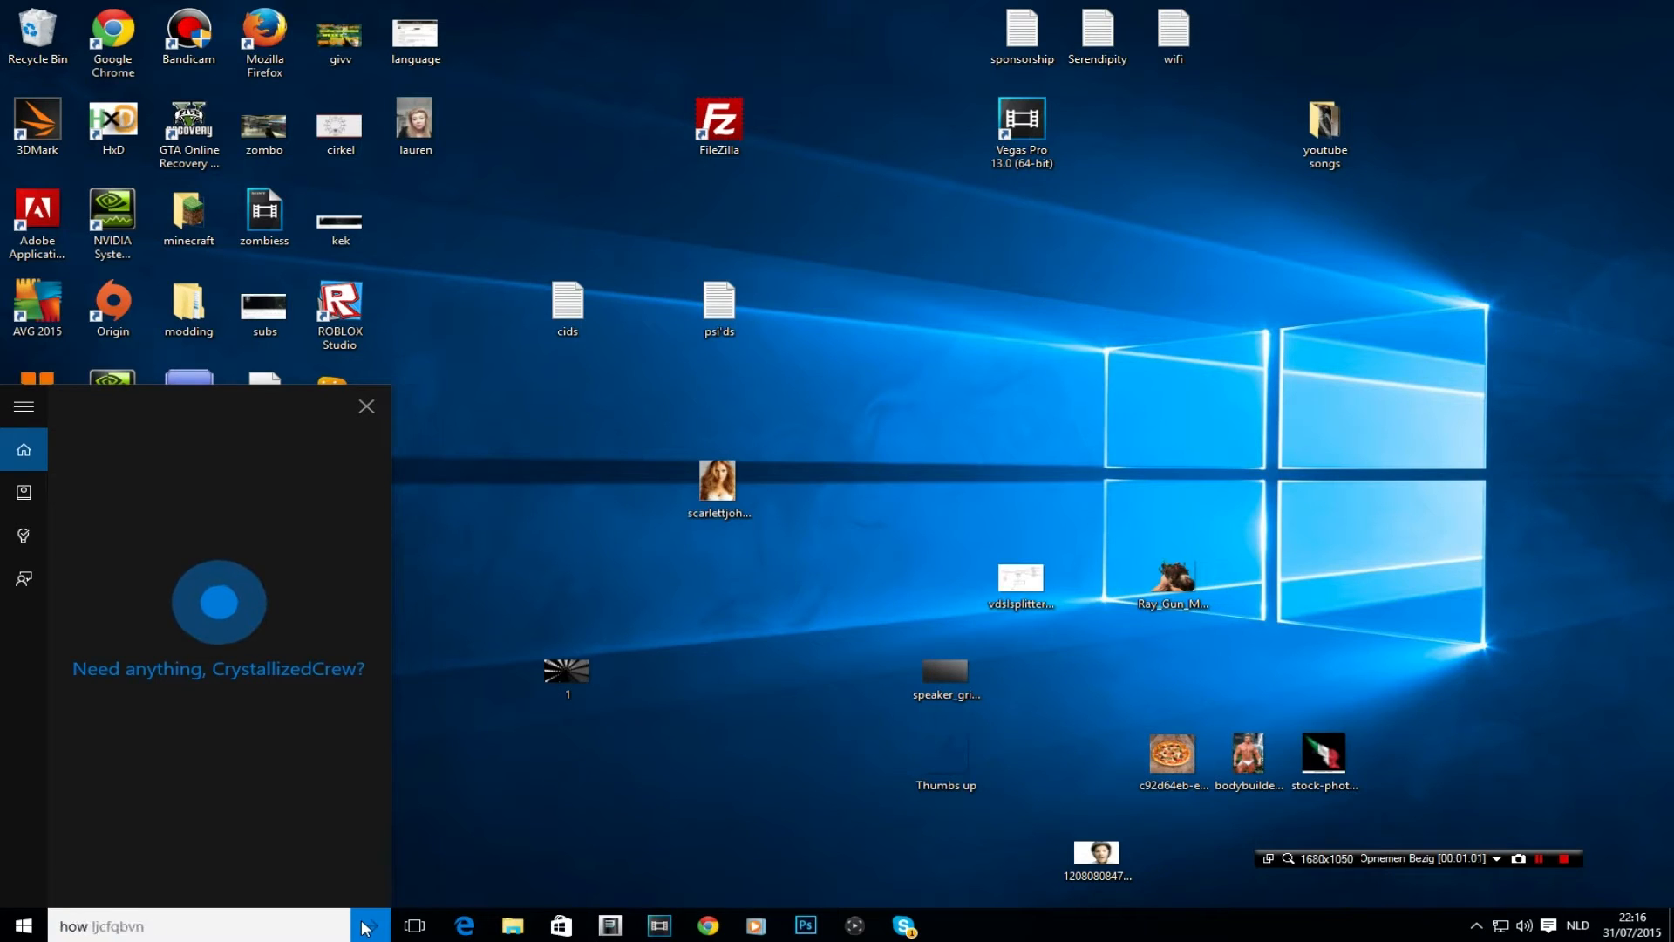
pyautogui.write('how tall is the world trade centers')
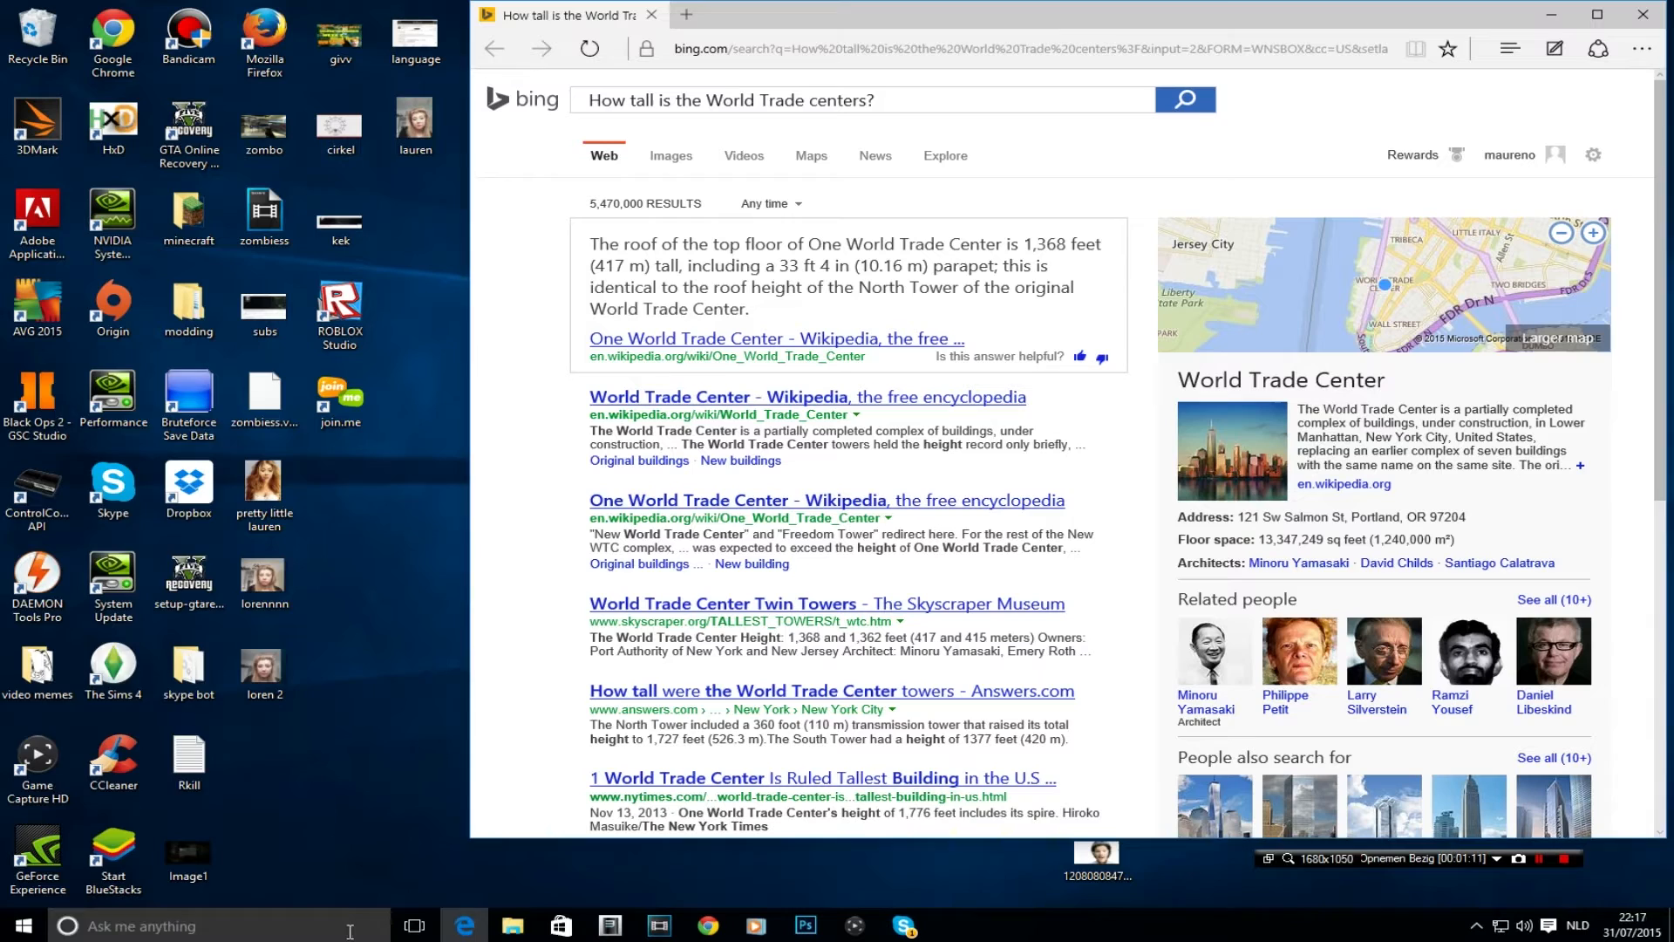
# Ask Cortana 26 × 300,000, then 7,800,000 ÷ 33, then whether Bill Gates is still alive.
pyautogui.click(68, 926)
pyautogui.write("What's 26 times 300,000?")
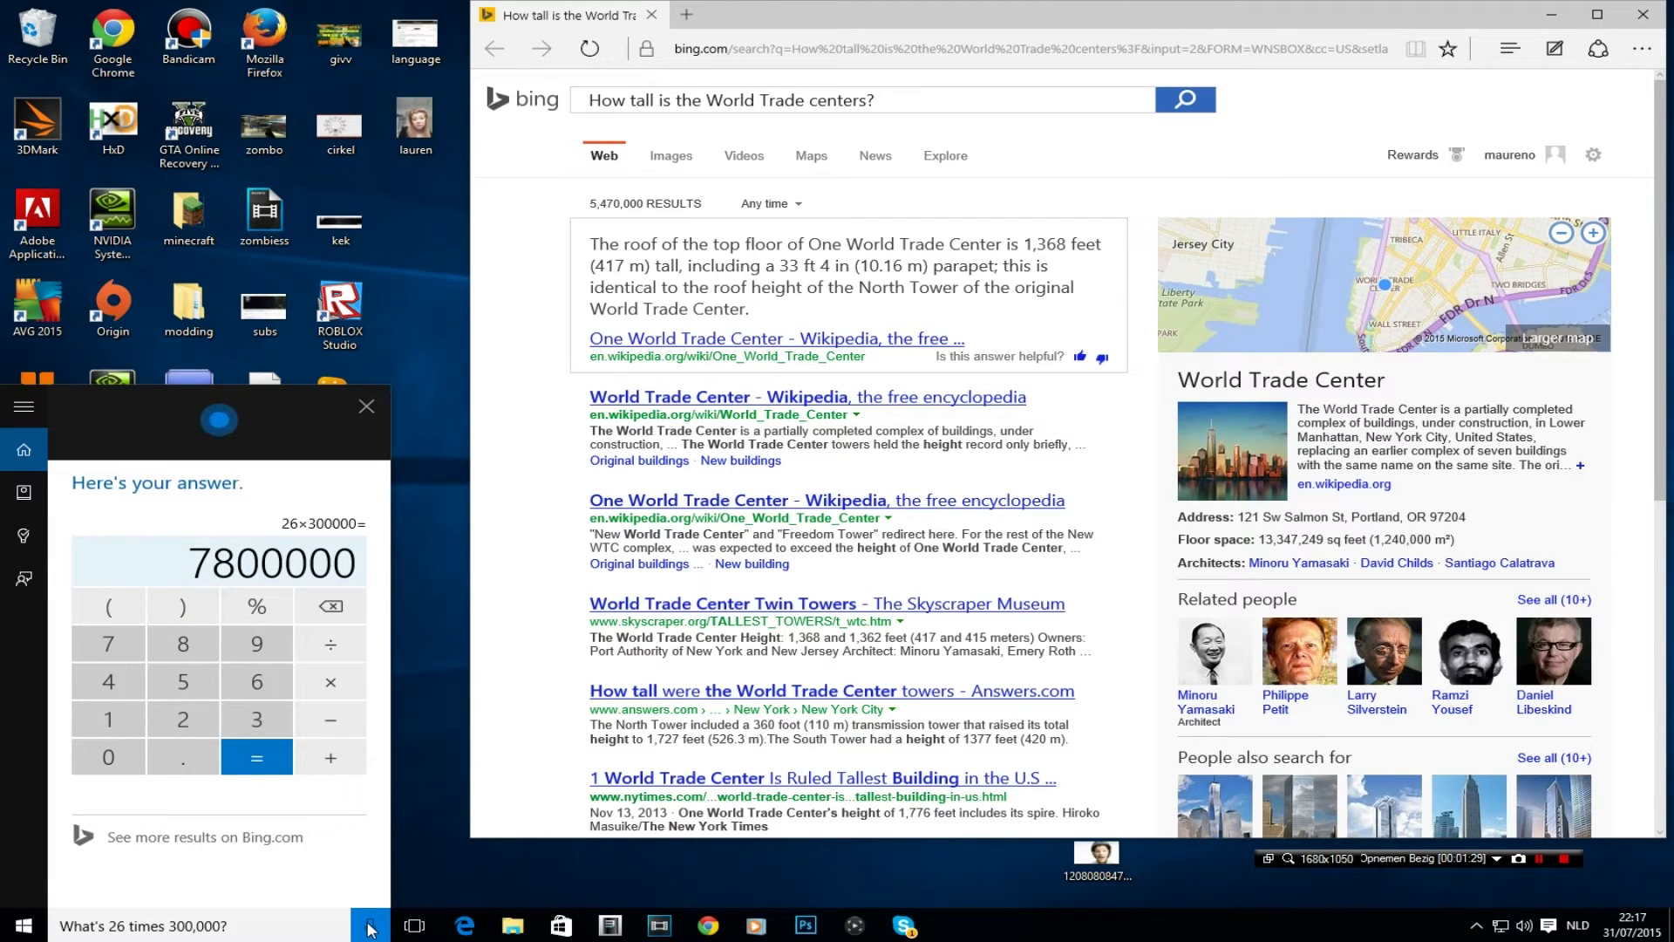
pyautogui.click(368, 924)
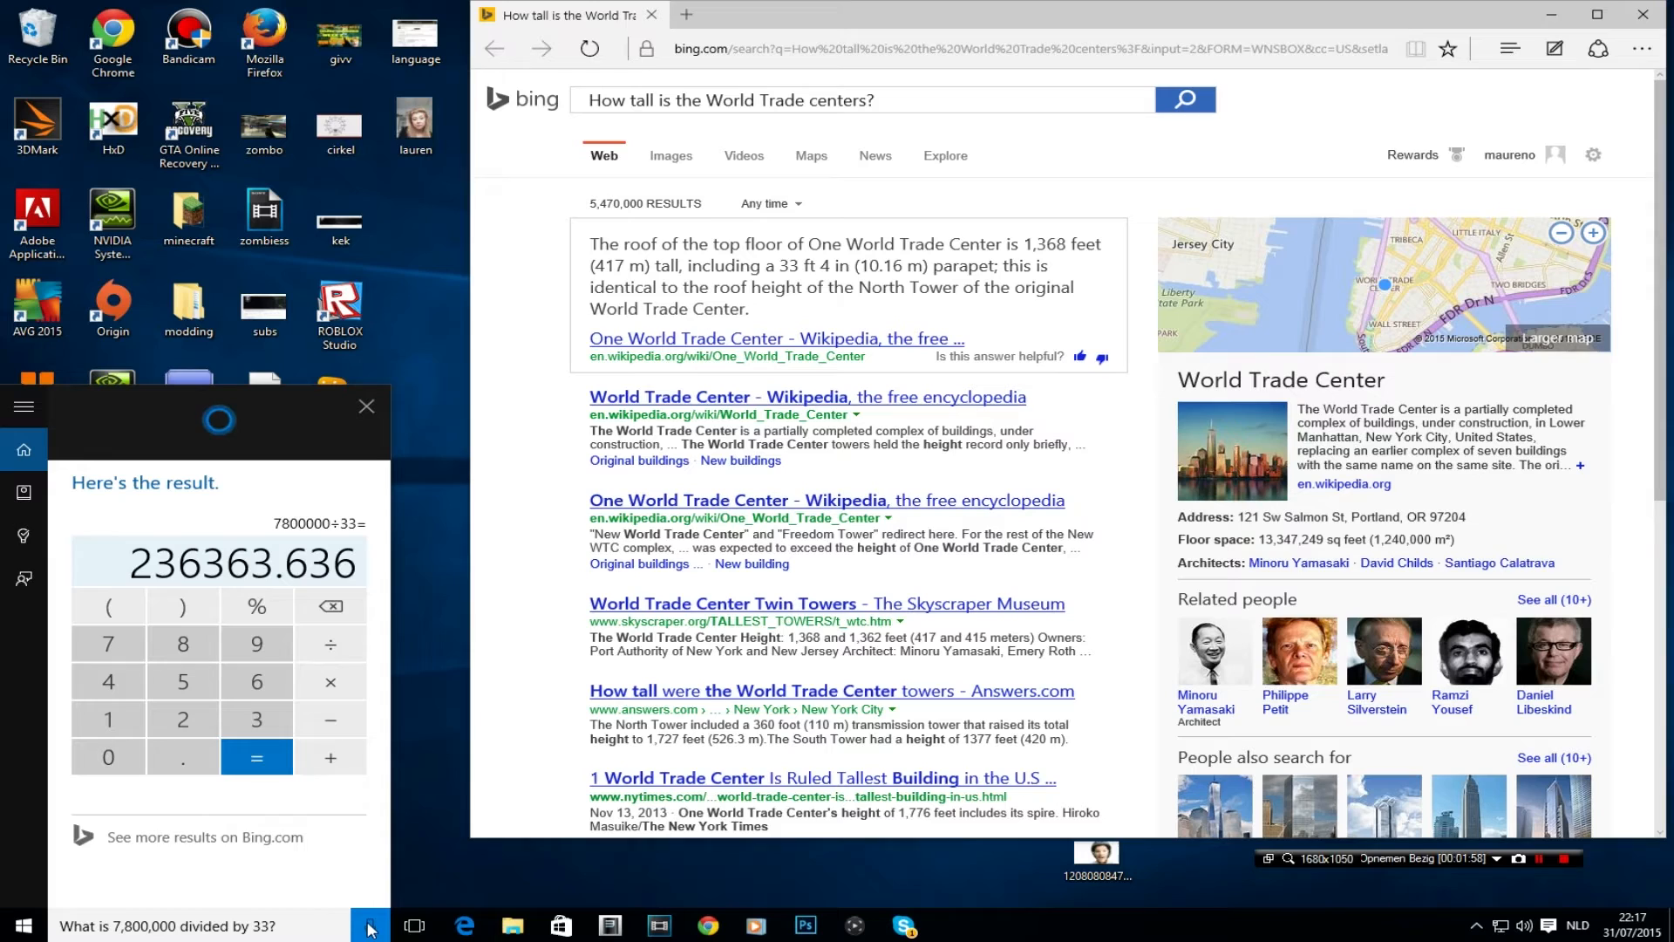
pyautogui.click(368, 926)
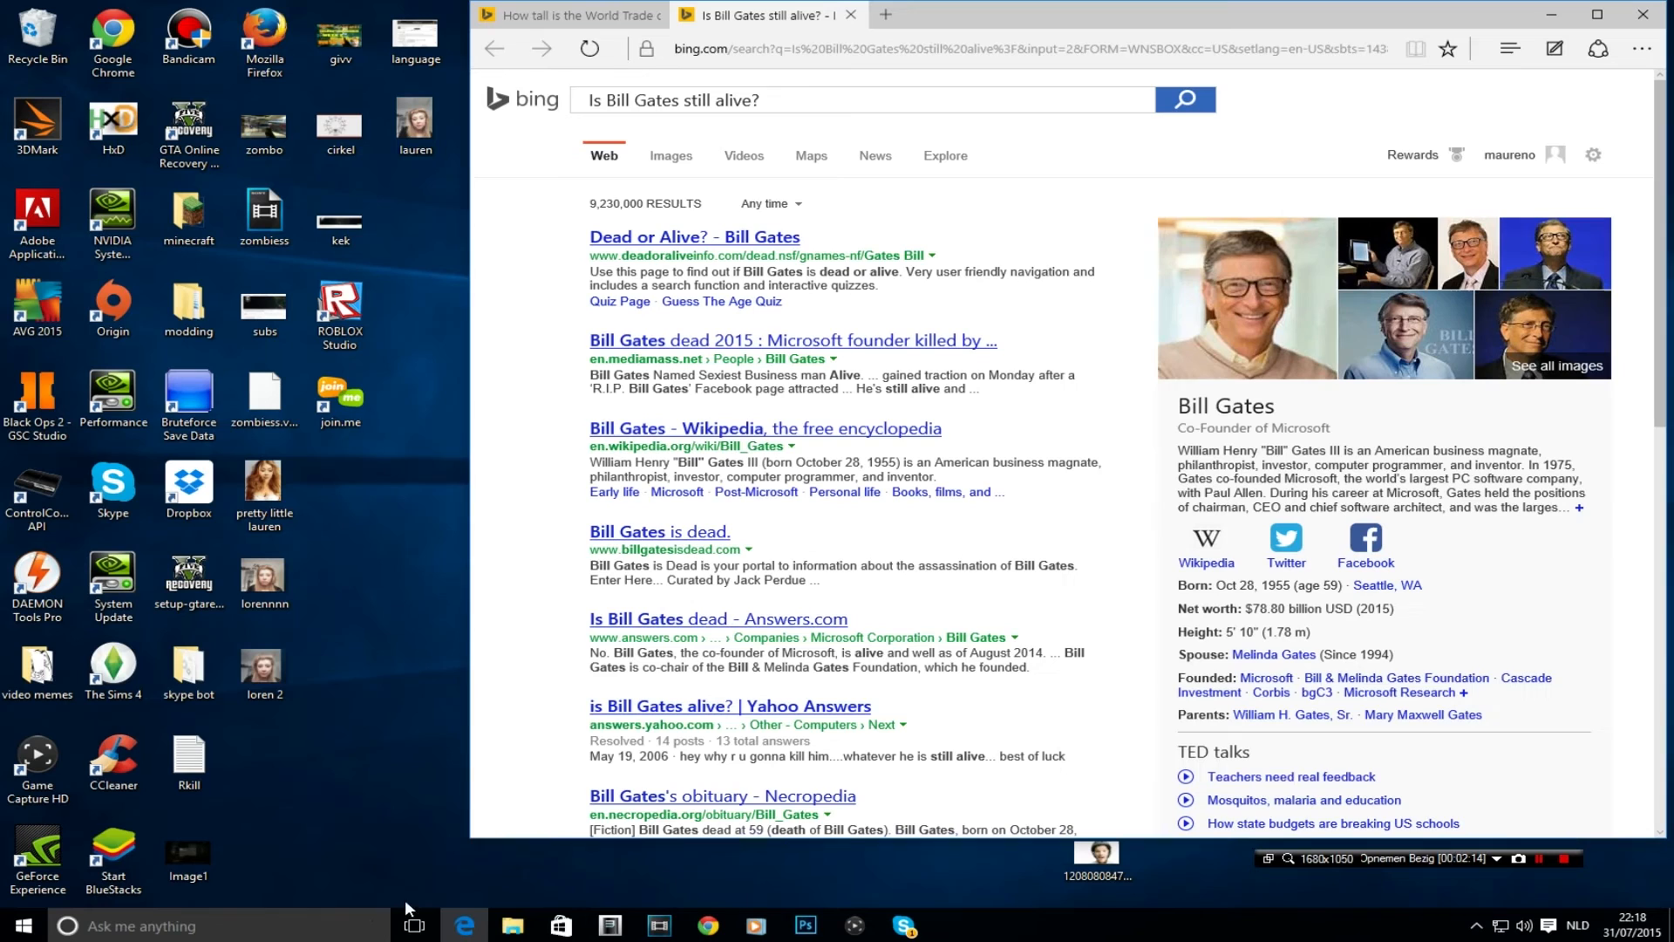
pyautogui.moveTo(1137, 445)
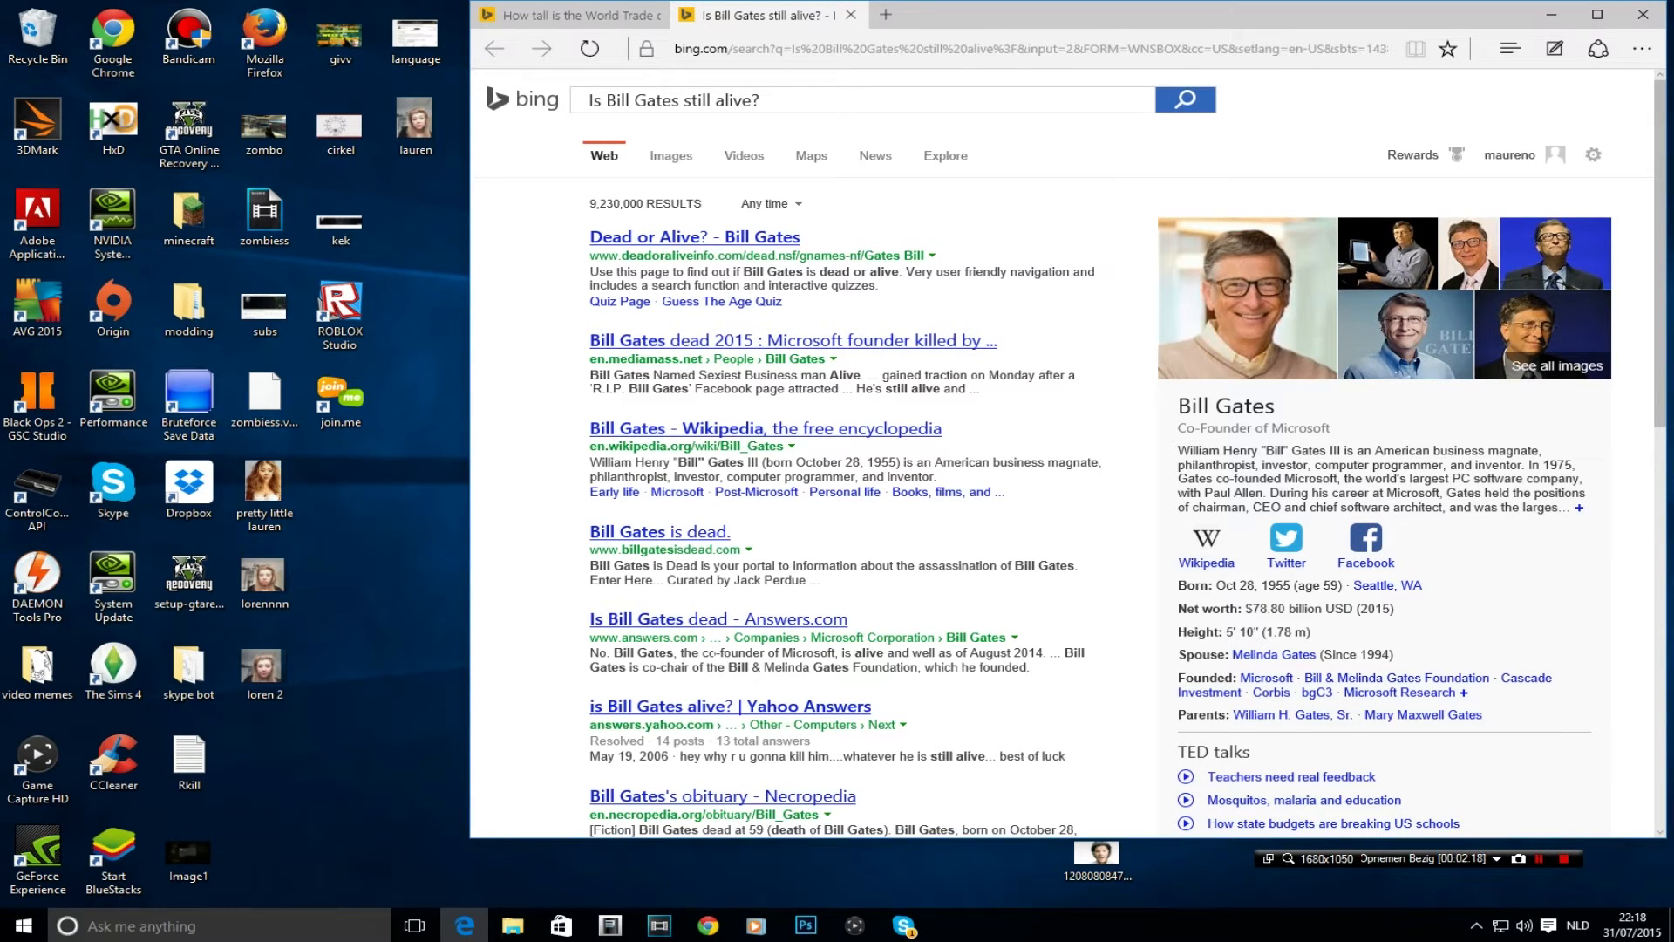
pyautogui.moveTo(629, 232)
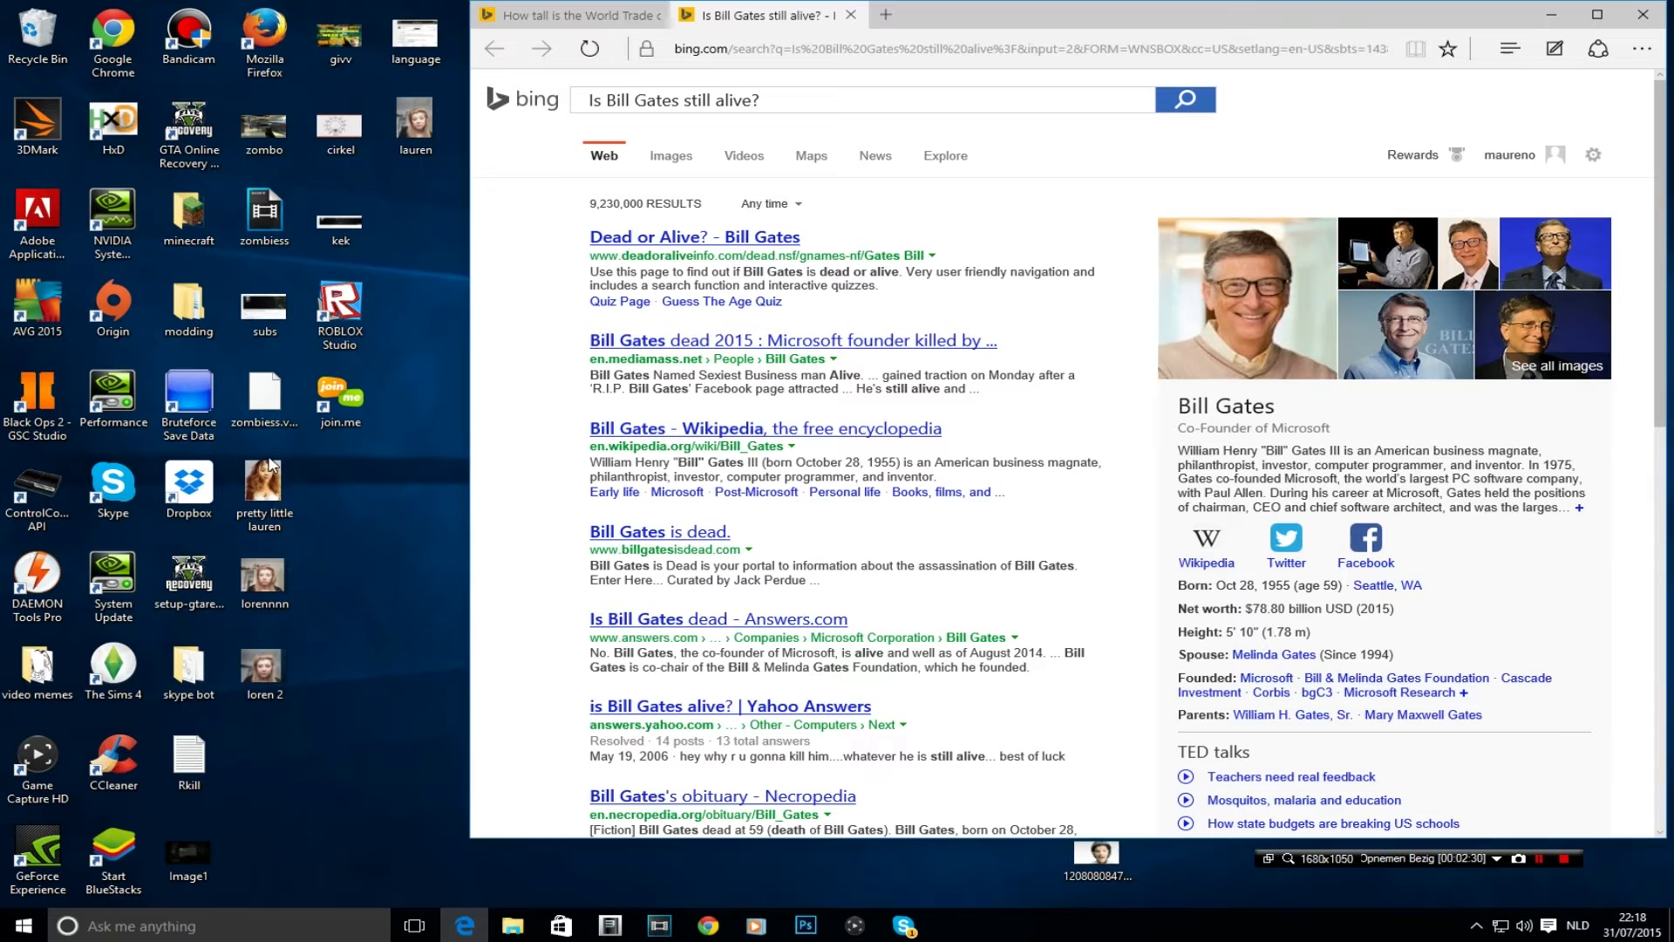
# Ask Cortana to open Skype and choose Skype over Get Skype in the 'Which one?' list.
pyautogui.click(21, 926)
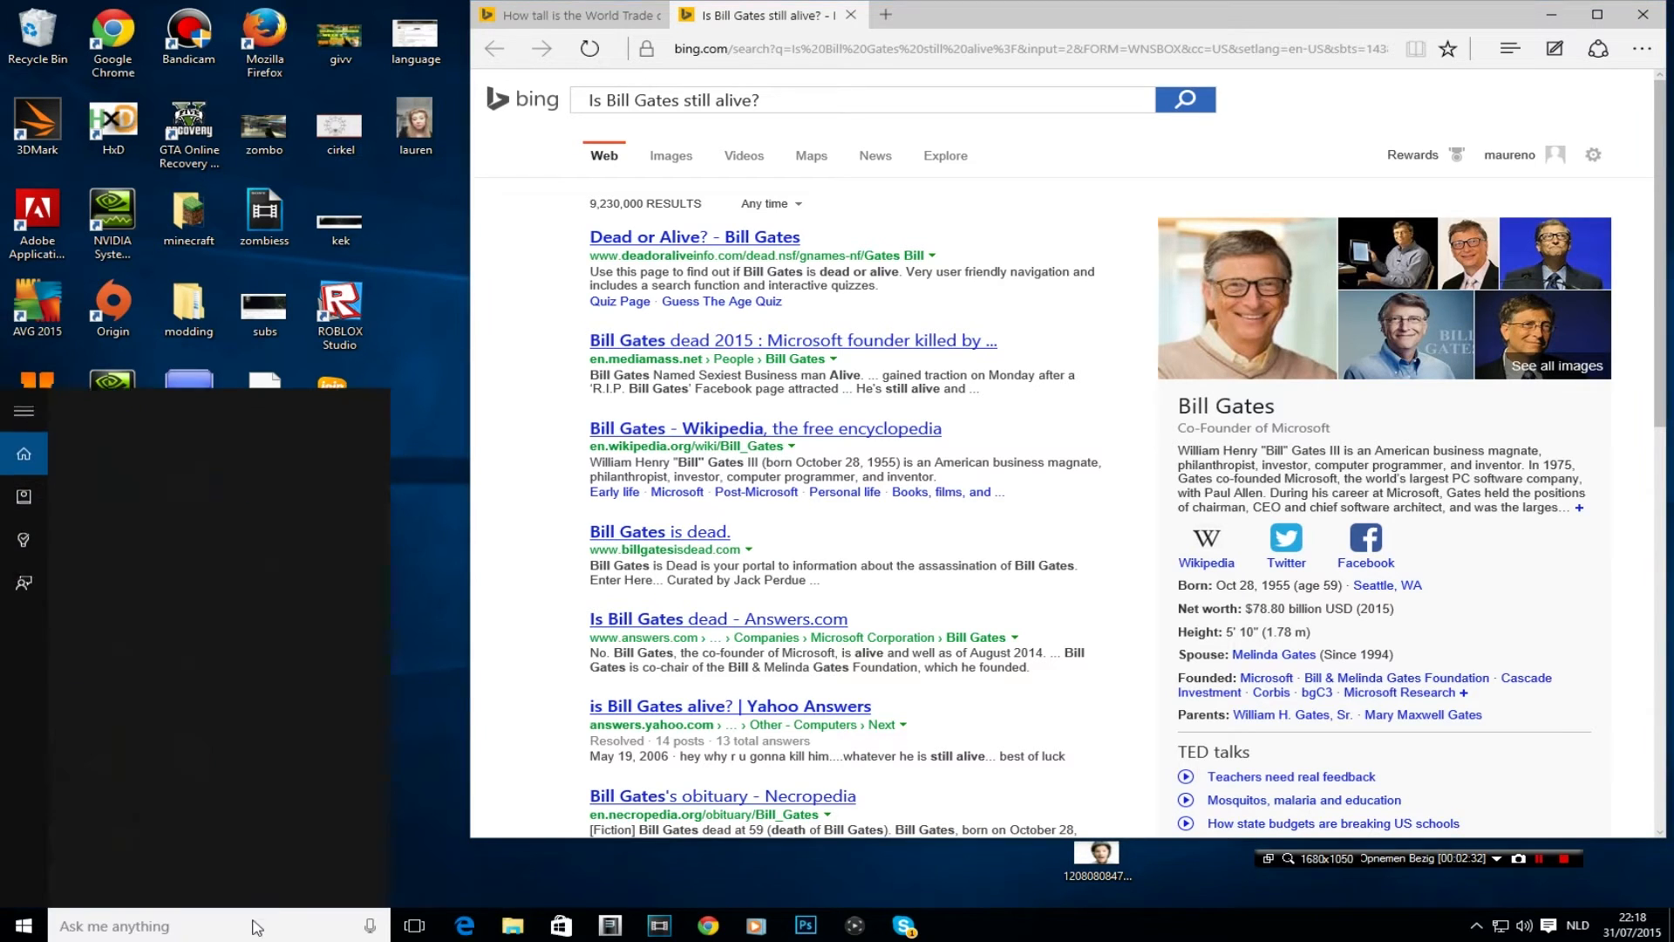
pyautogui.click(370, 926)
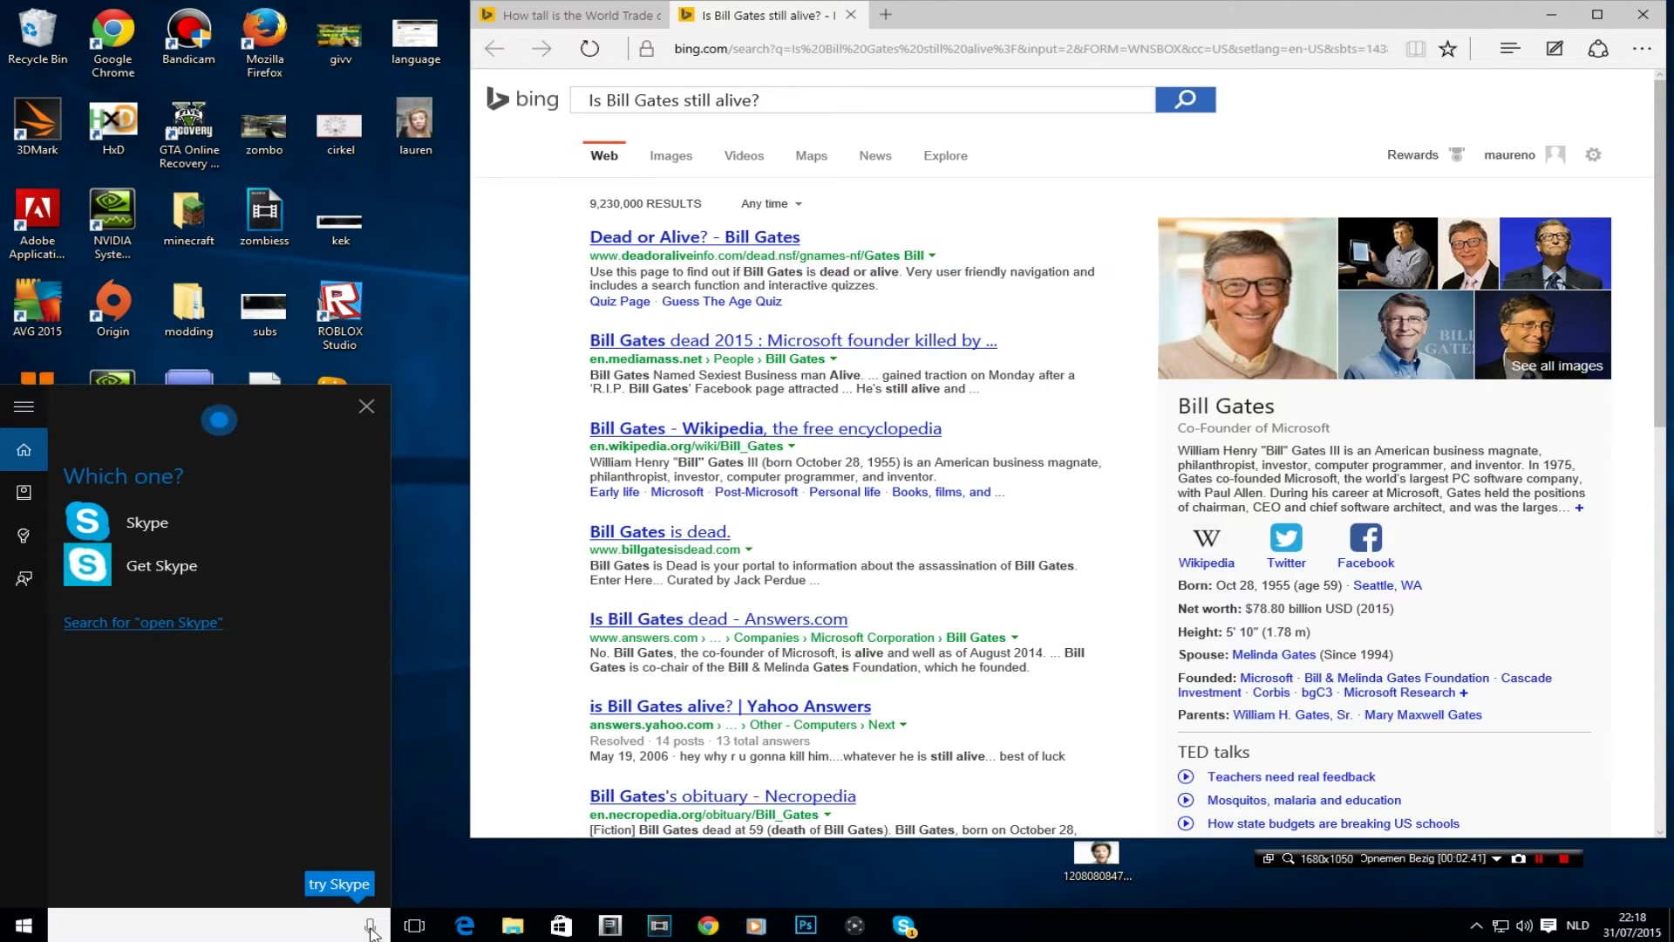
pyautogui.click(370, 924)
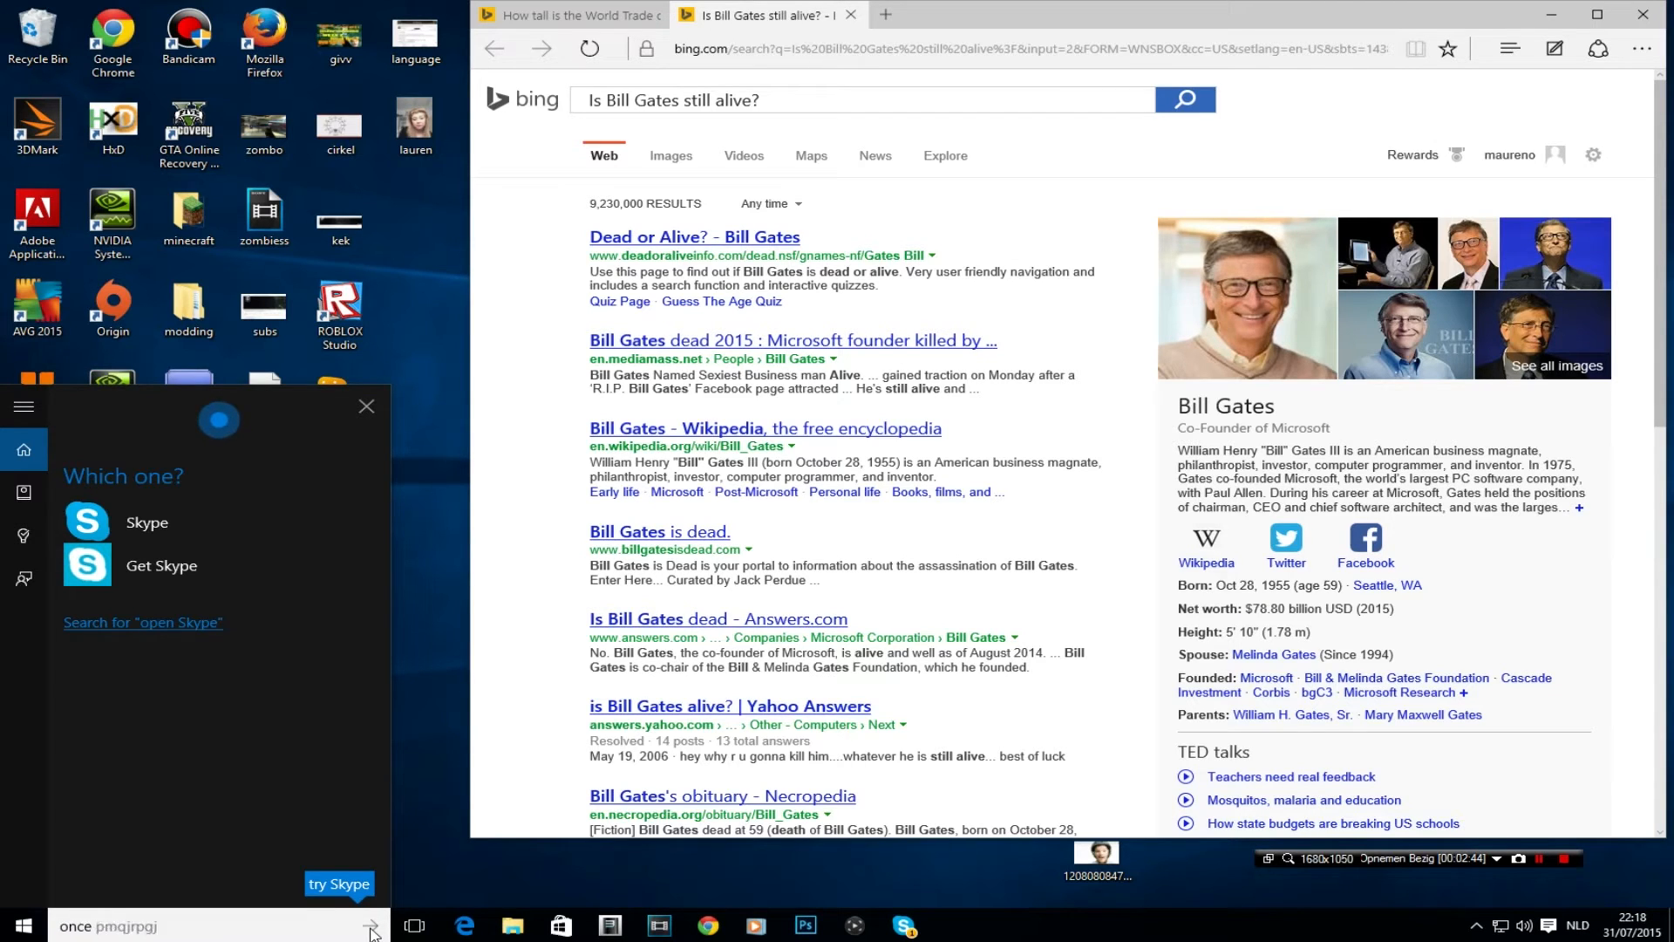
pyautogui.click(147, 521)
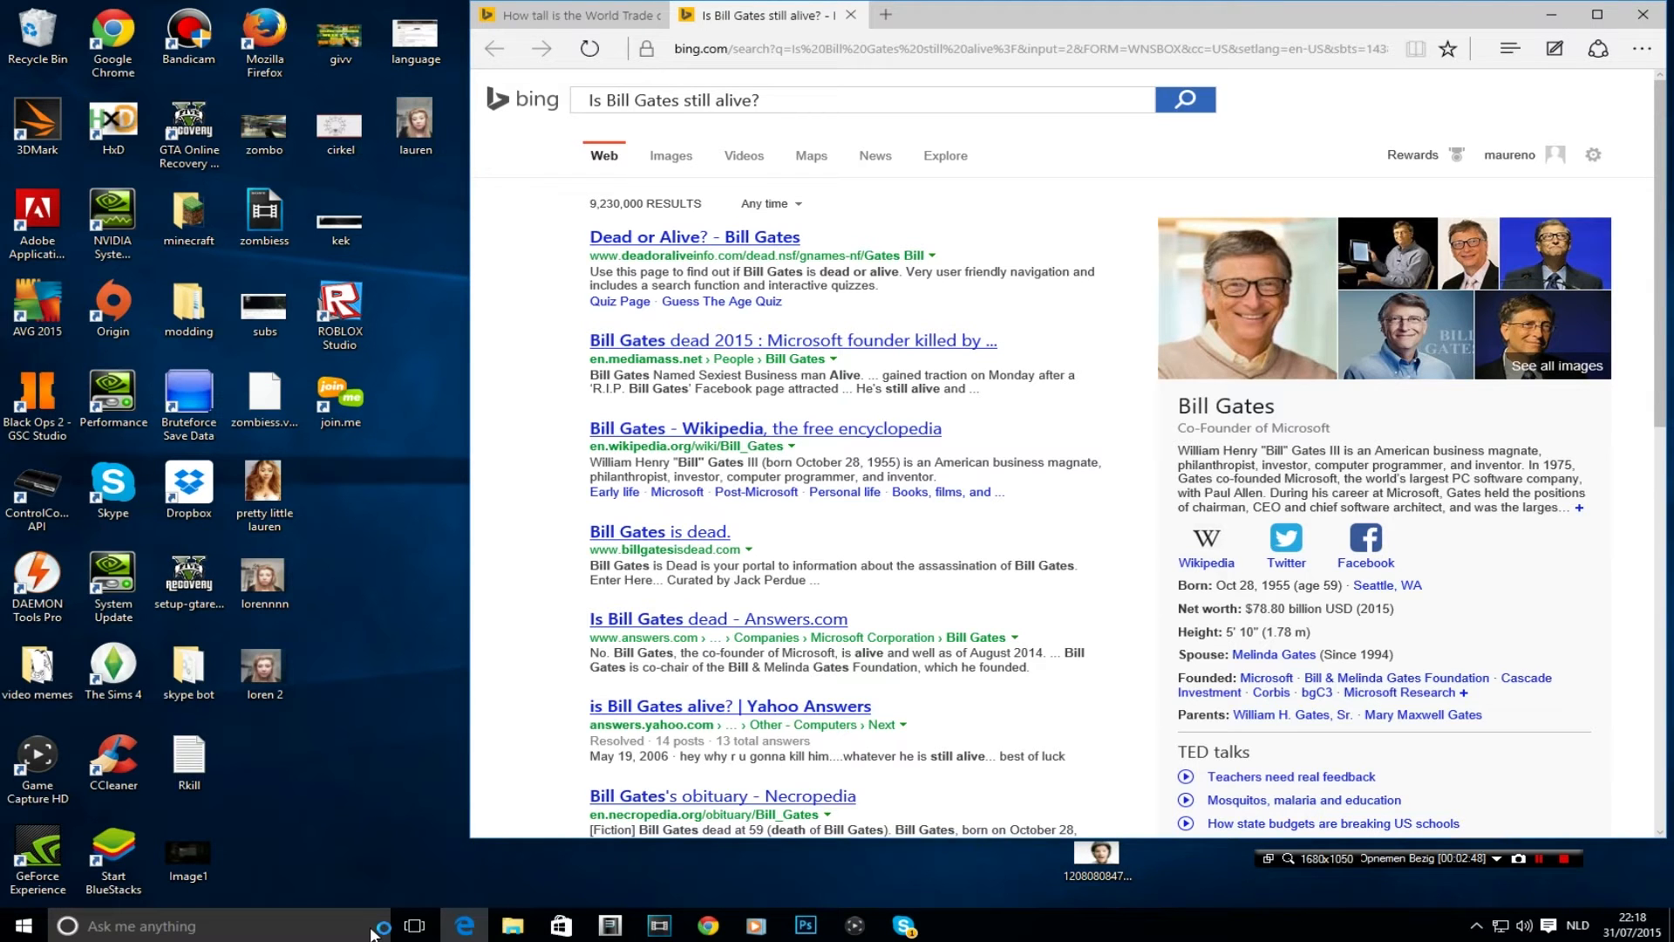
# View the [UFG] Curse Chat 2.0! group chat in Skype, then close all windows to the desktop.
pyautogui.click(902, 931)
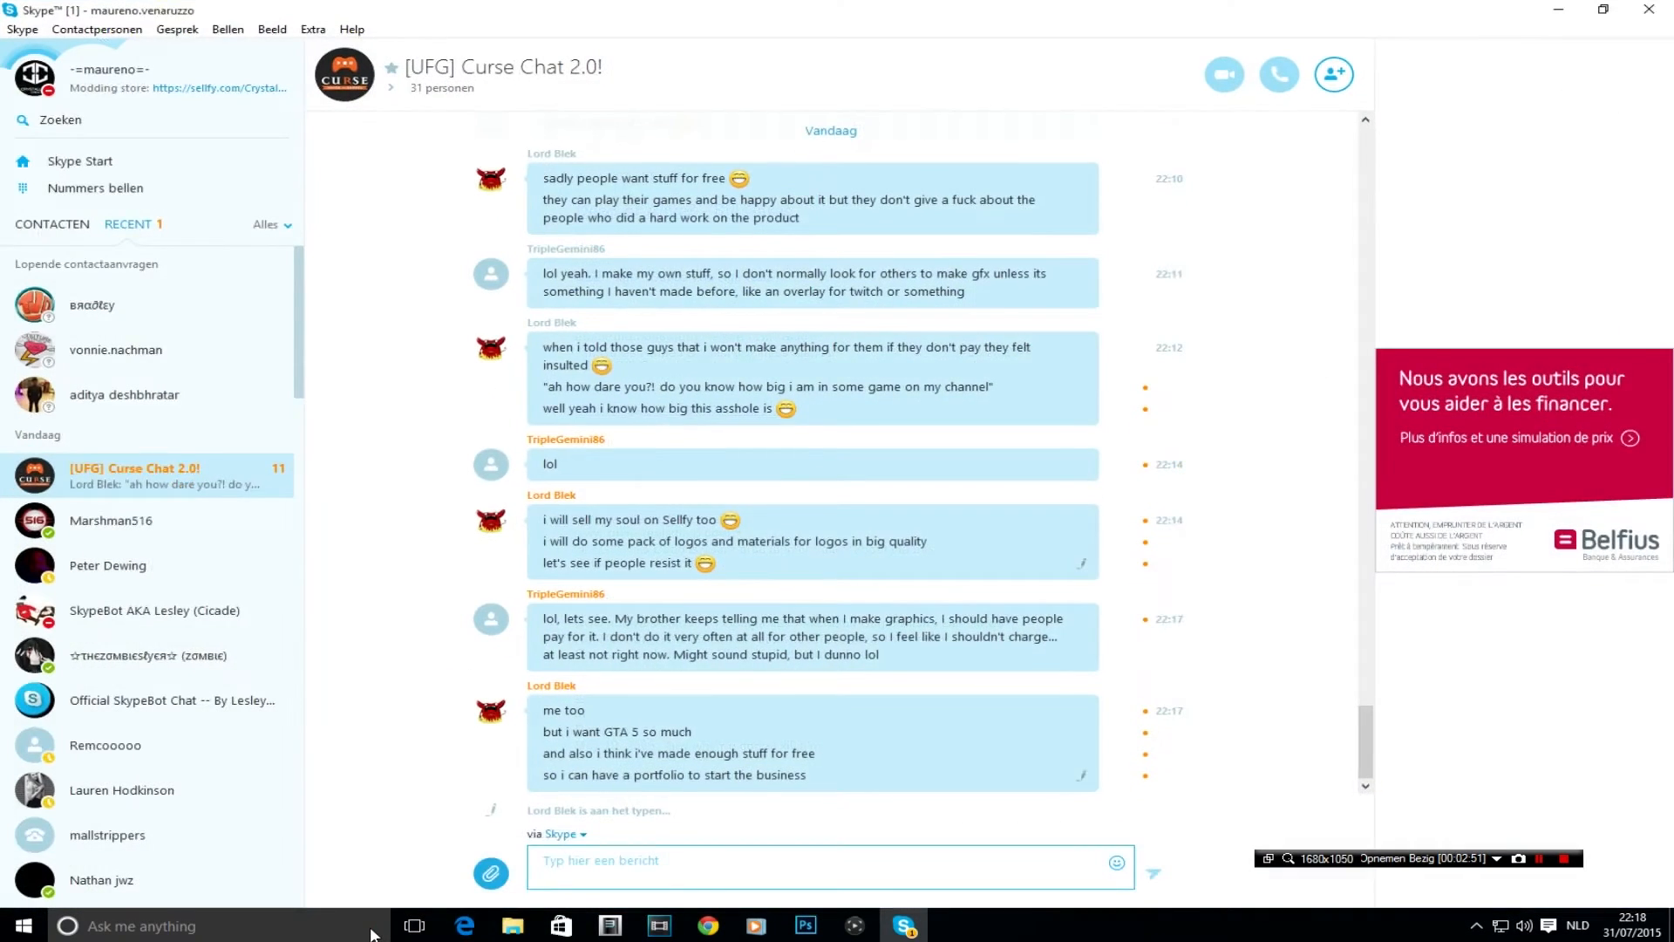
pyautogui.click(150, 474)
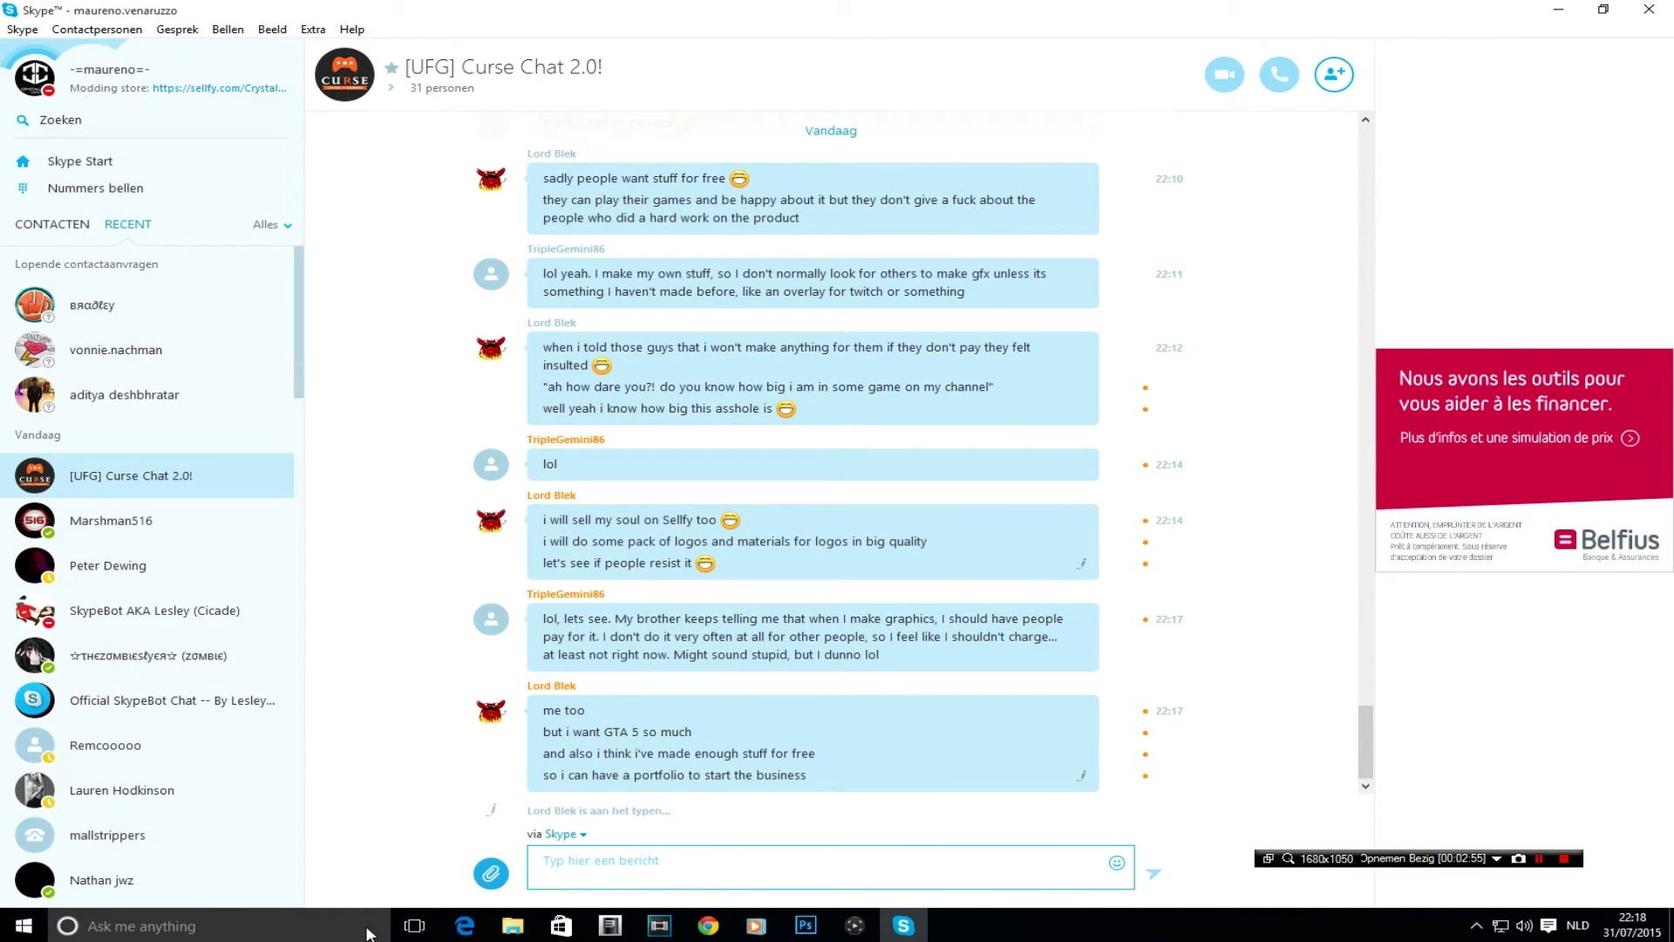
pyautogui.click(68, 926)
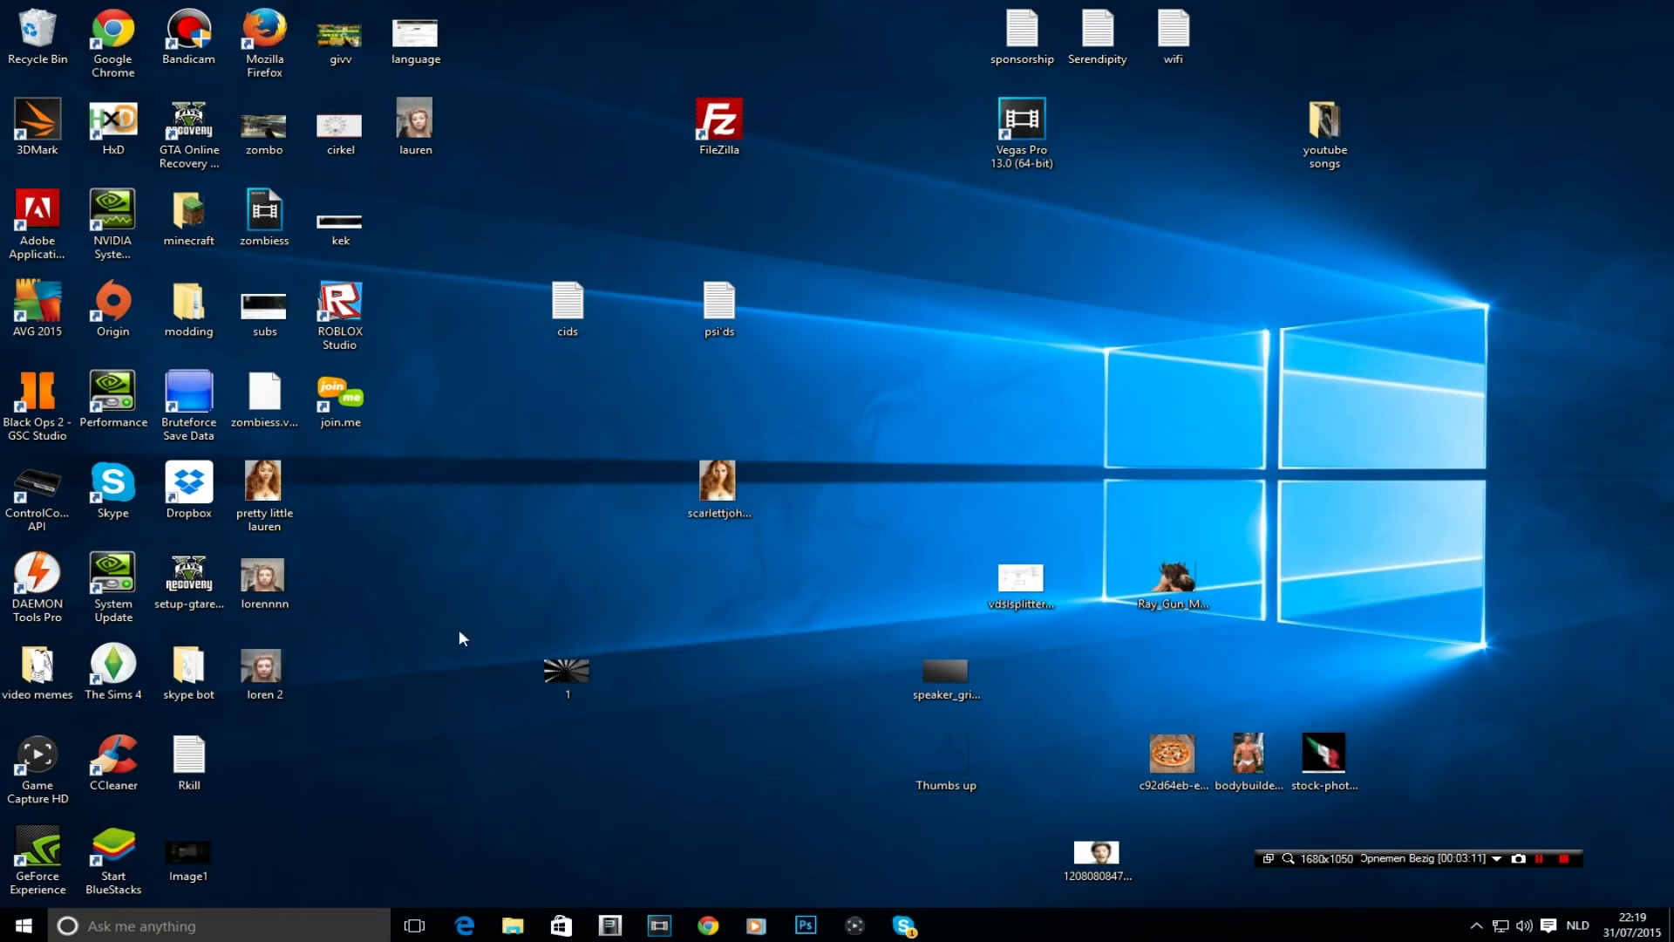
# Ask Cortana to remind you to feed the dogs in one minute and confirm with Remind.
pyautogui.click(368, 926)
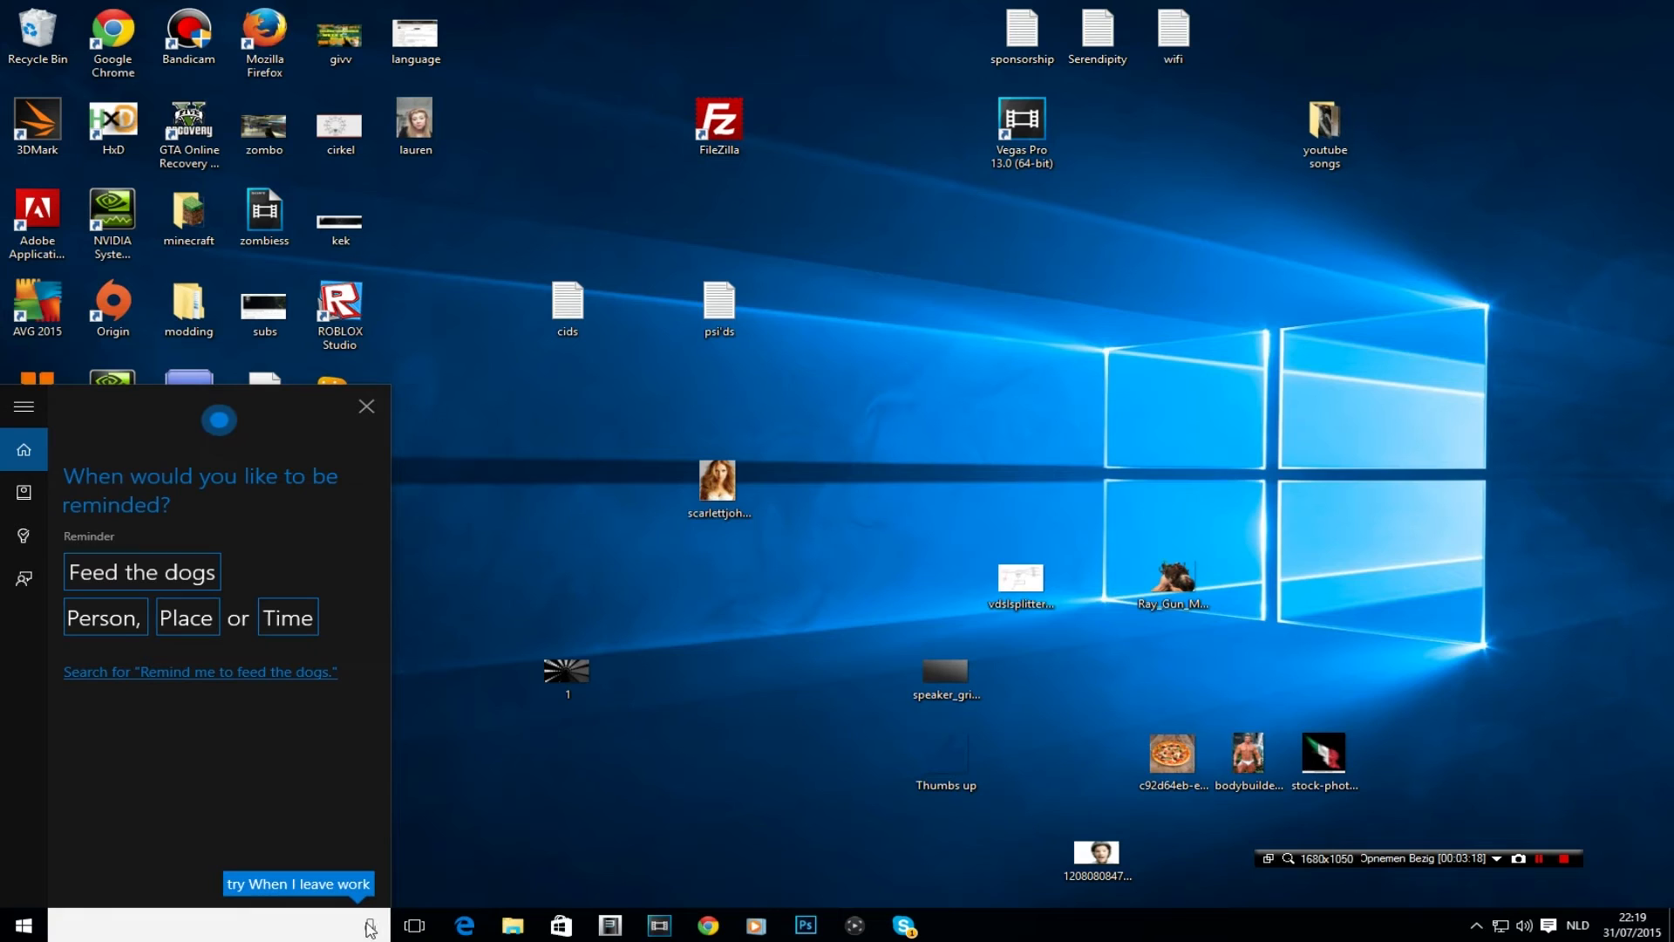
pyautogui.write('yuniimvb')
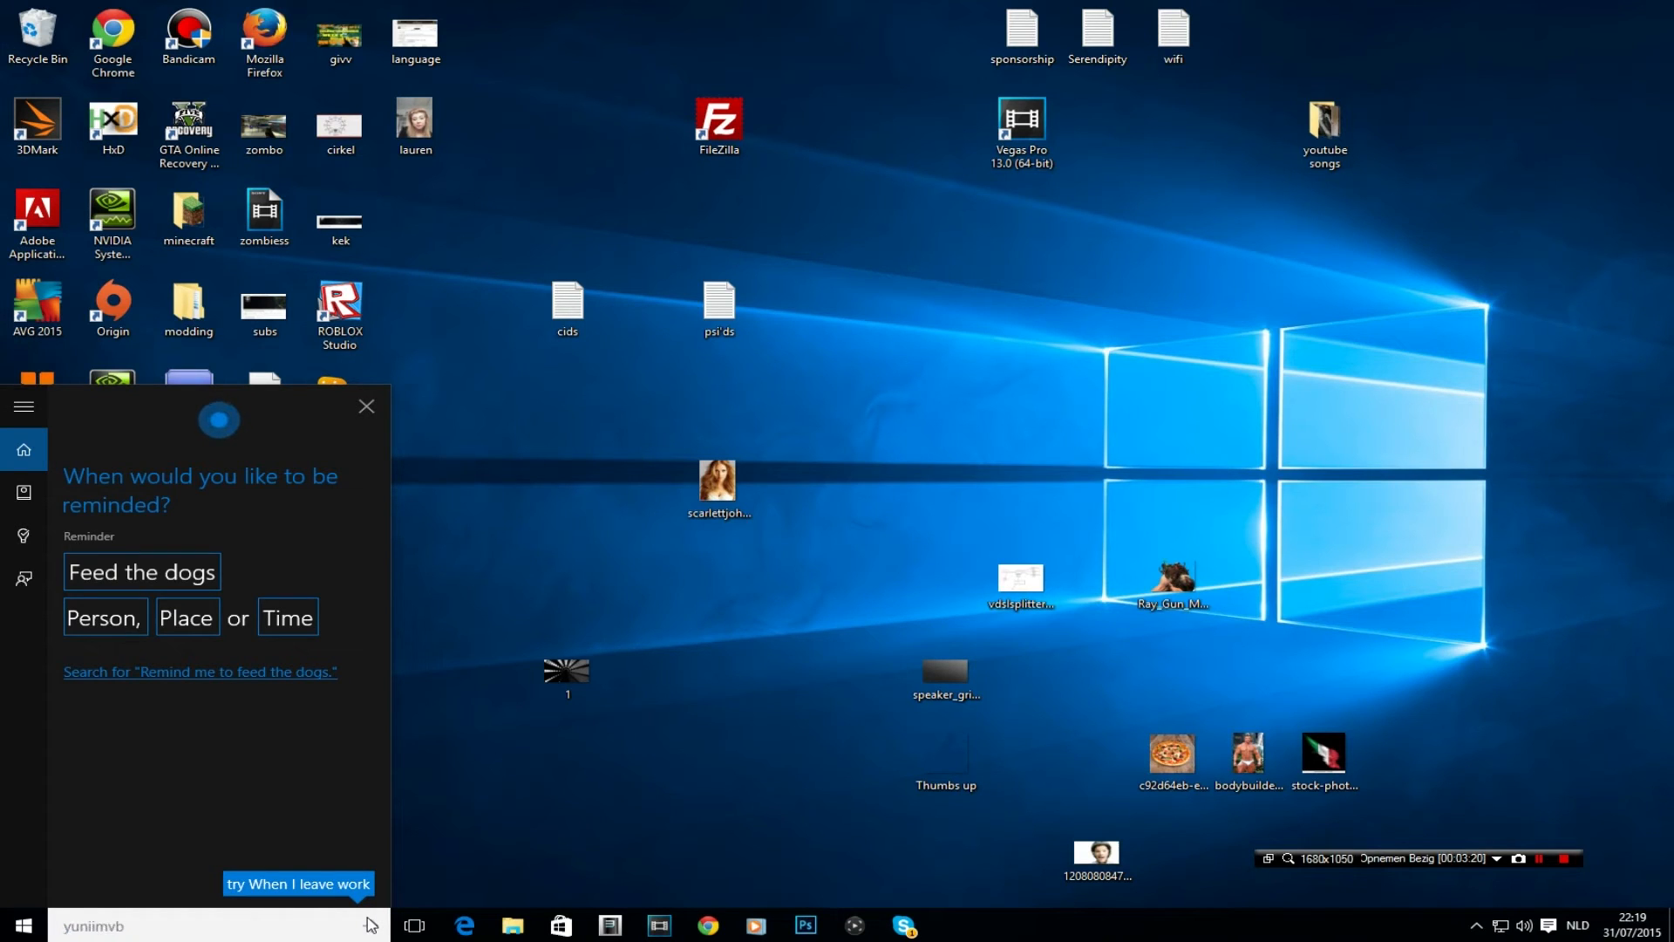
pyautogui.write('in one minute')
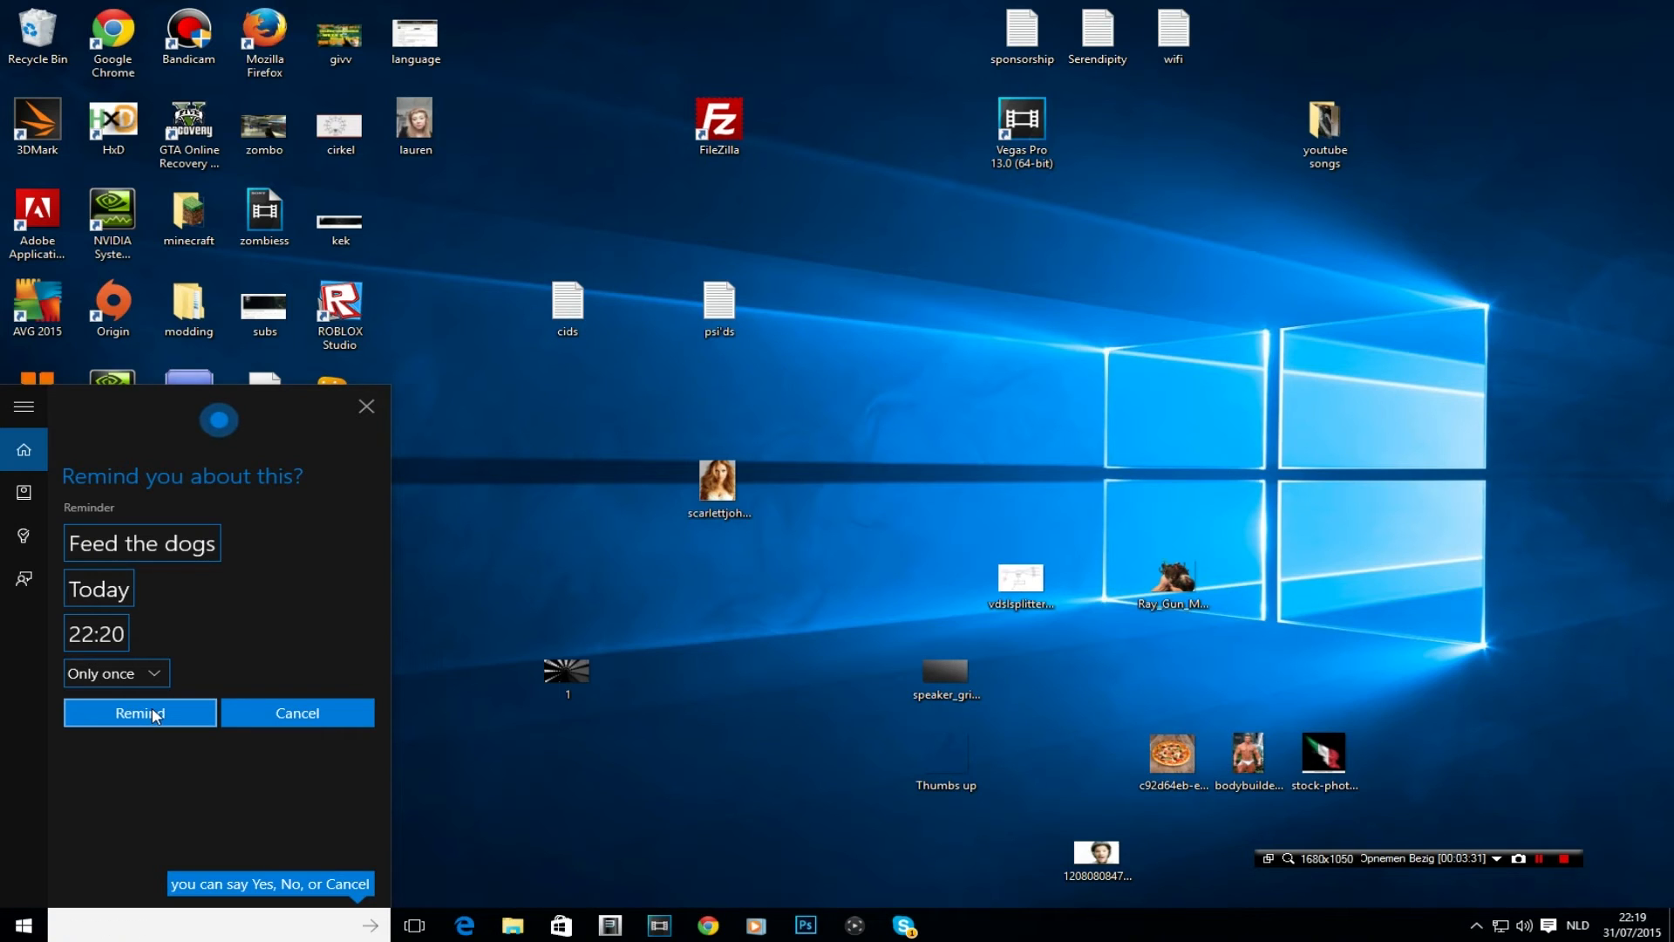
pyautogui.click(140, 712)
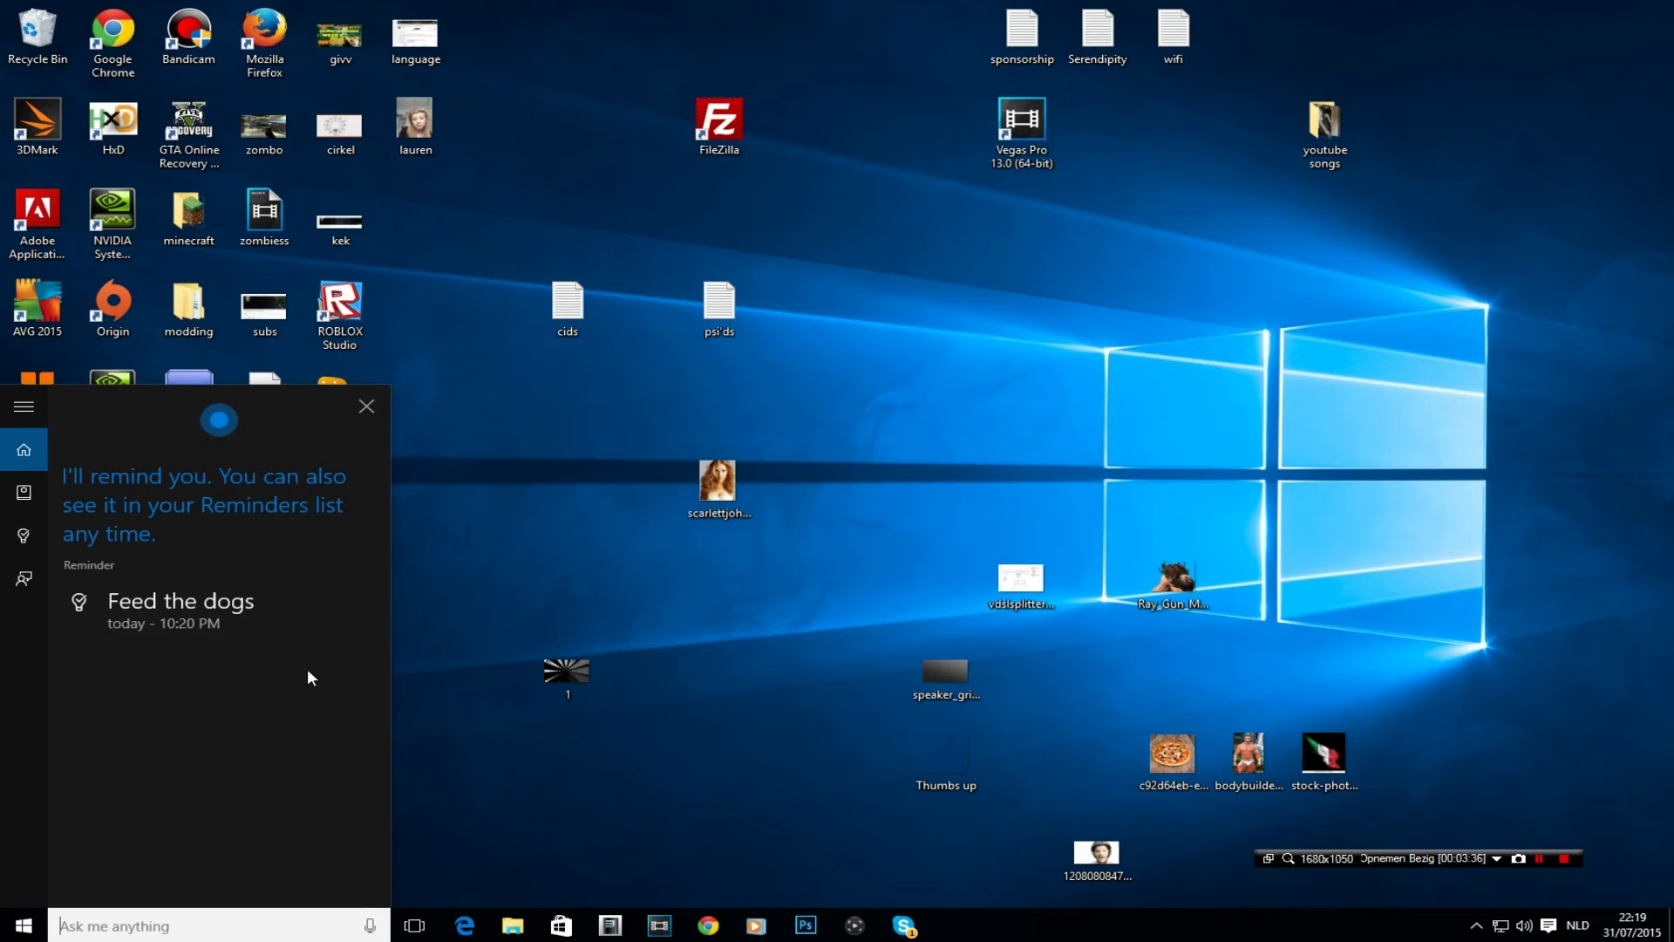
pyautogui.moveTo(806, 690)
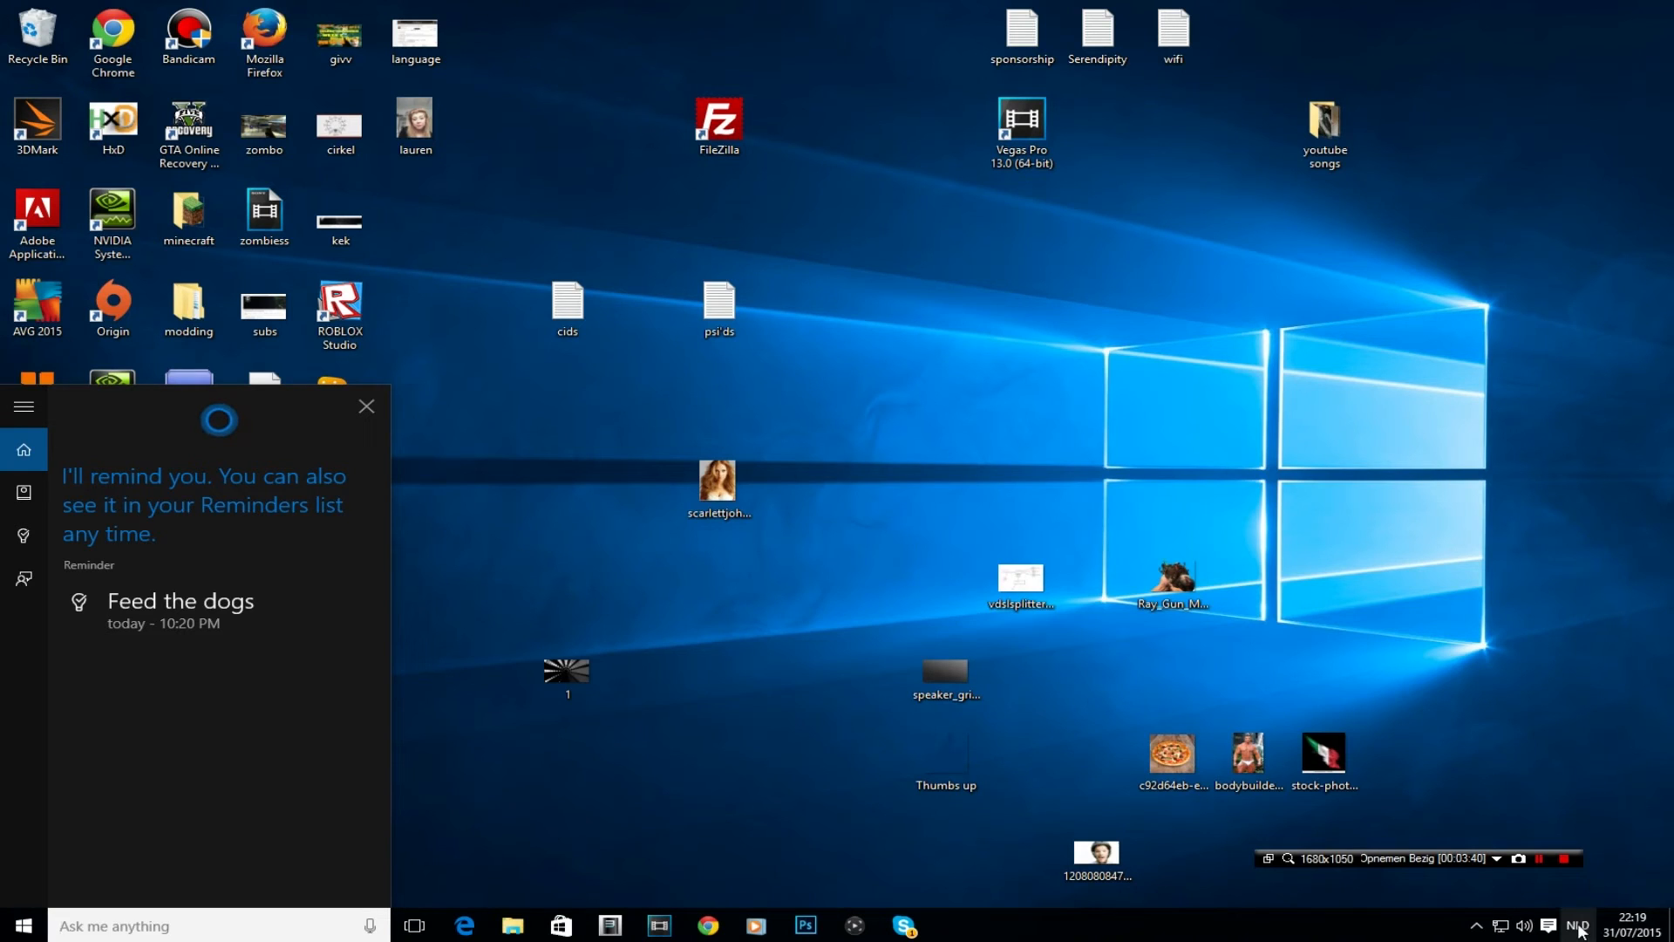
# Check the clock flyout and dismiss the Feed the dogs reminder confirmation.
pyautogui.click(1579, 924)
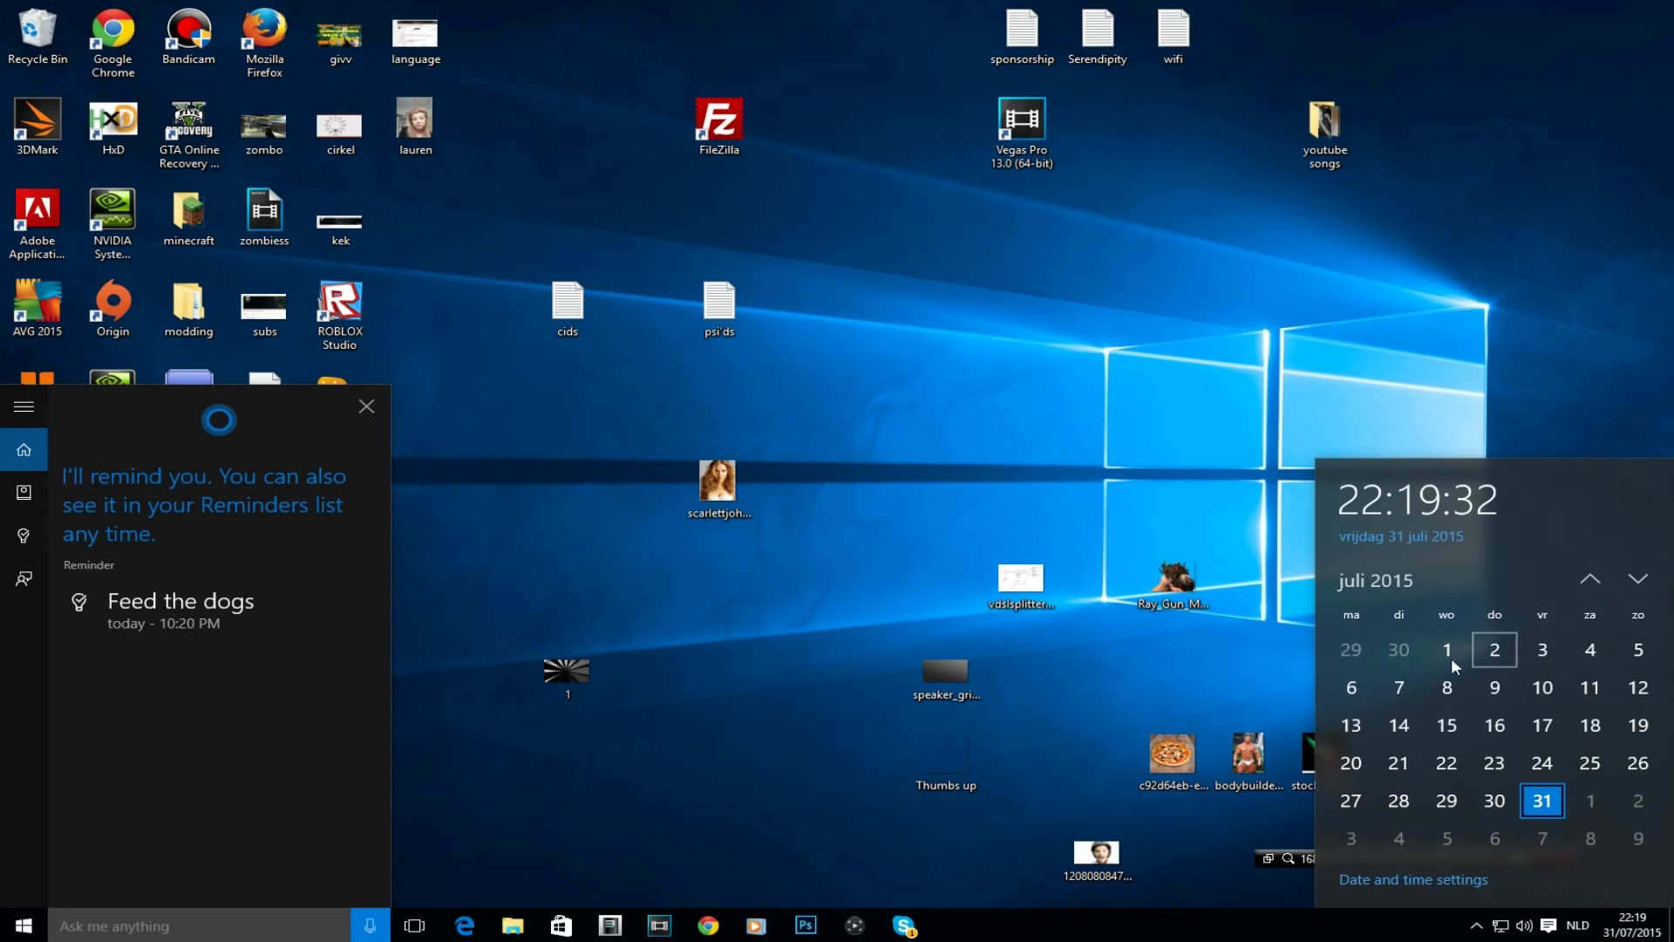
pyautogui.moveTo(1383, 453)
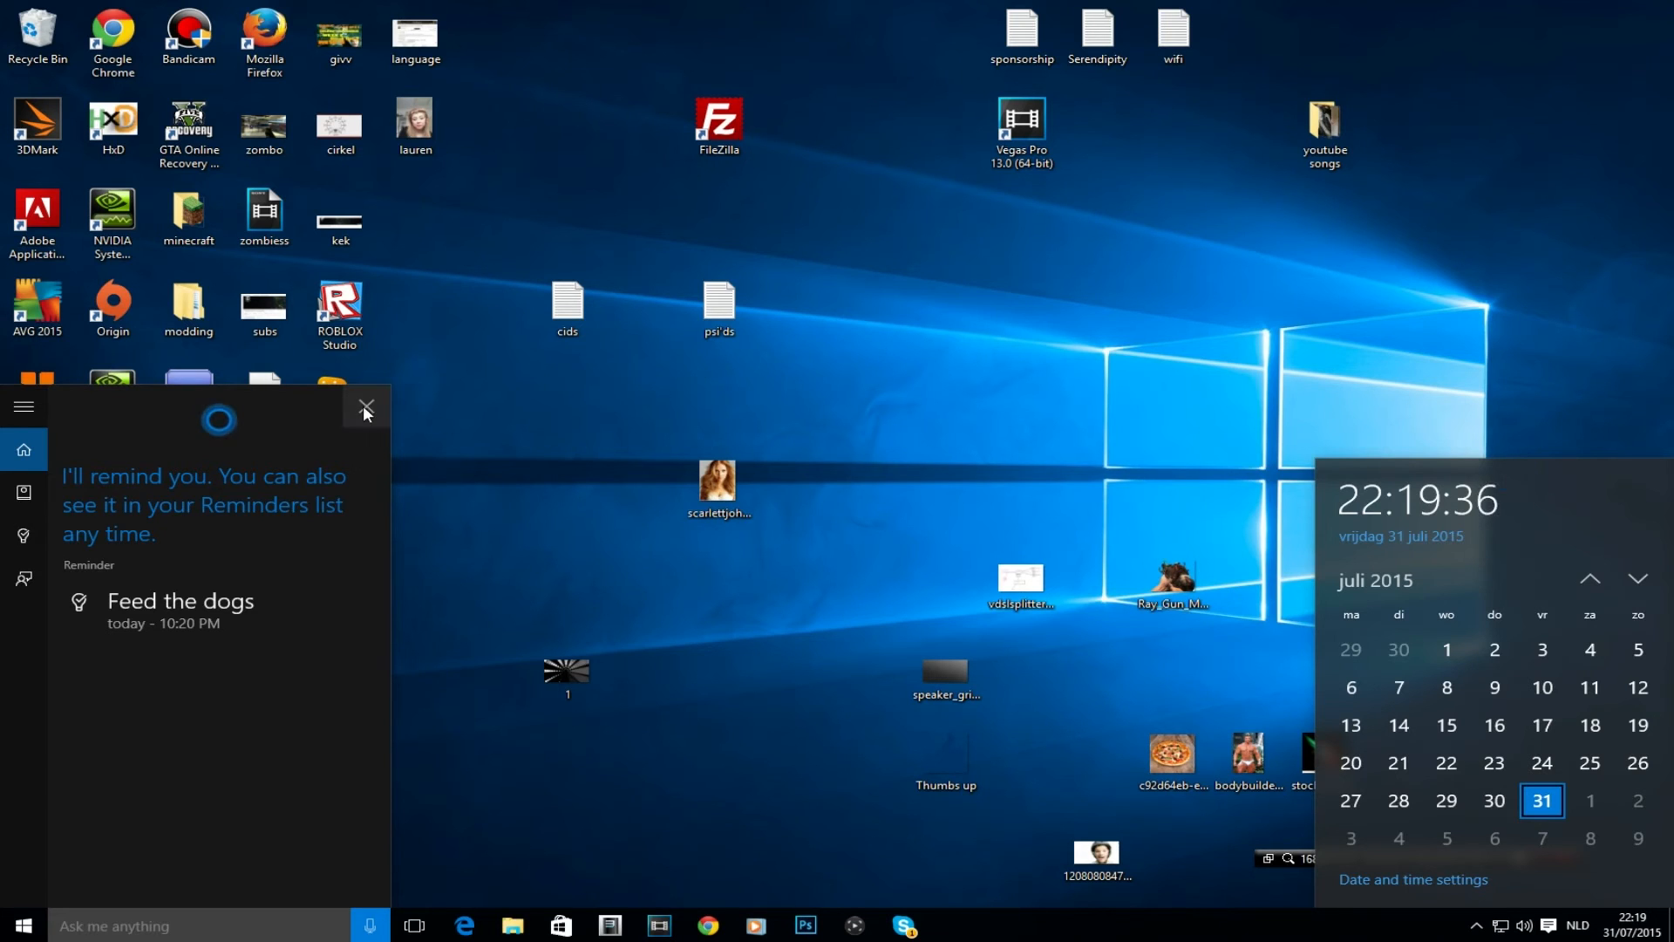
pyautogui.click(364, 408)
pyautogui.write('what can we ask mljiqtdg')
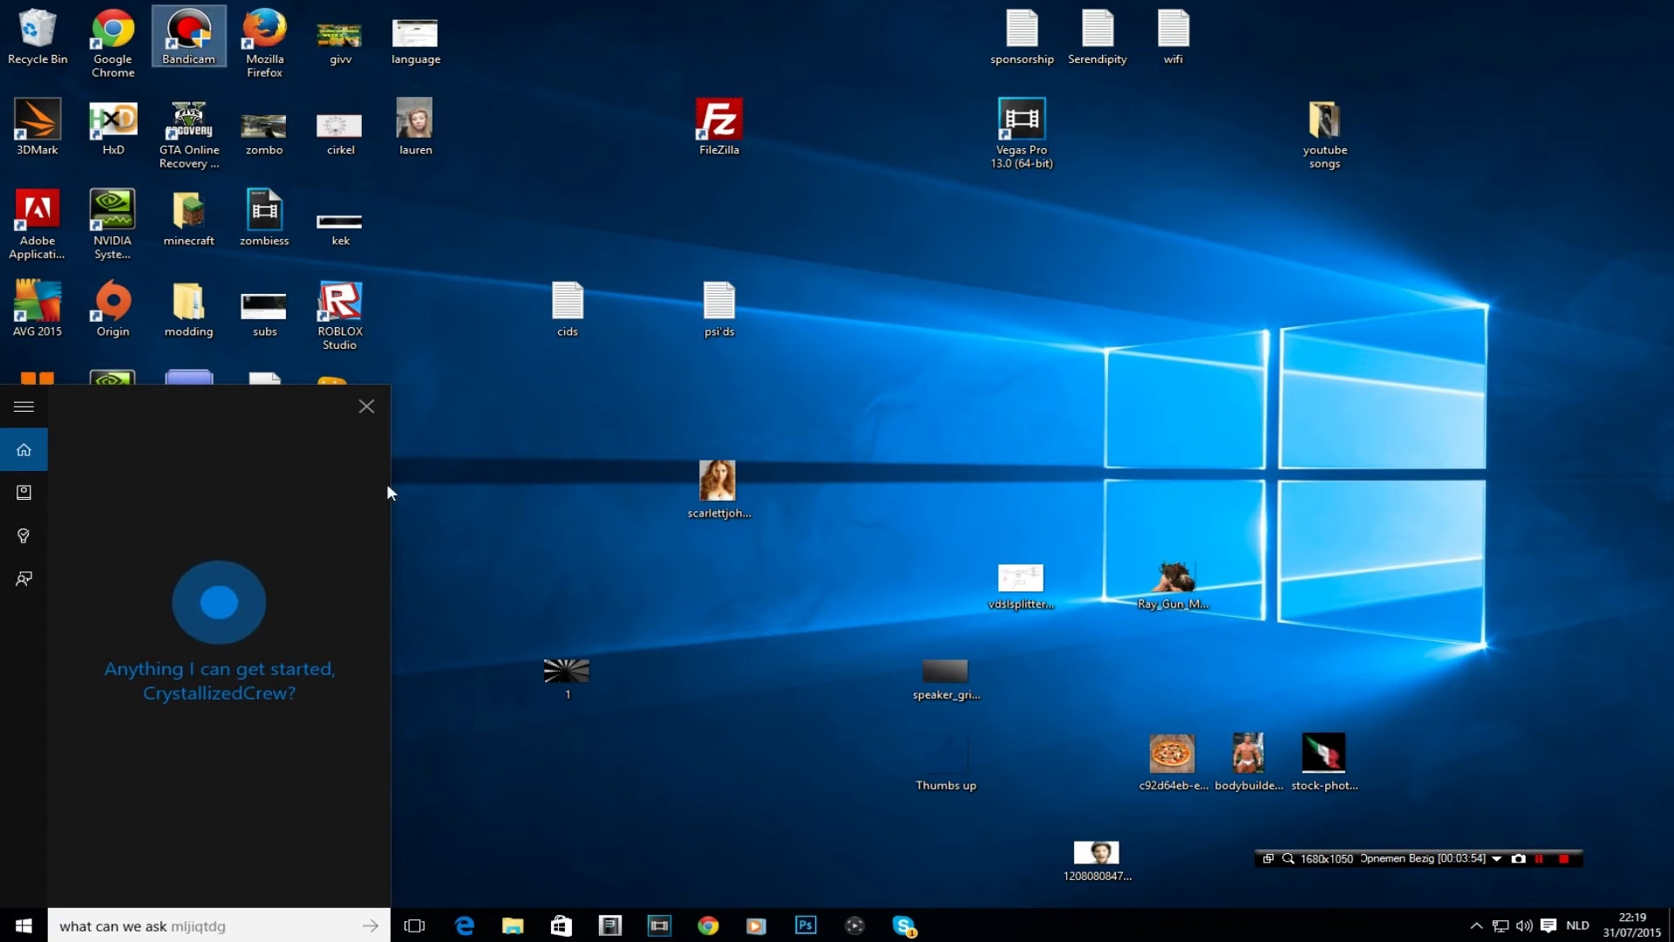
# Ask Cortana 'where can I find the nearest diner' so Bing results open in Edge.
pyautogui.click(368, 406)
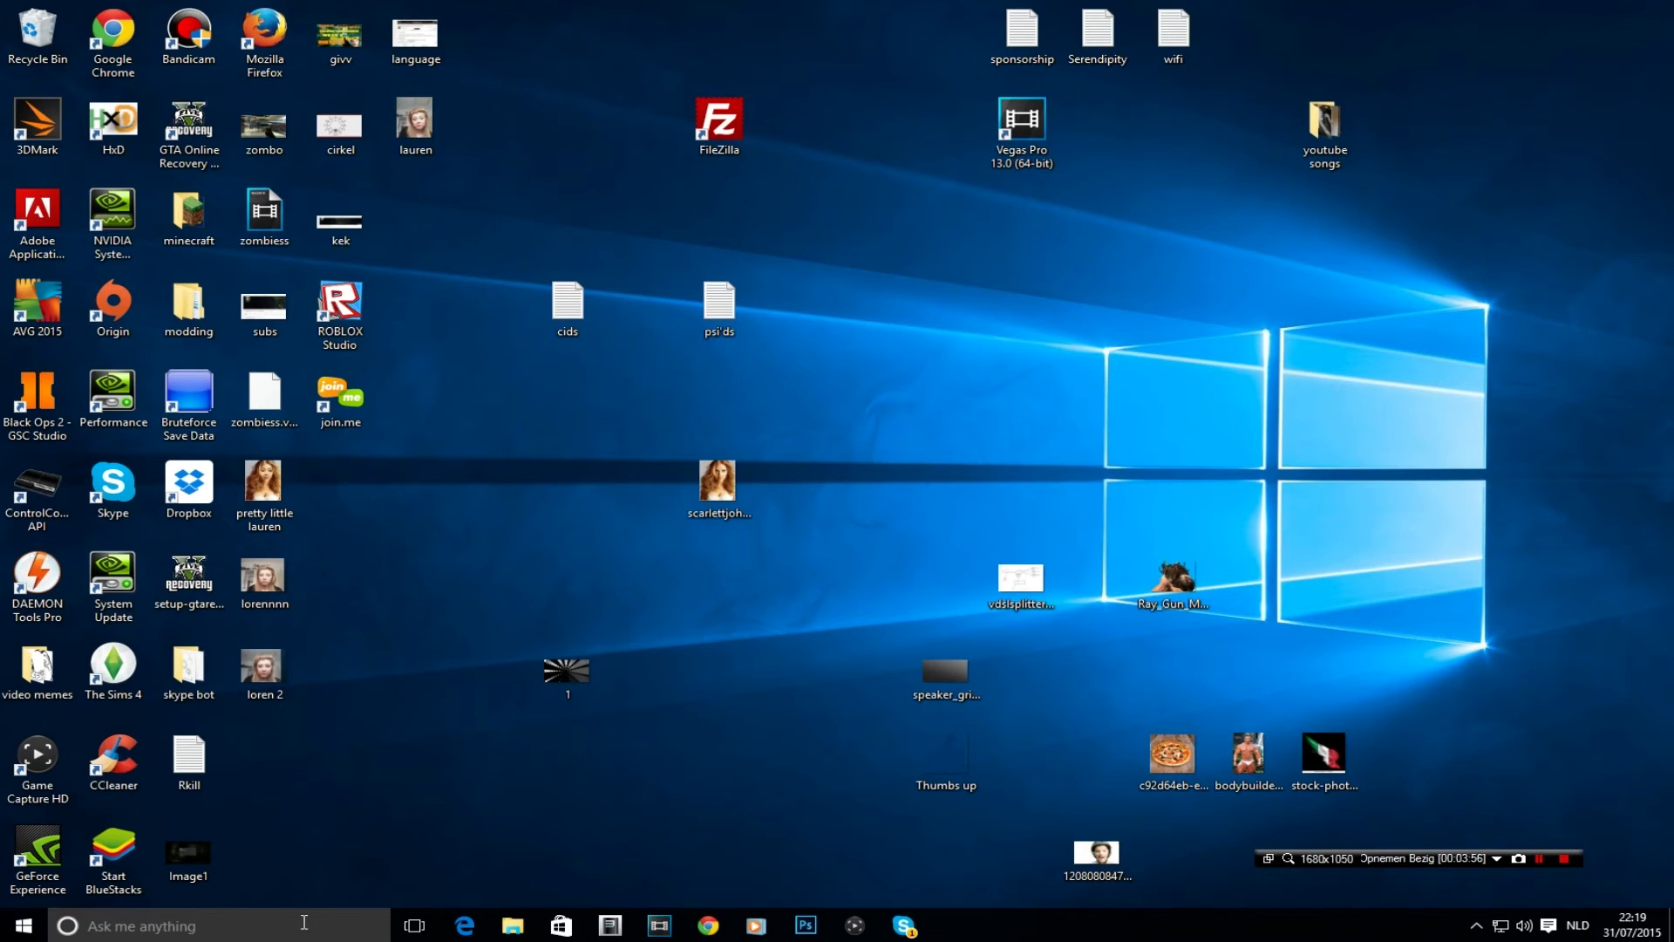
pyautogui.click(68, 924)
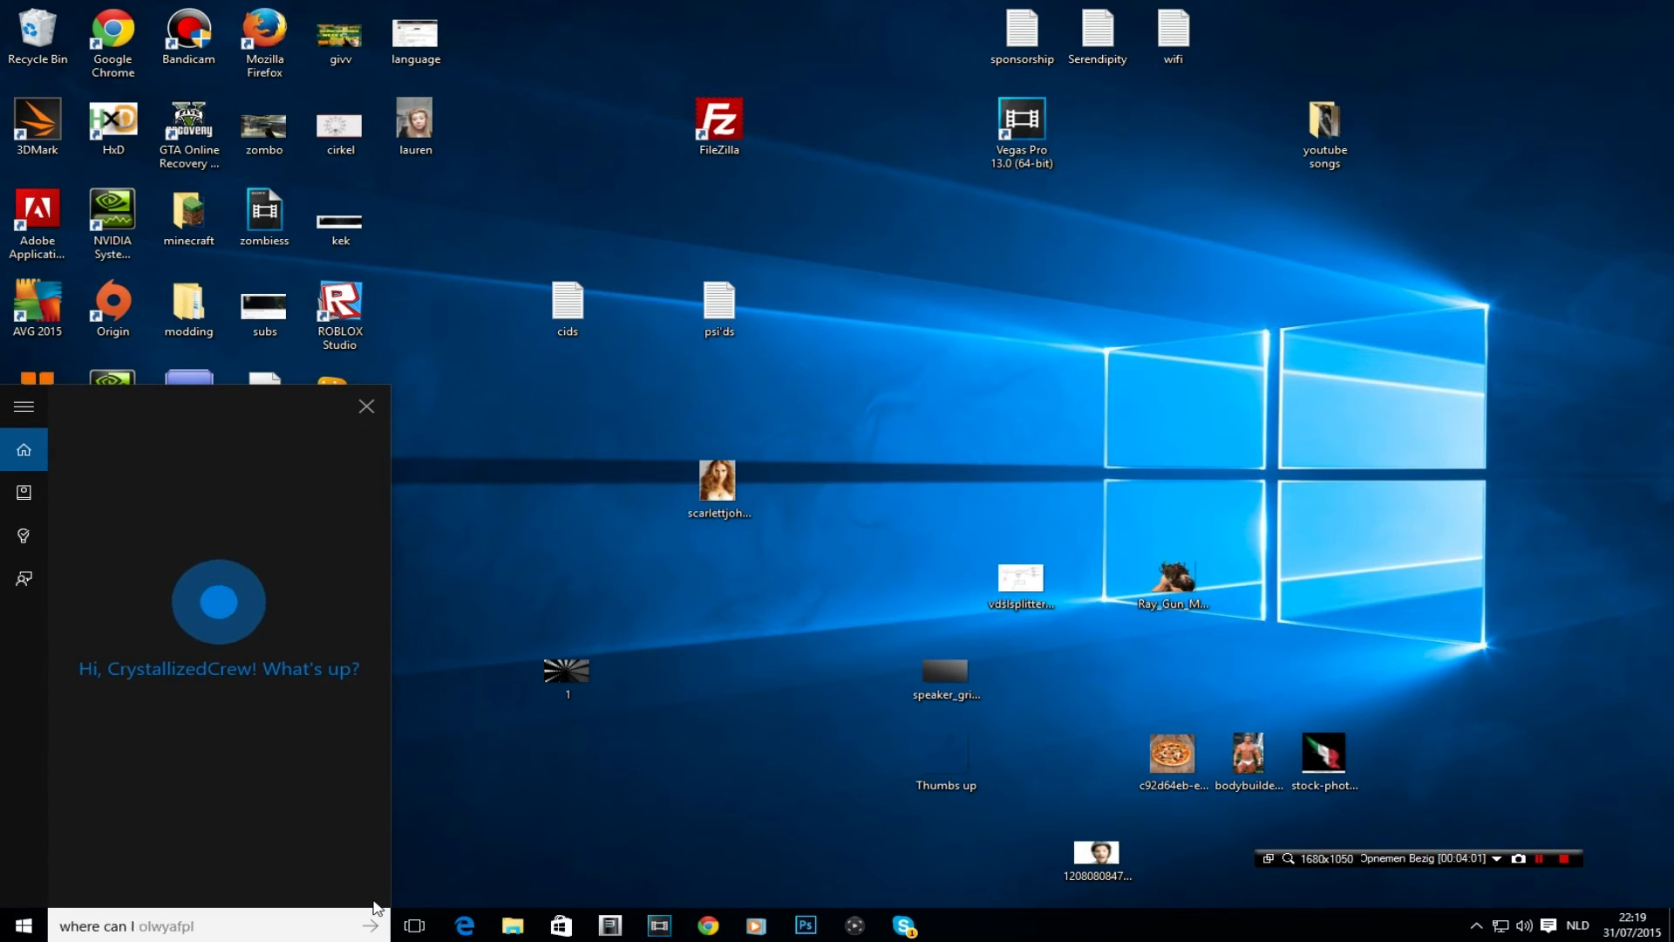
pyautogui.write('where can I find the nearest diner')
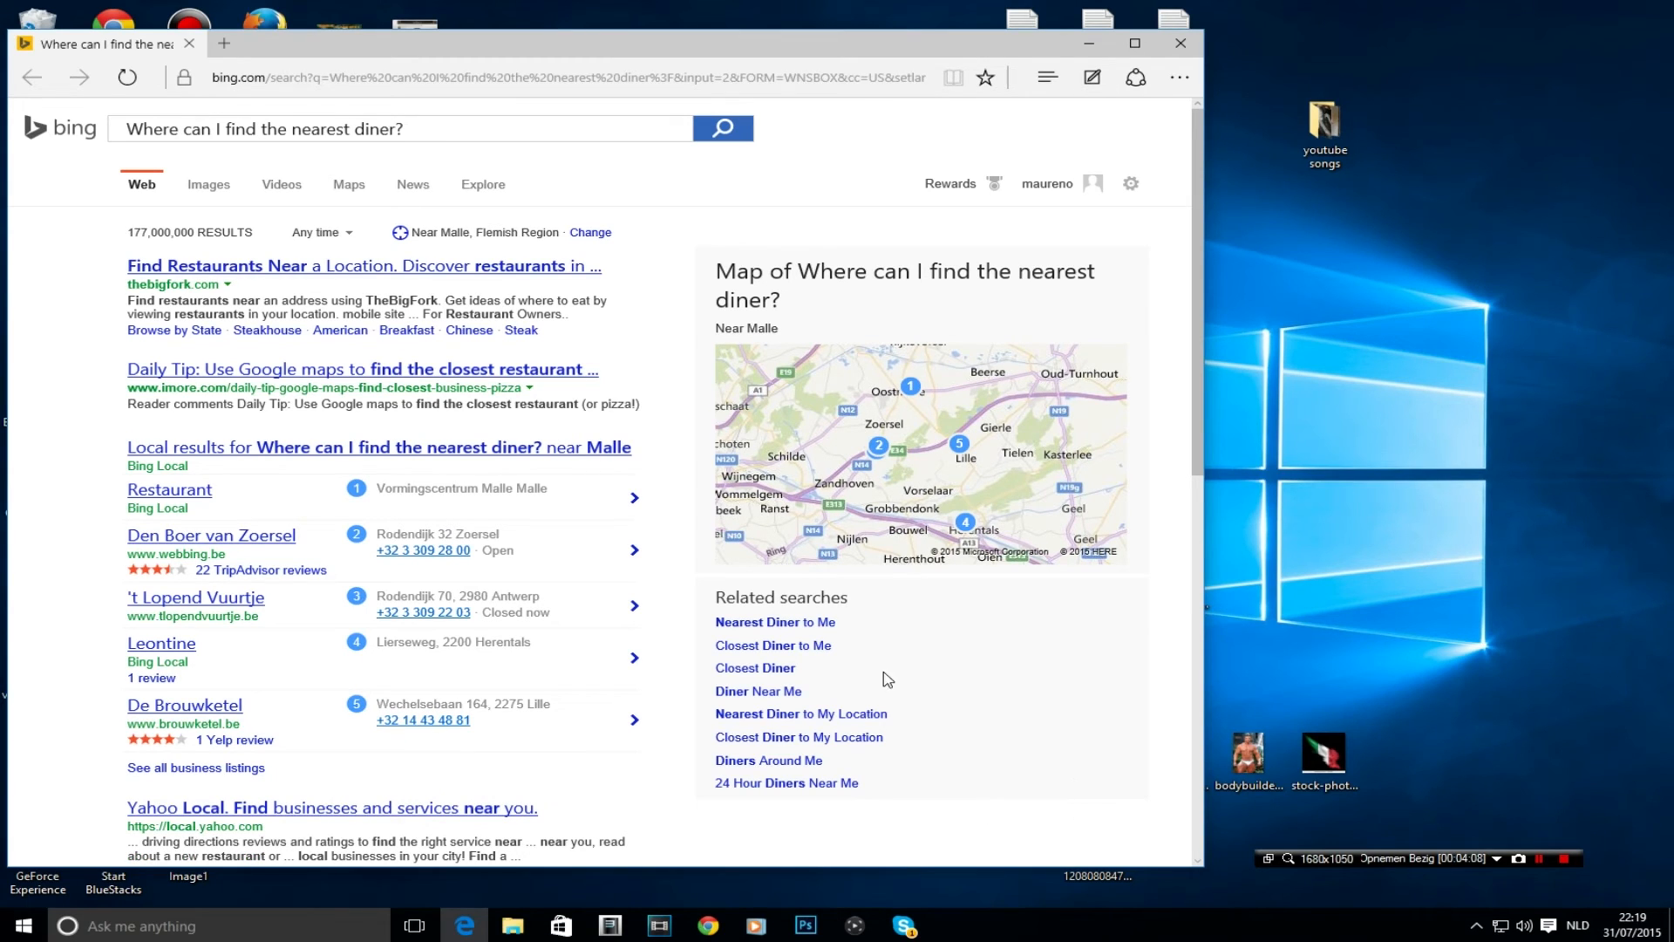
pyautogui.moveTo(1385, 296)
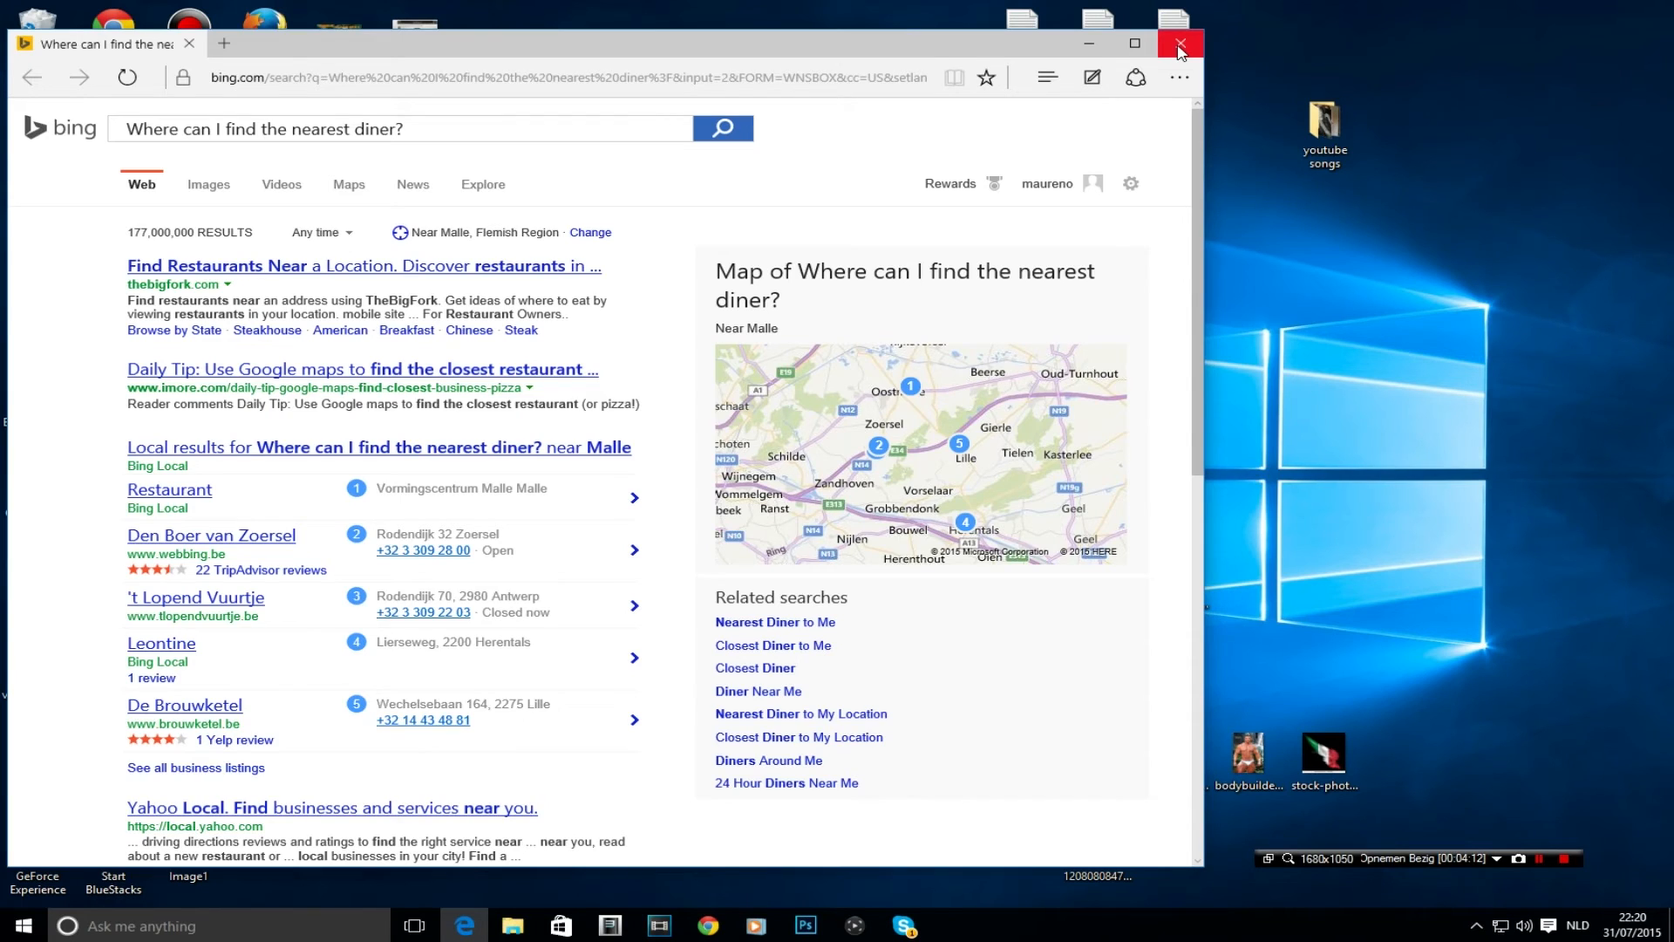
# Close Edge and mark the fired Feed the dogs reminder as complete.
pyautogui.click(1181, 43)
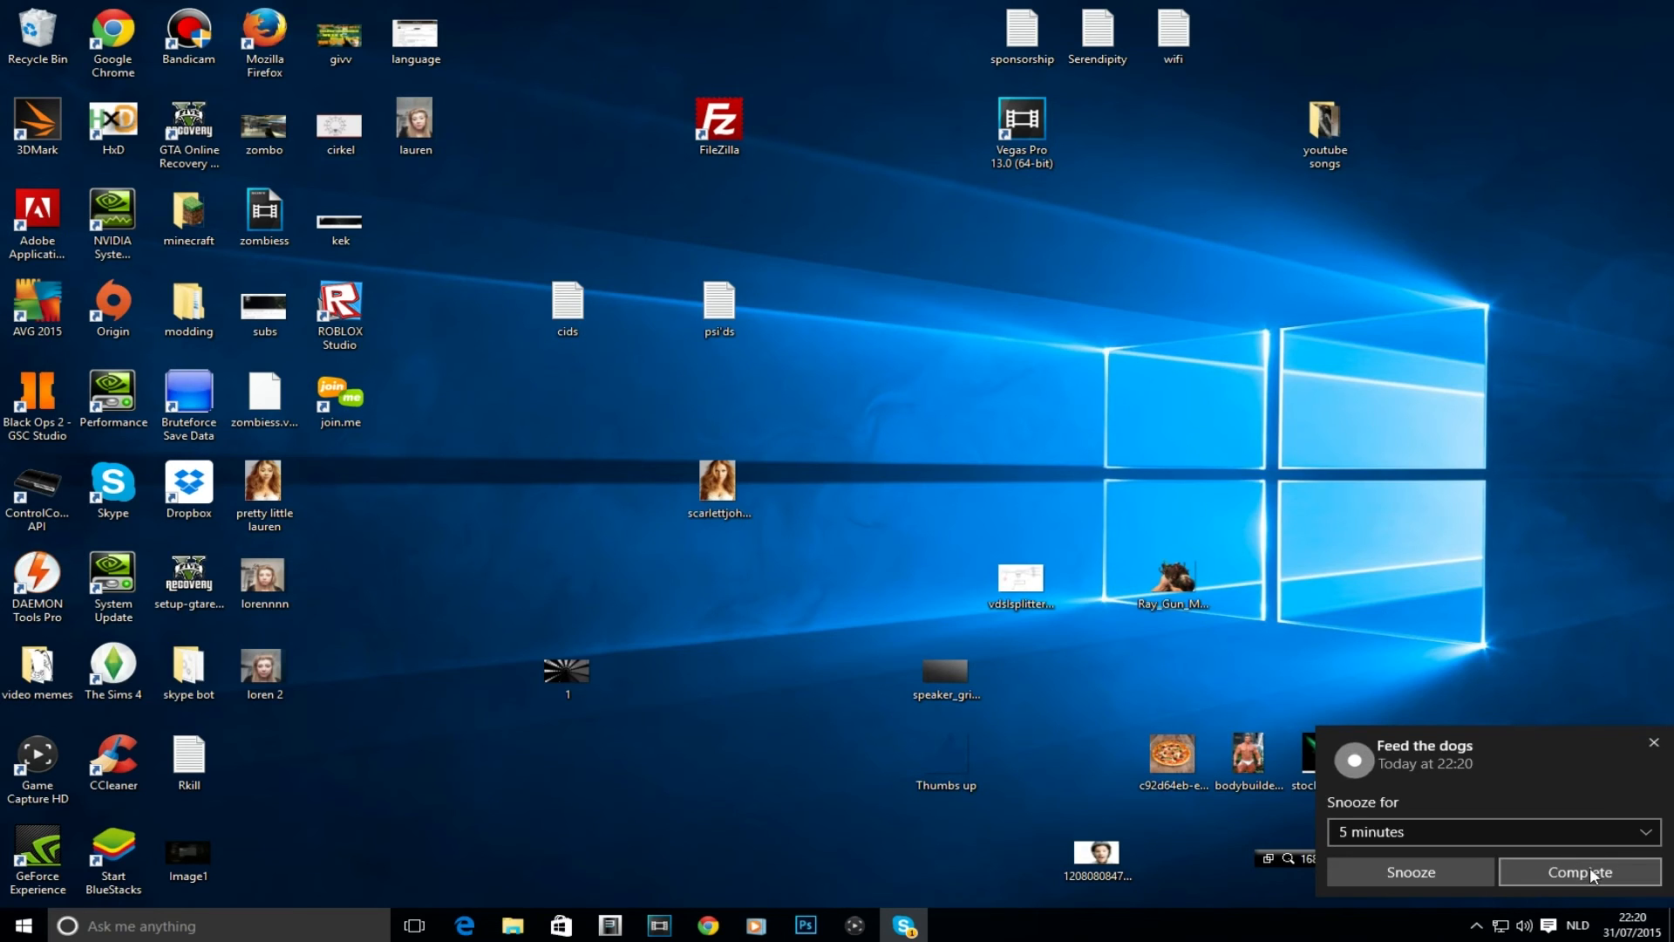
pyautogui.click(1580, 872)
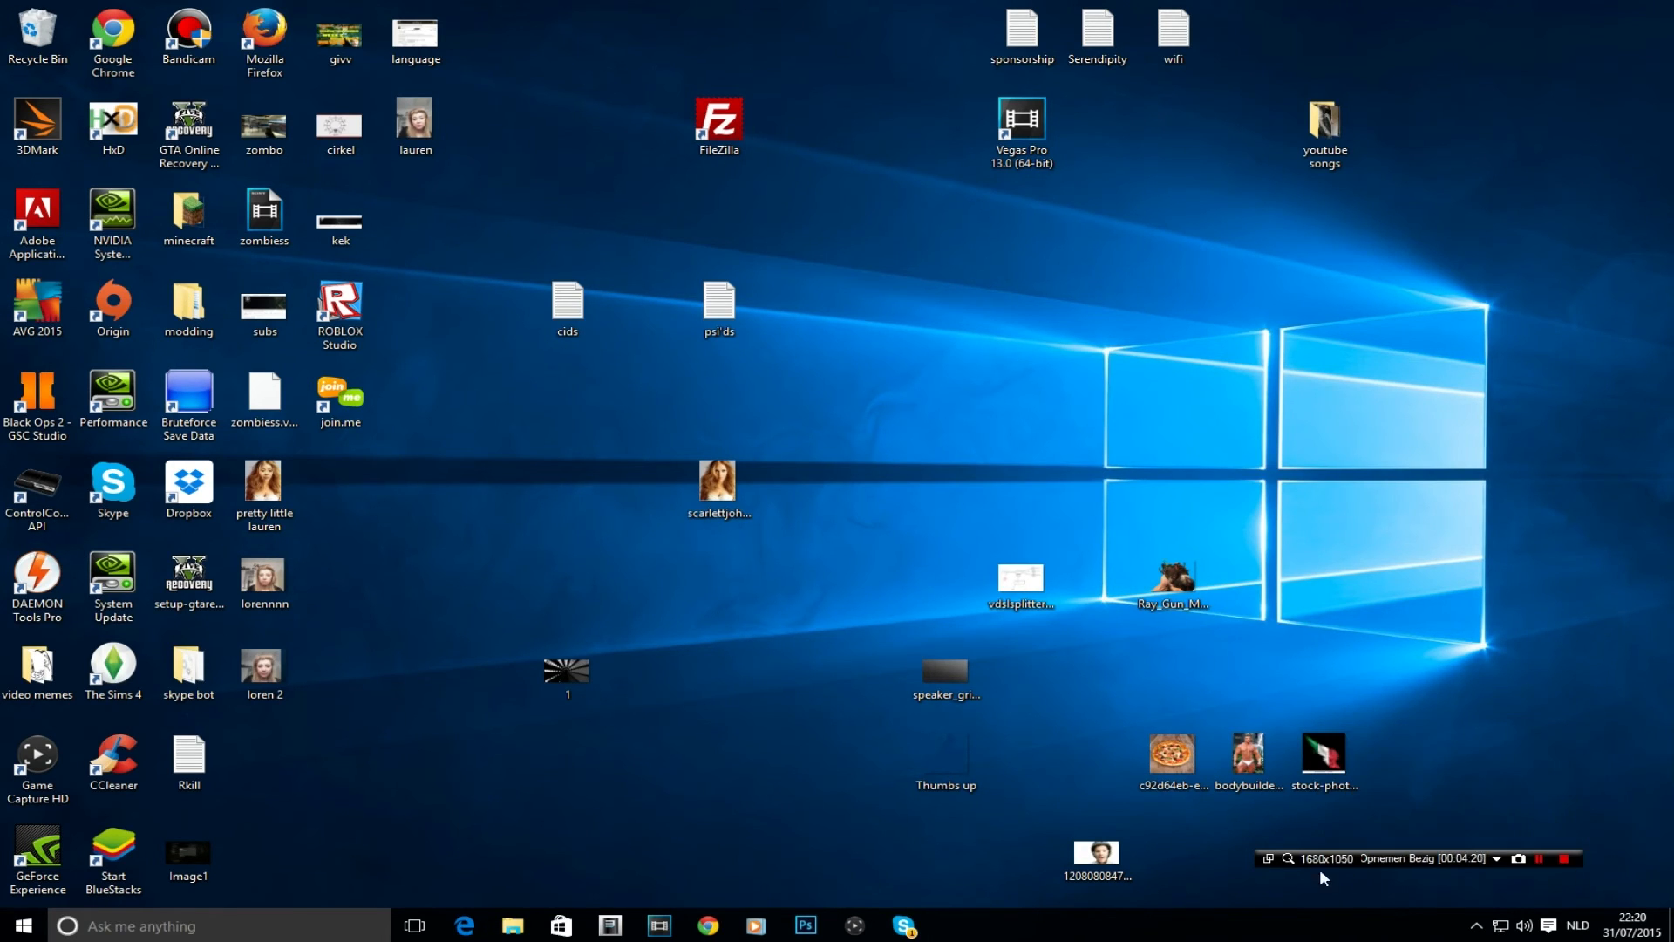
pyautogui.click(160, 926)
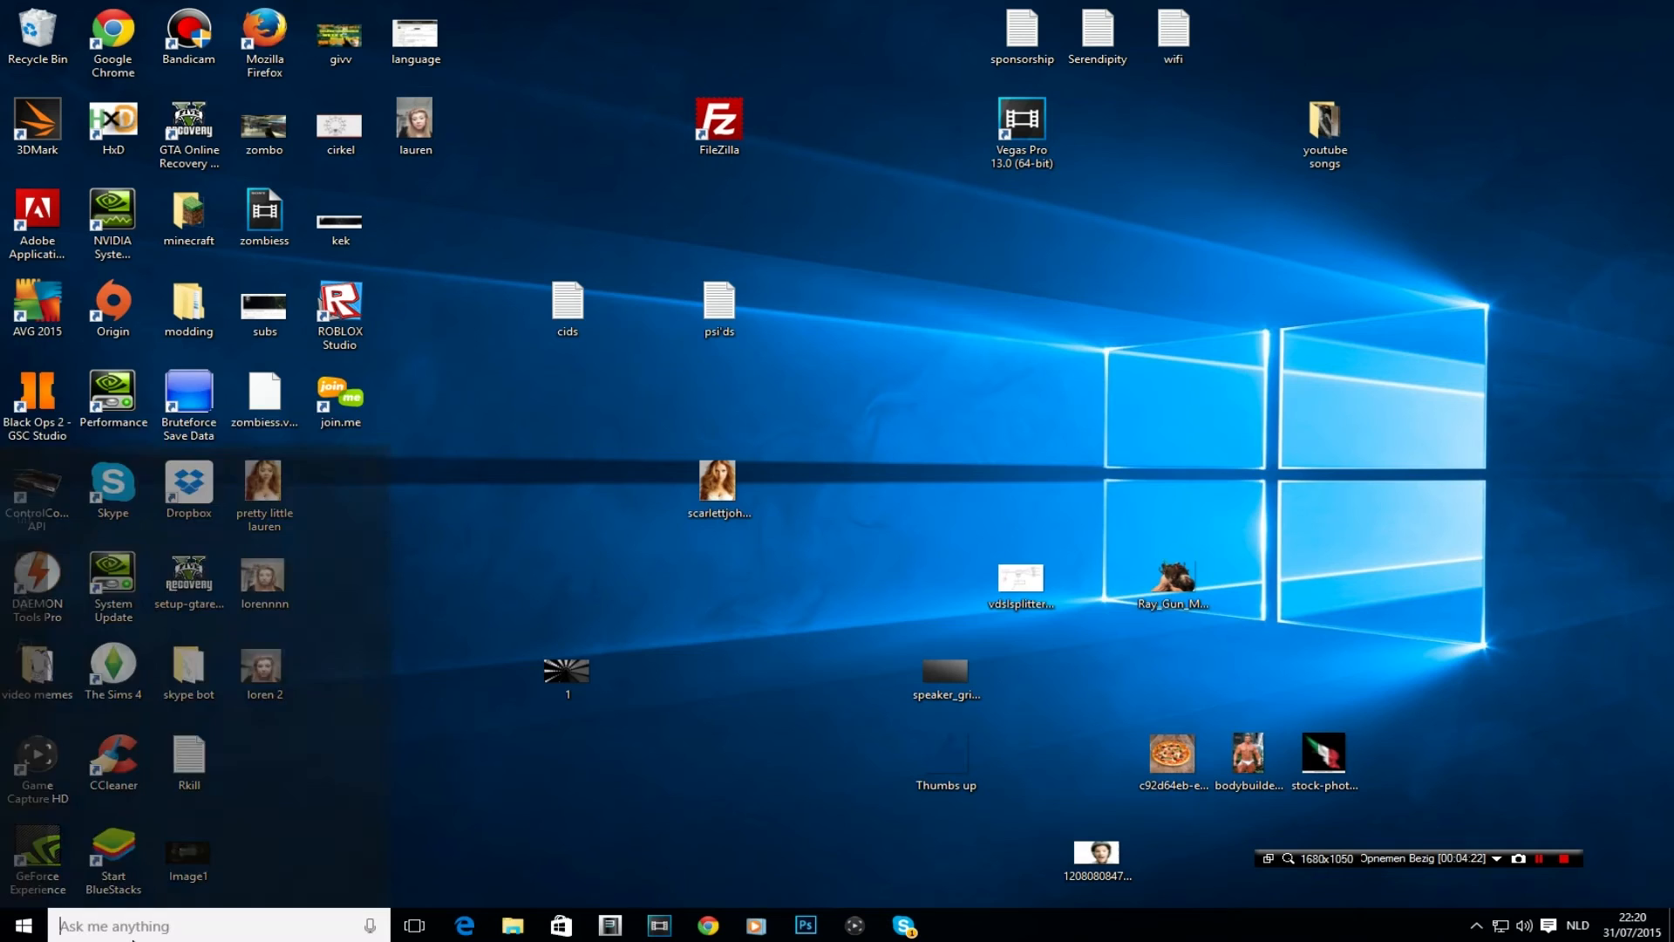
# Scroll through Cortana's suggested tips before starting a new spoken question.
pyautogui.click(213, 926)
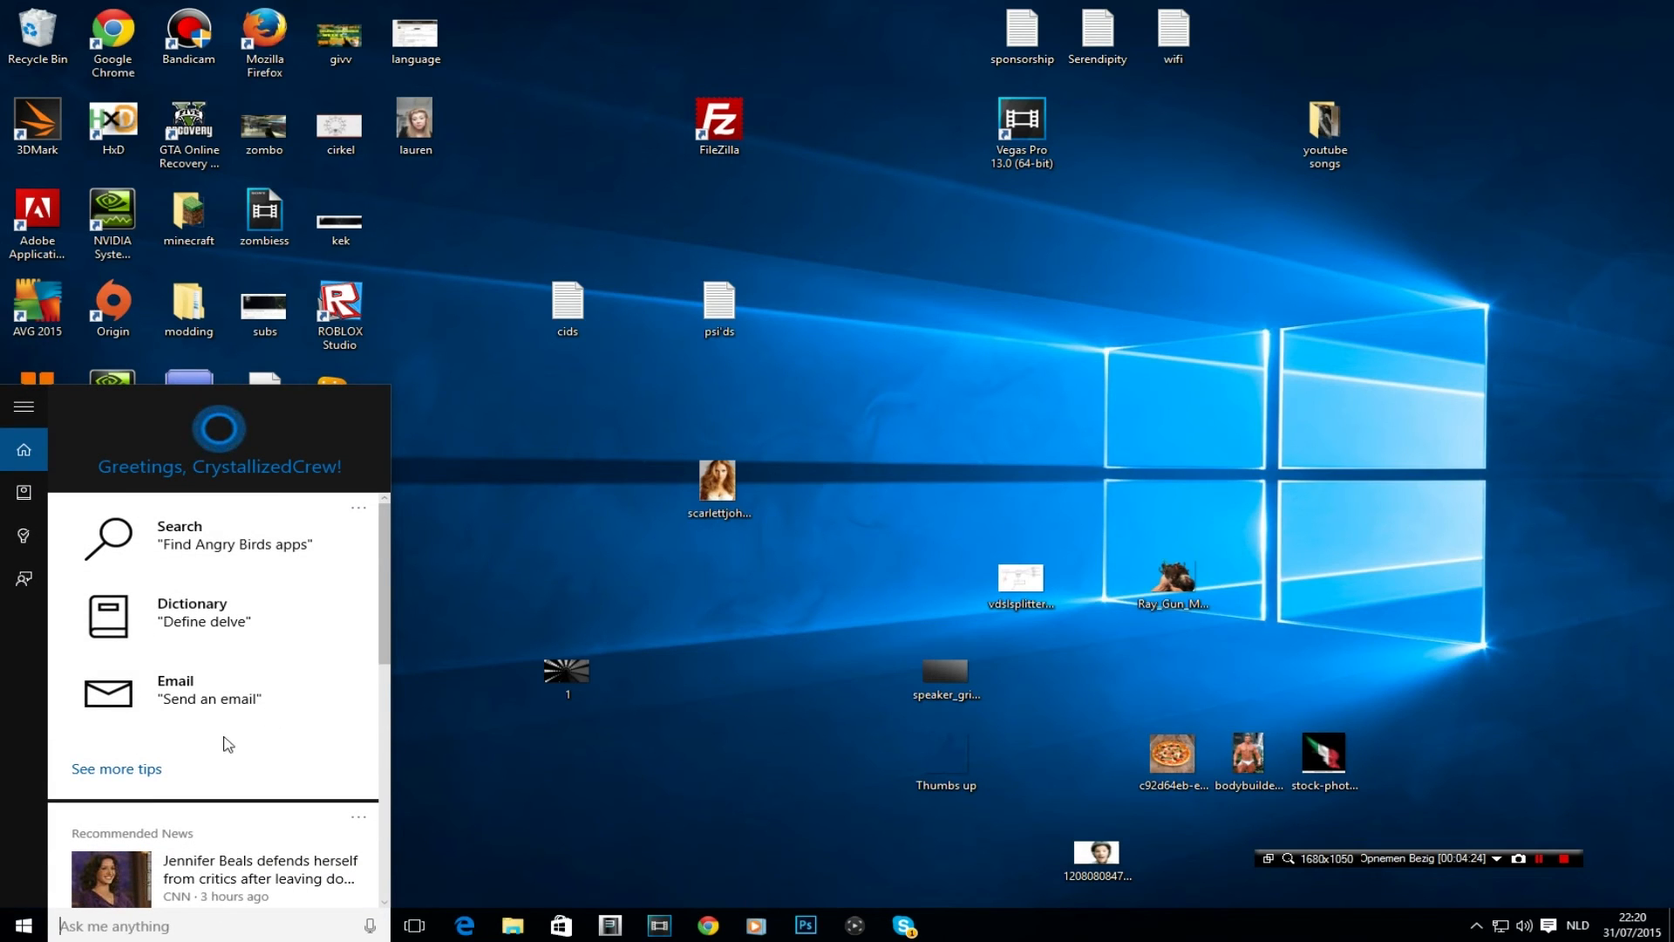
pyautogui.scroll(-3)
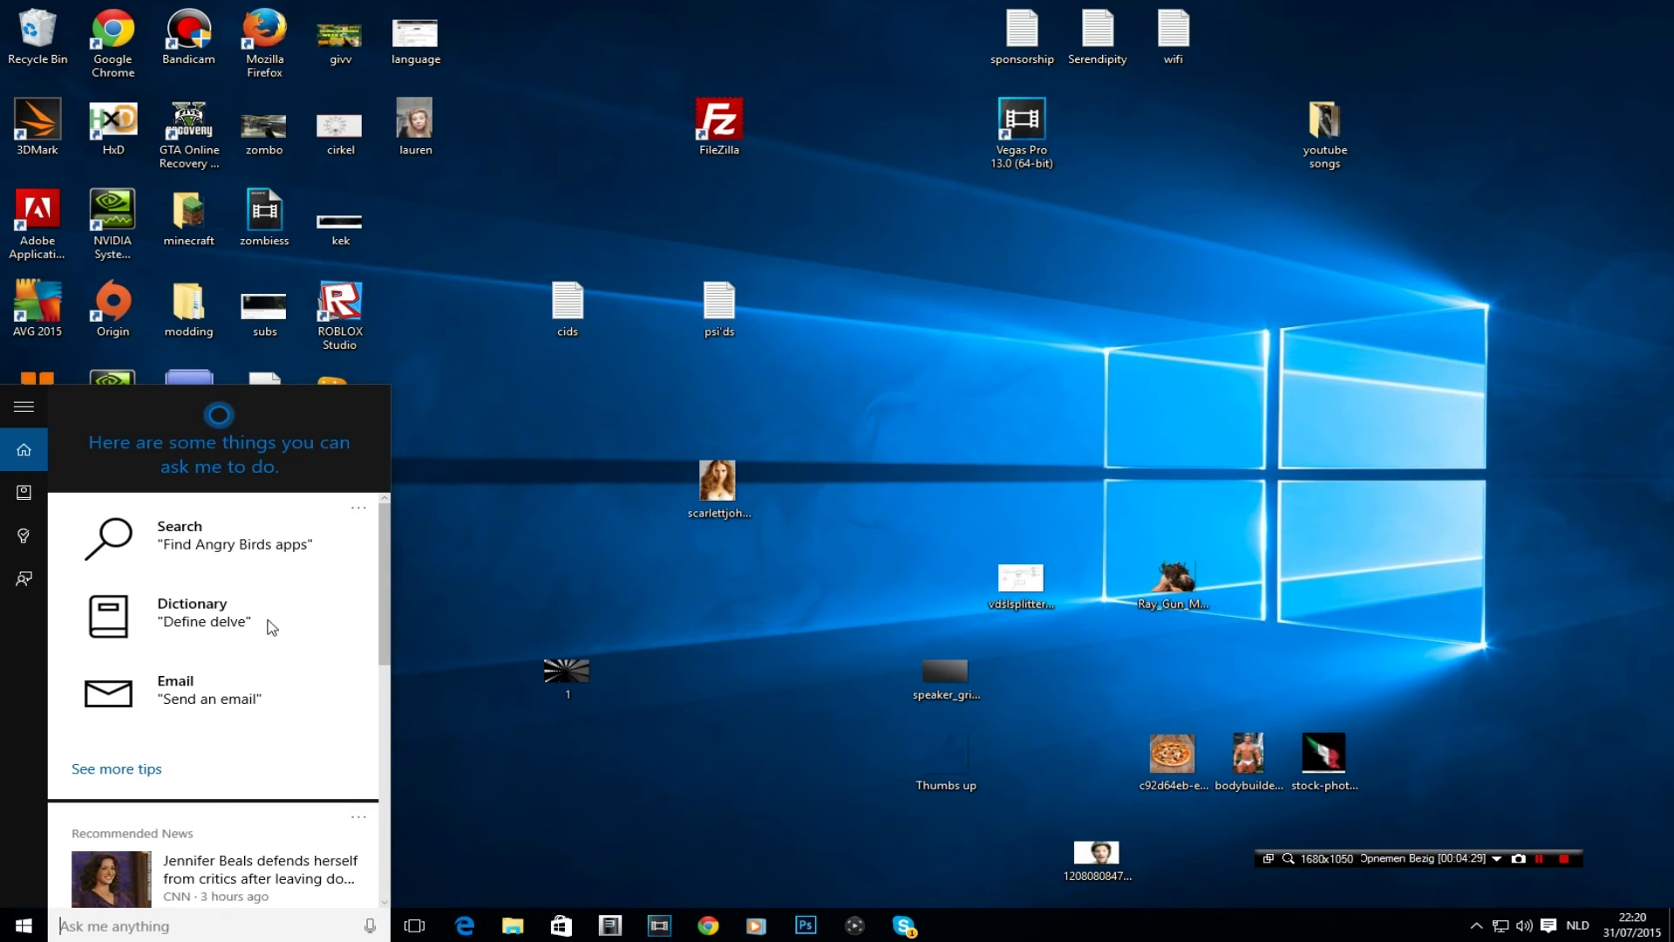
pyautogui.scroll(-3)
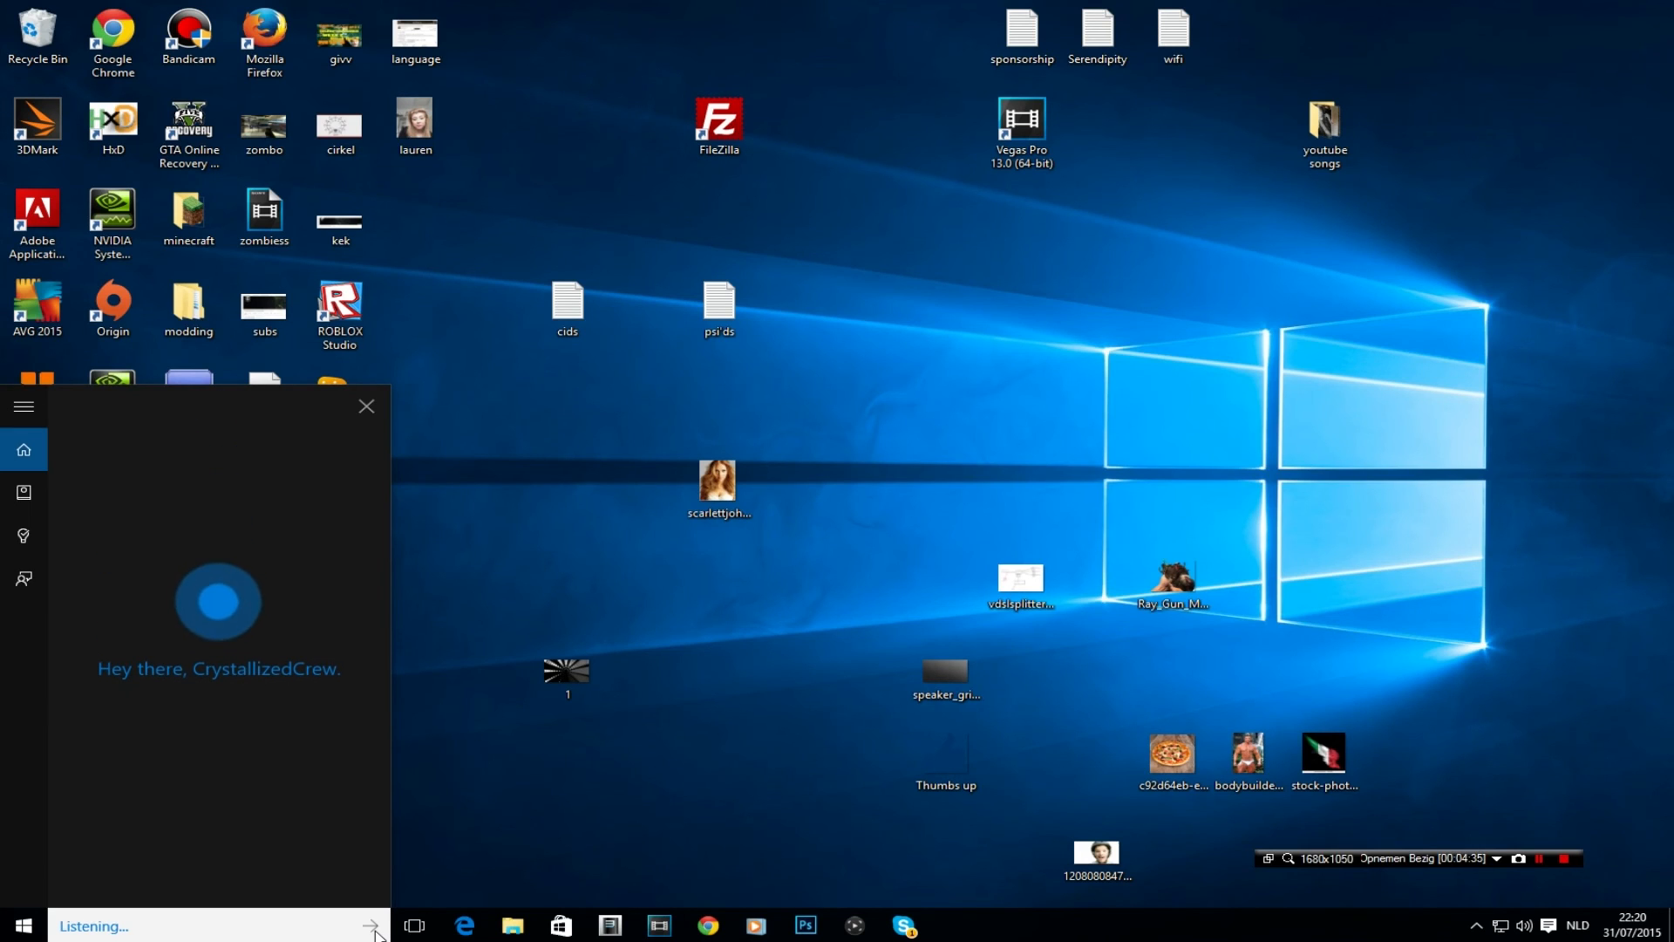
# Ask Cortana to define the word rose so the Bing dictionary entry opens in Edge.
pyautogui.write('define the word fttwrkdd')
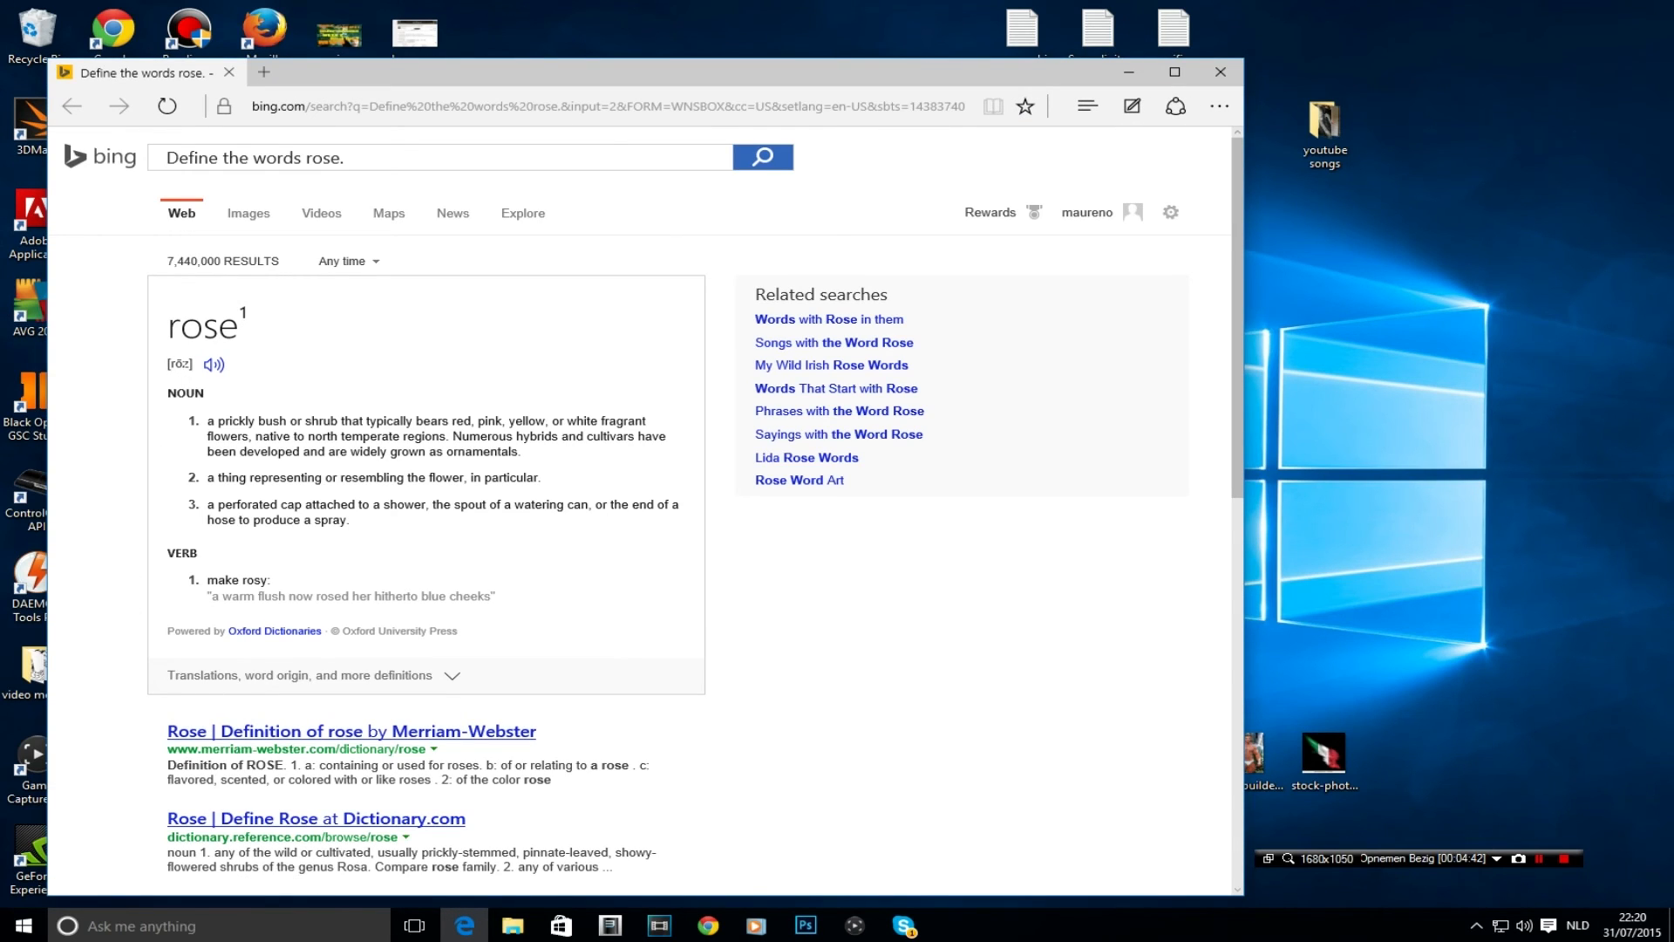
pyautogui.click(213, 364)
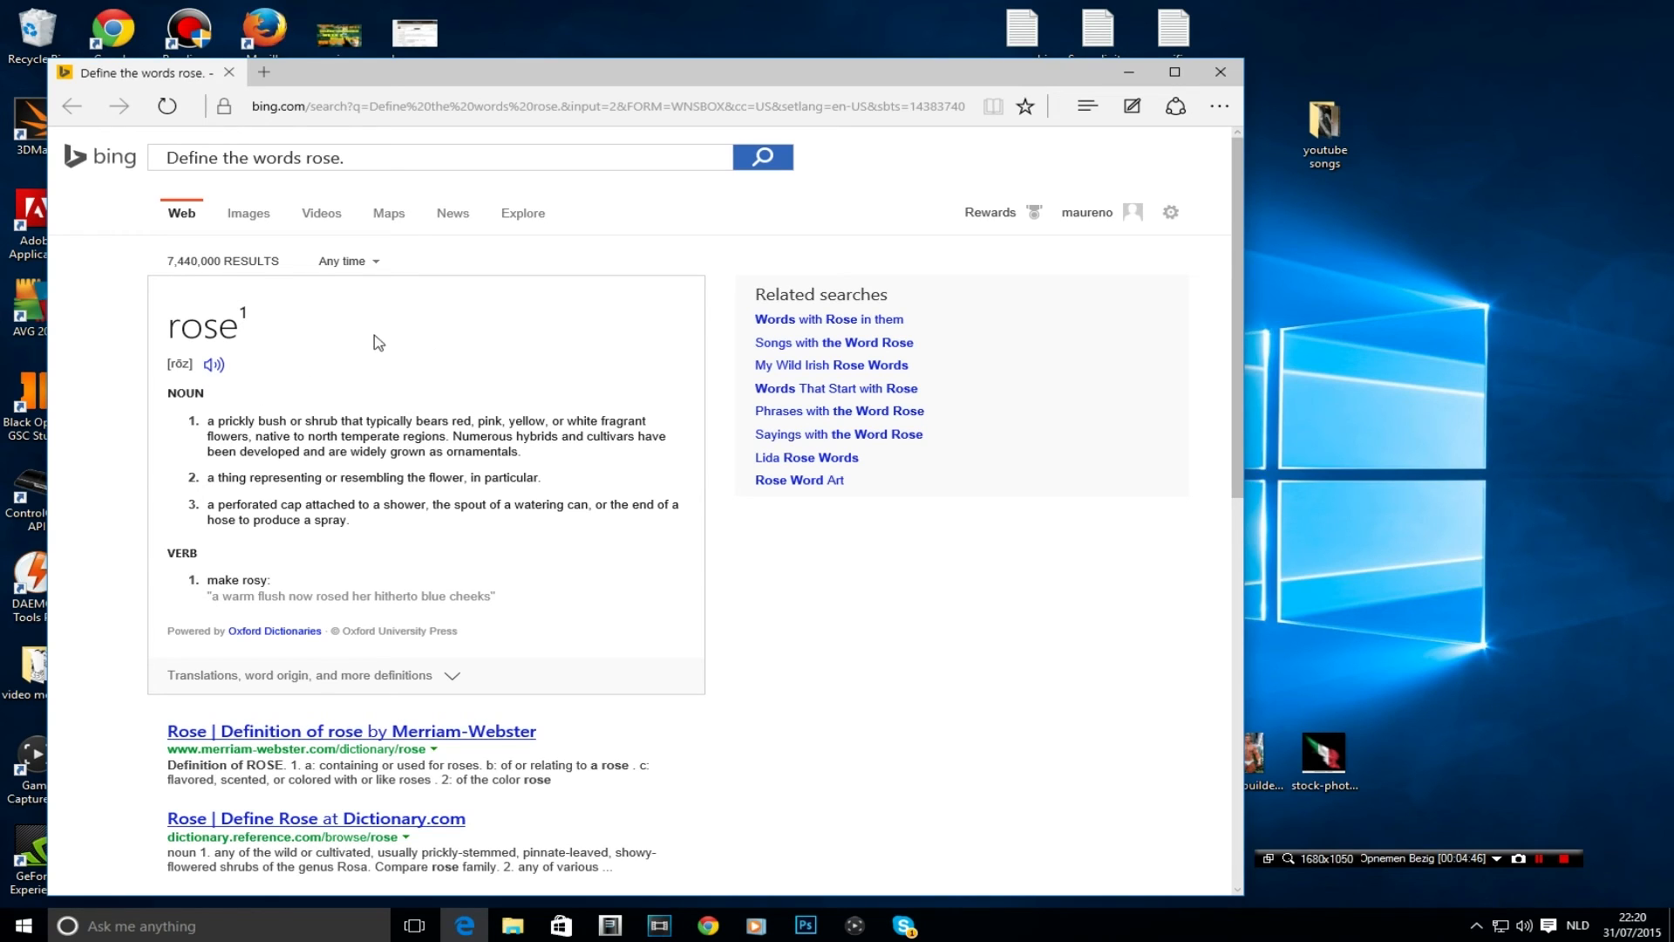
pyautogui.moveTo(382, 395)
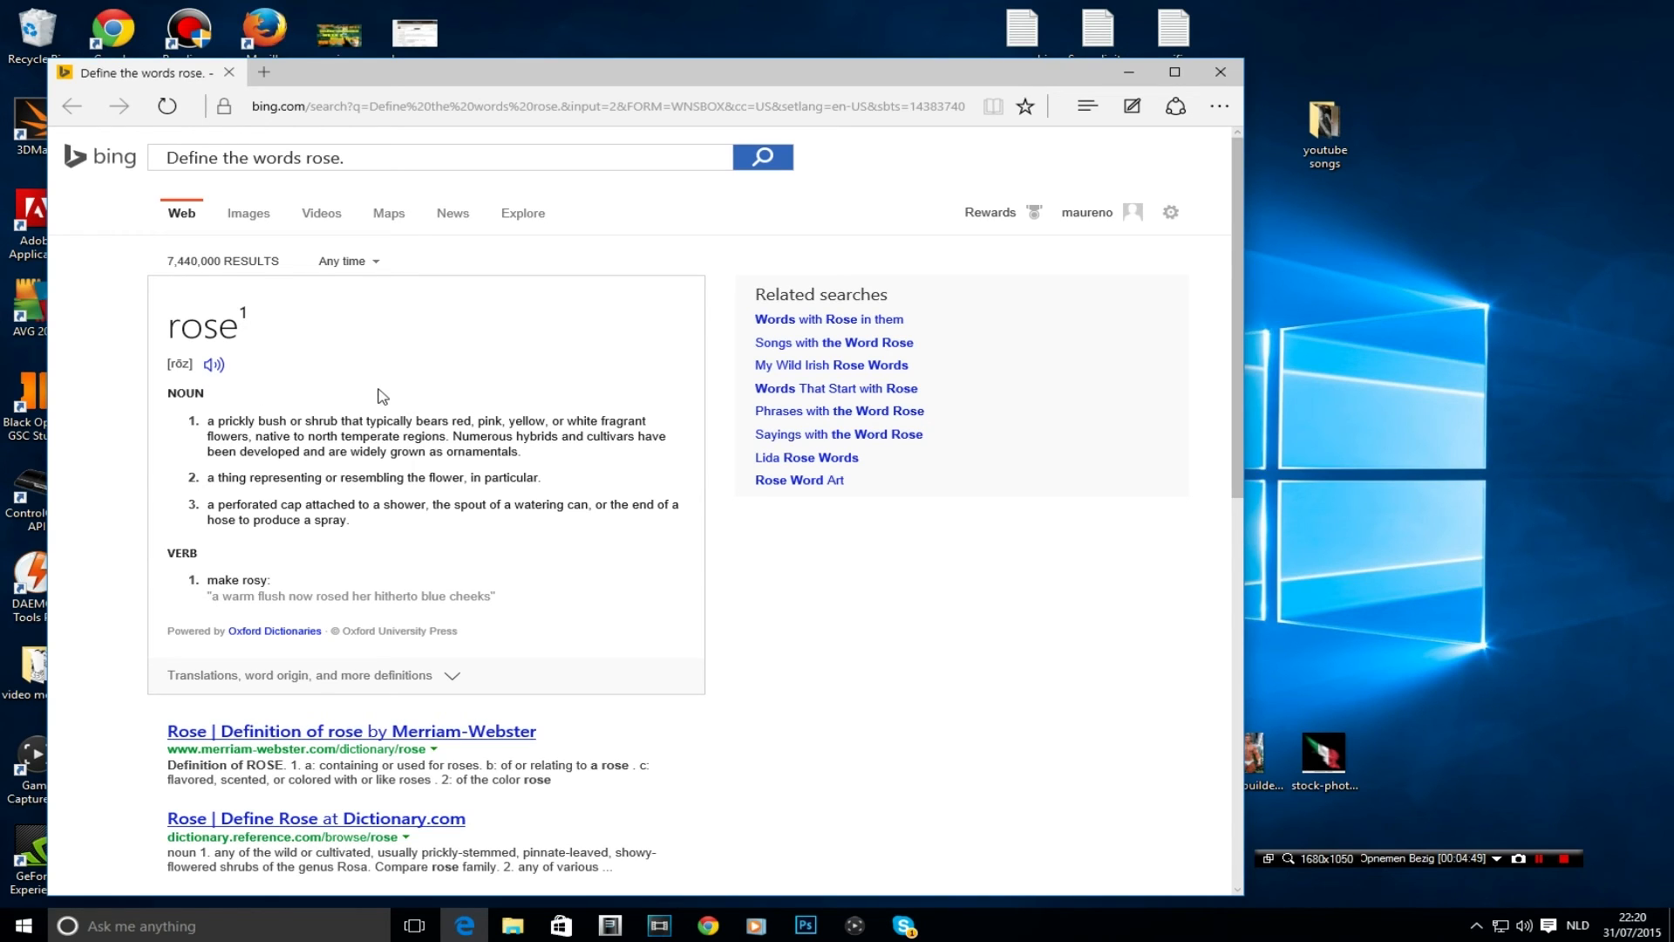
pyautogui.moveTo(995, 248)
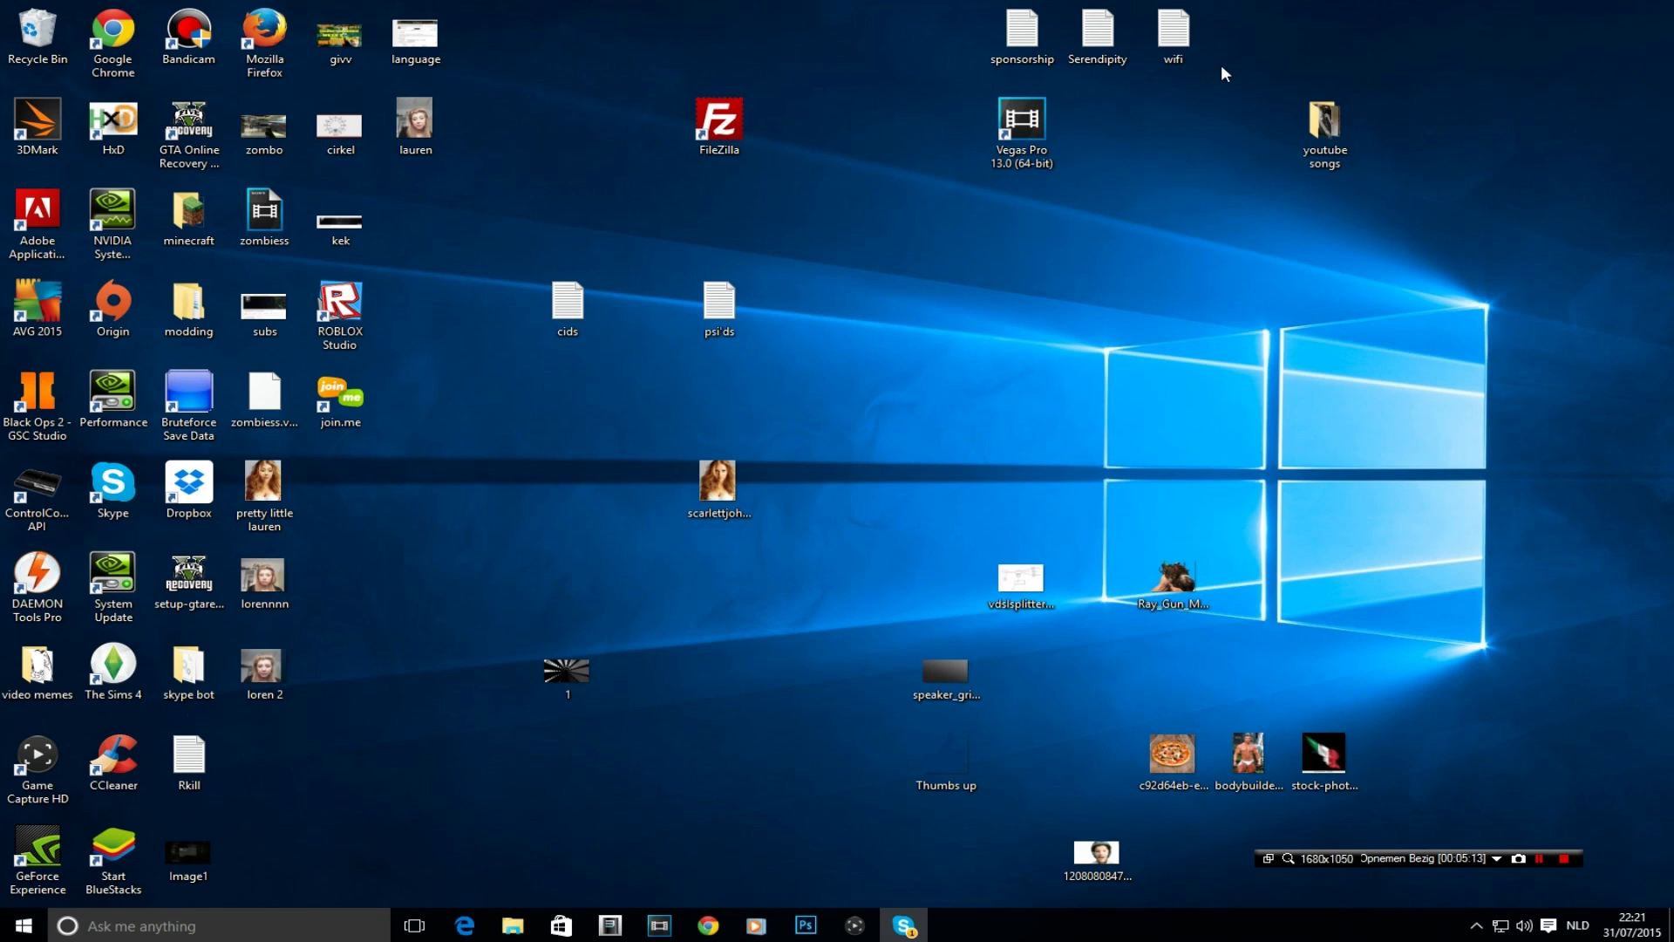
pyautogui.moveTo(870, 21)
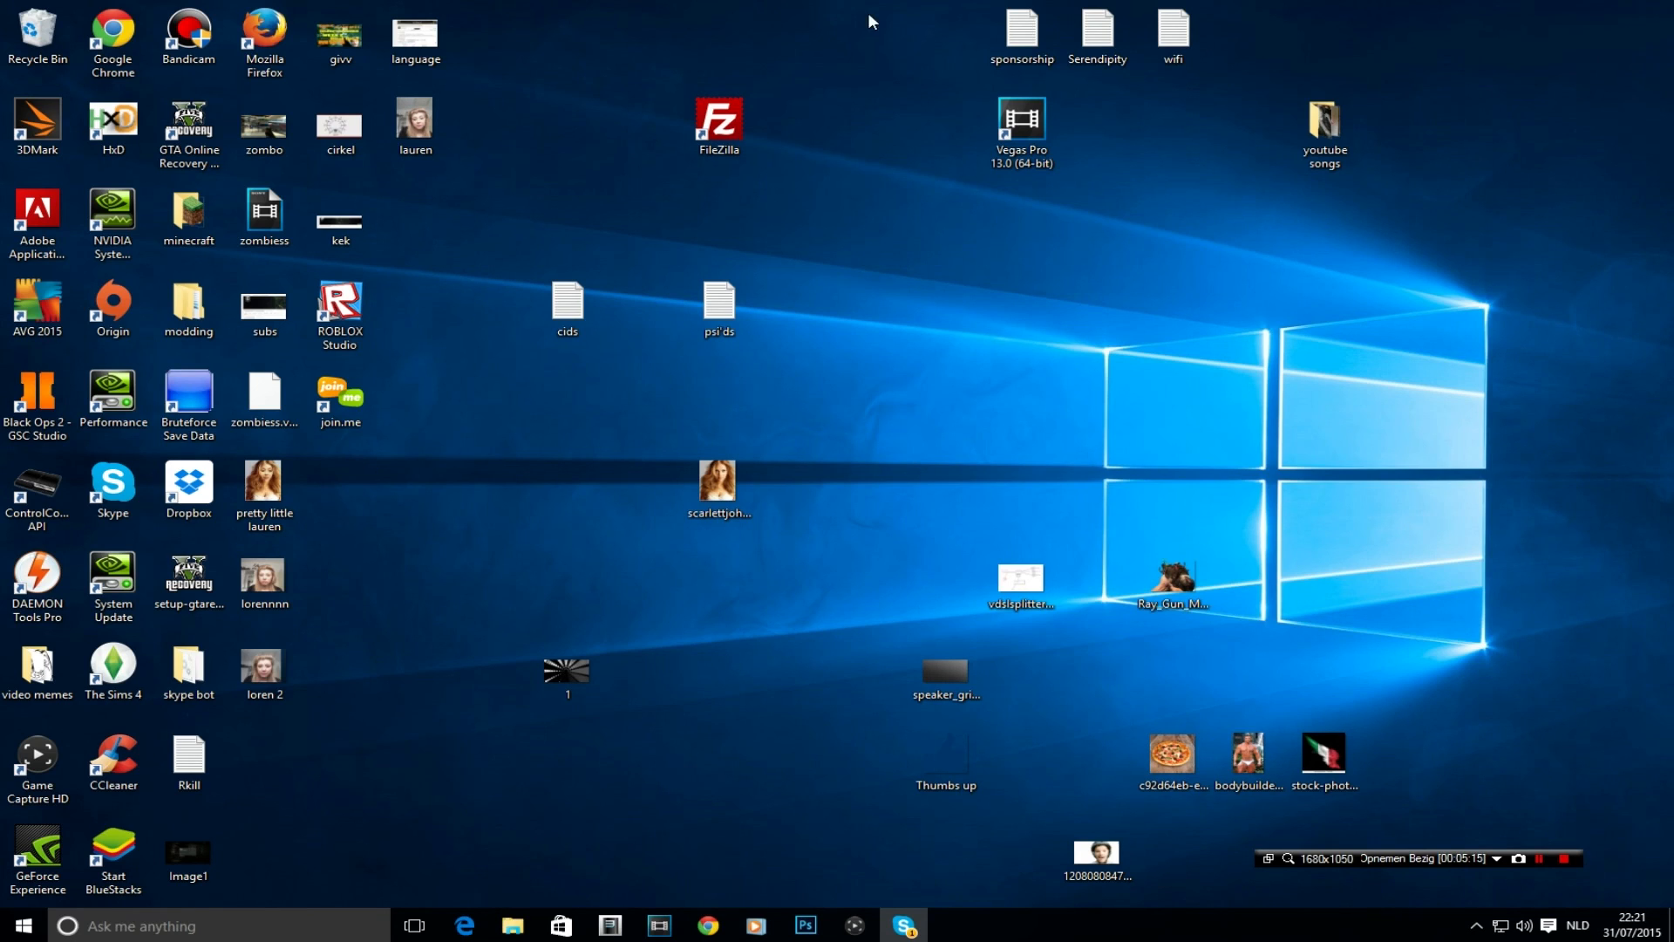
pyautogui.moveTo(842, 20)
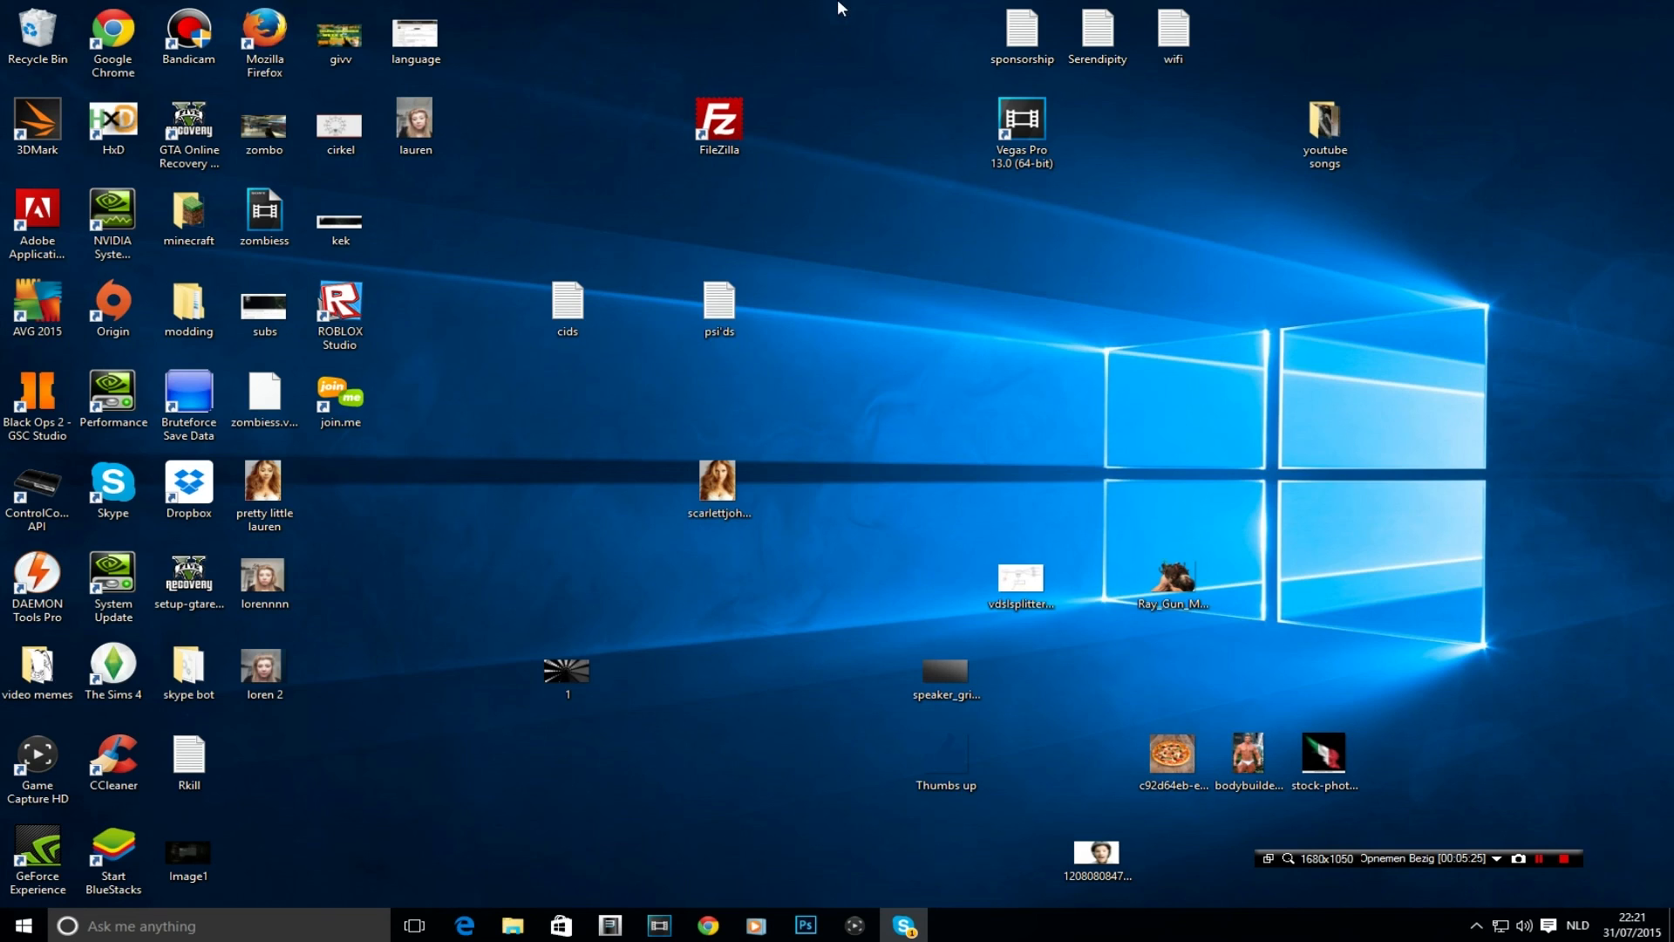
pyautogui.moveTo(1541, 154)
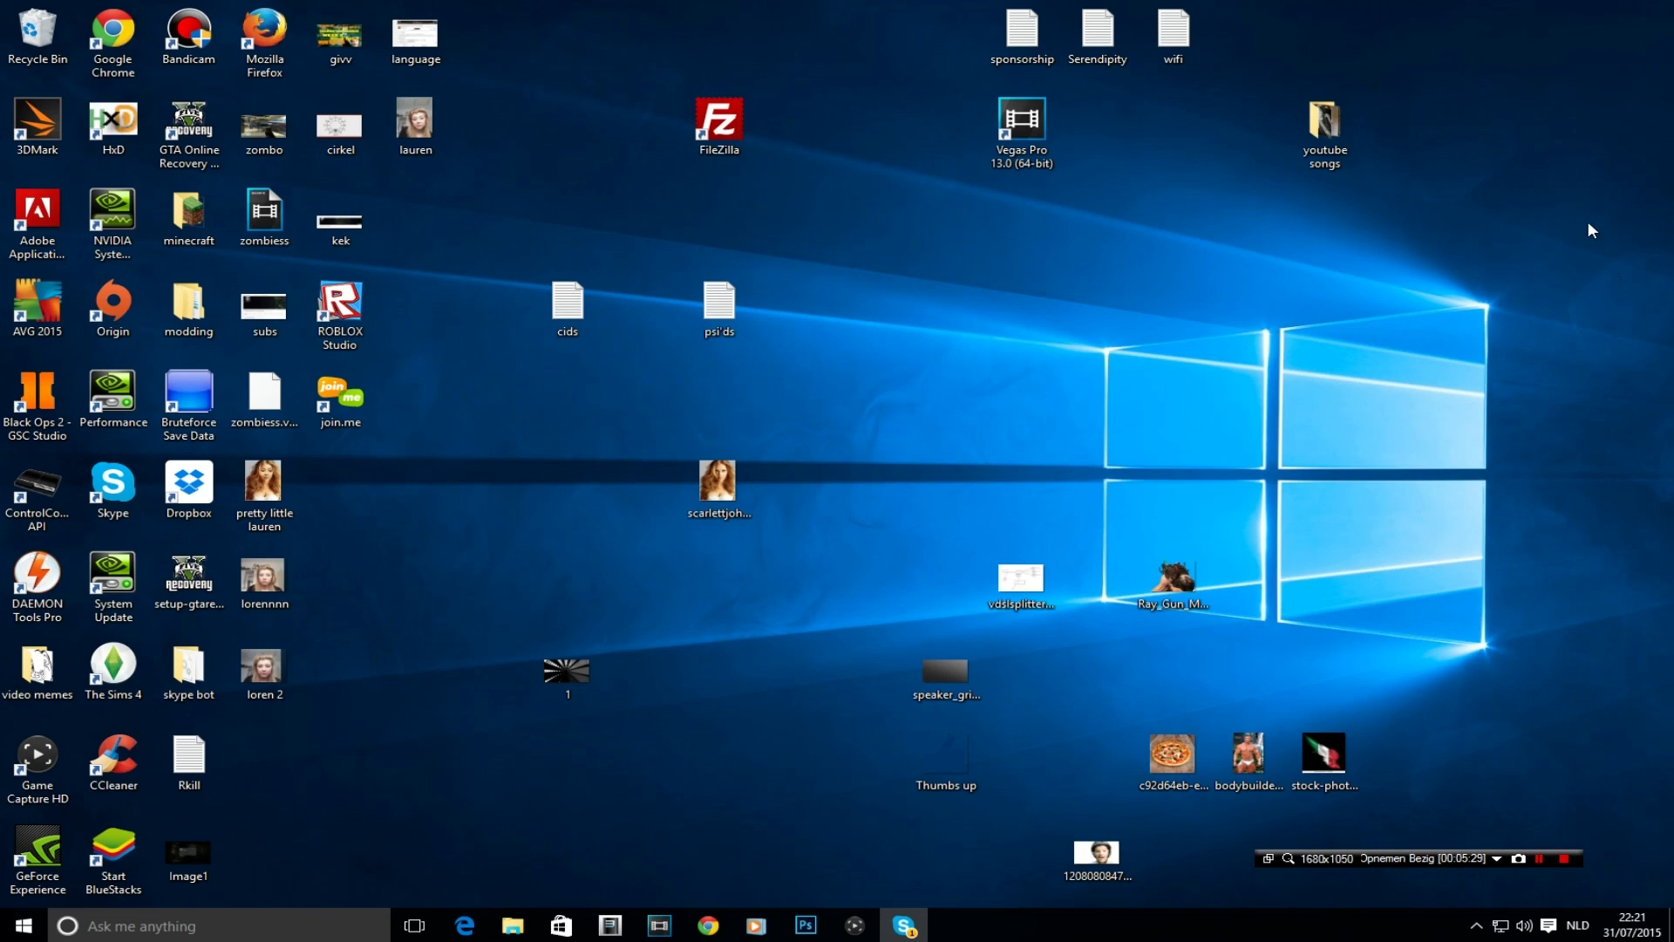
pyautogui.moveTo(1527, 916)
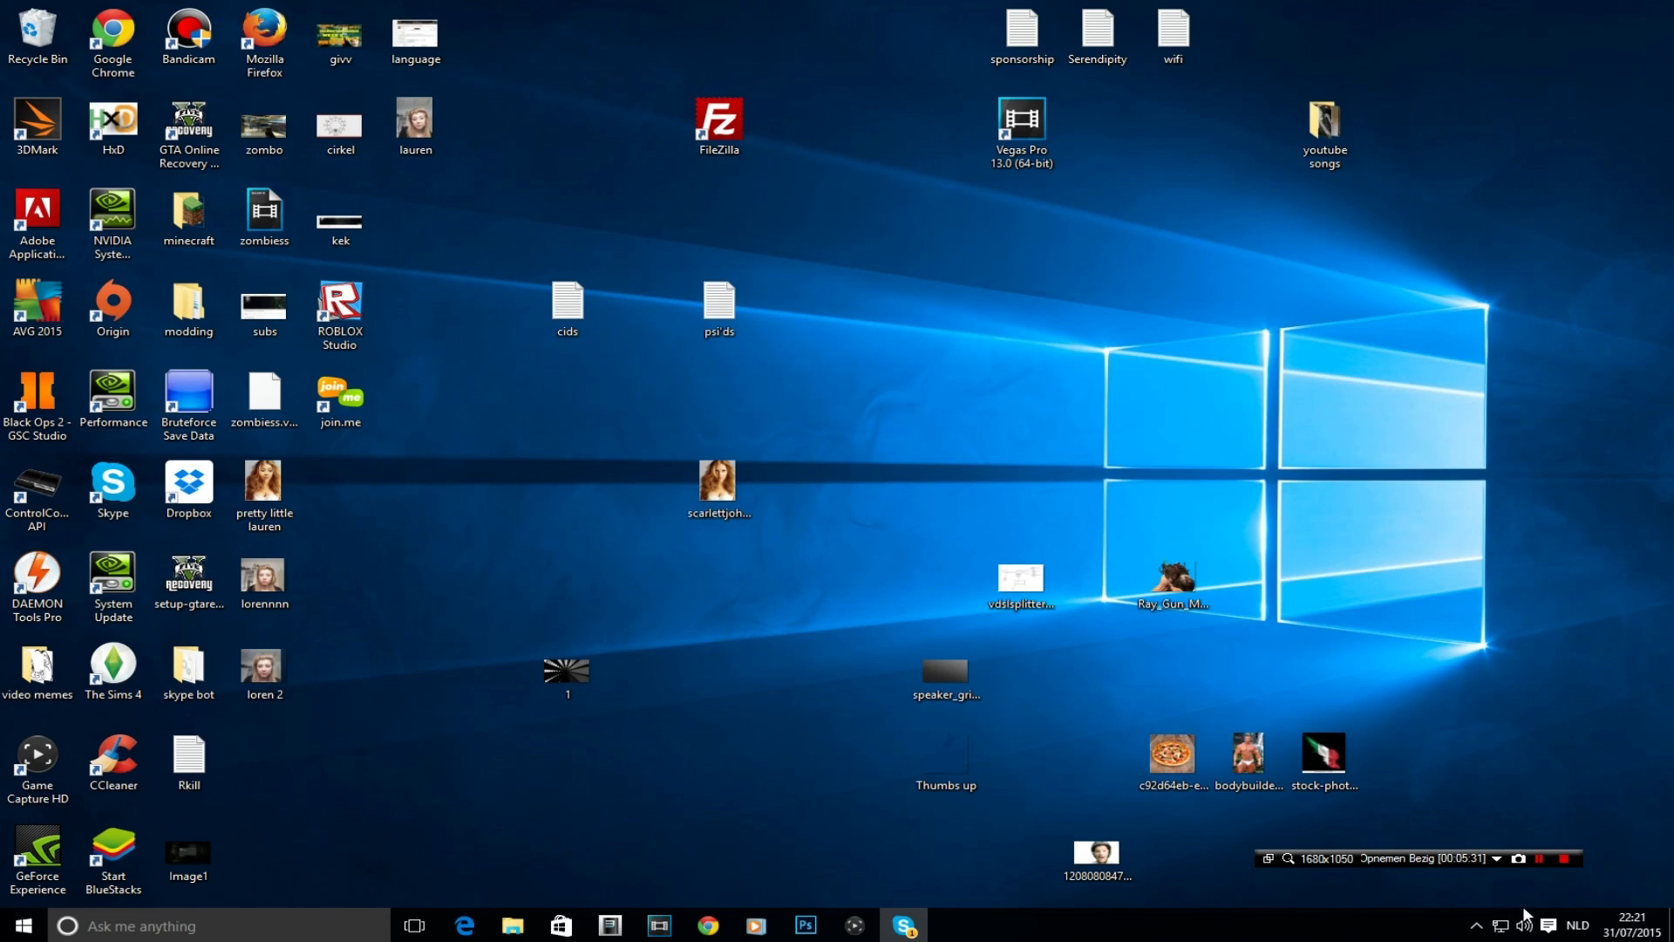
pyautogui.moveTo(1648, 863)
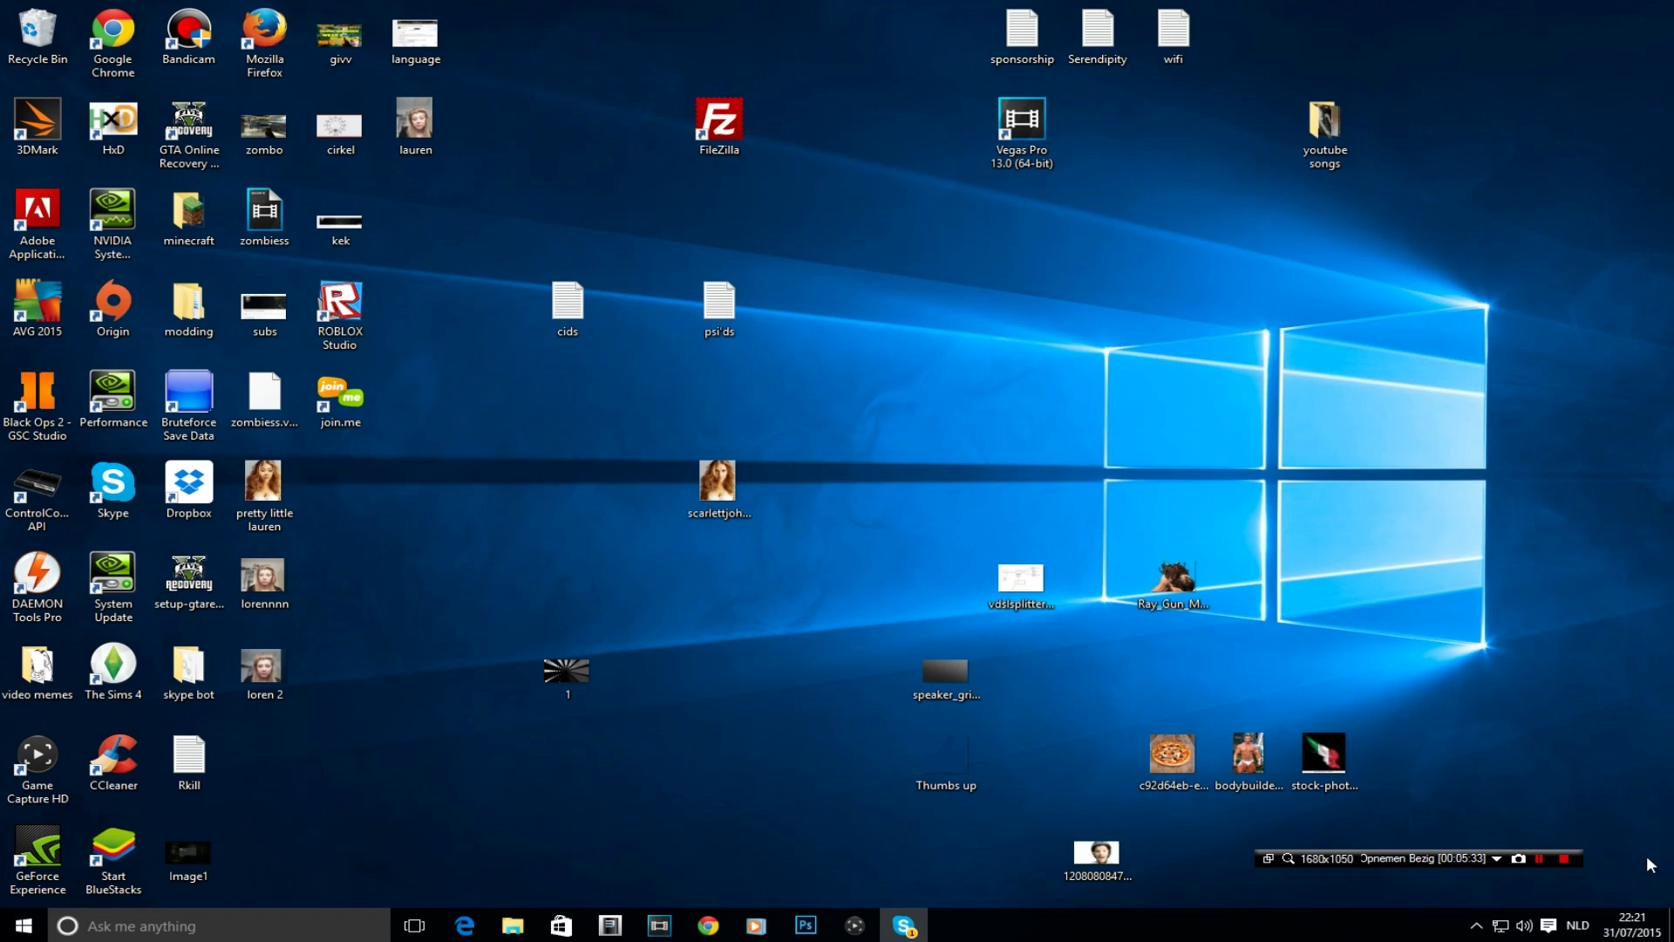
pyautogui.moveTo(1415, 722)
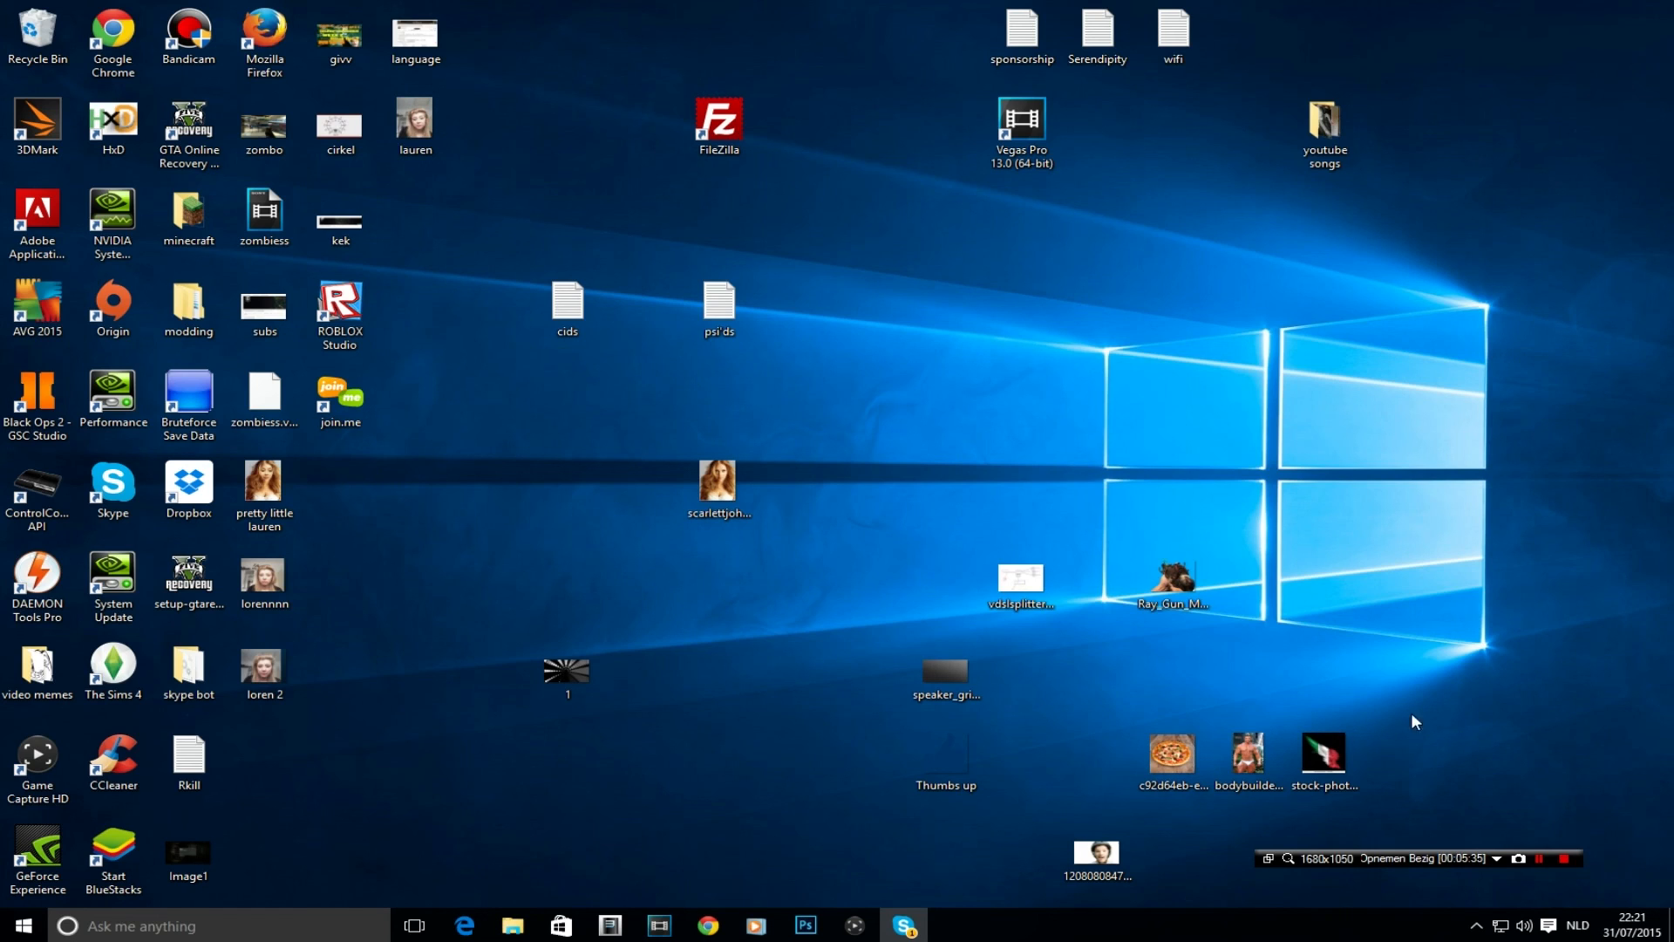
pyautogui.moveTo(1462, 561)
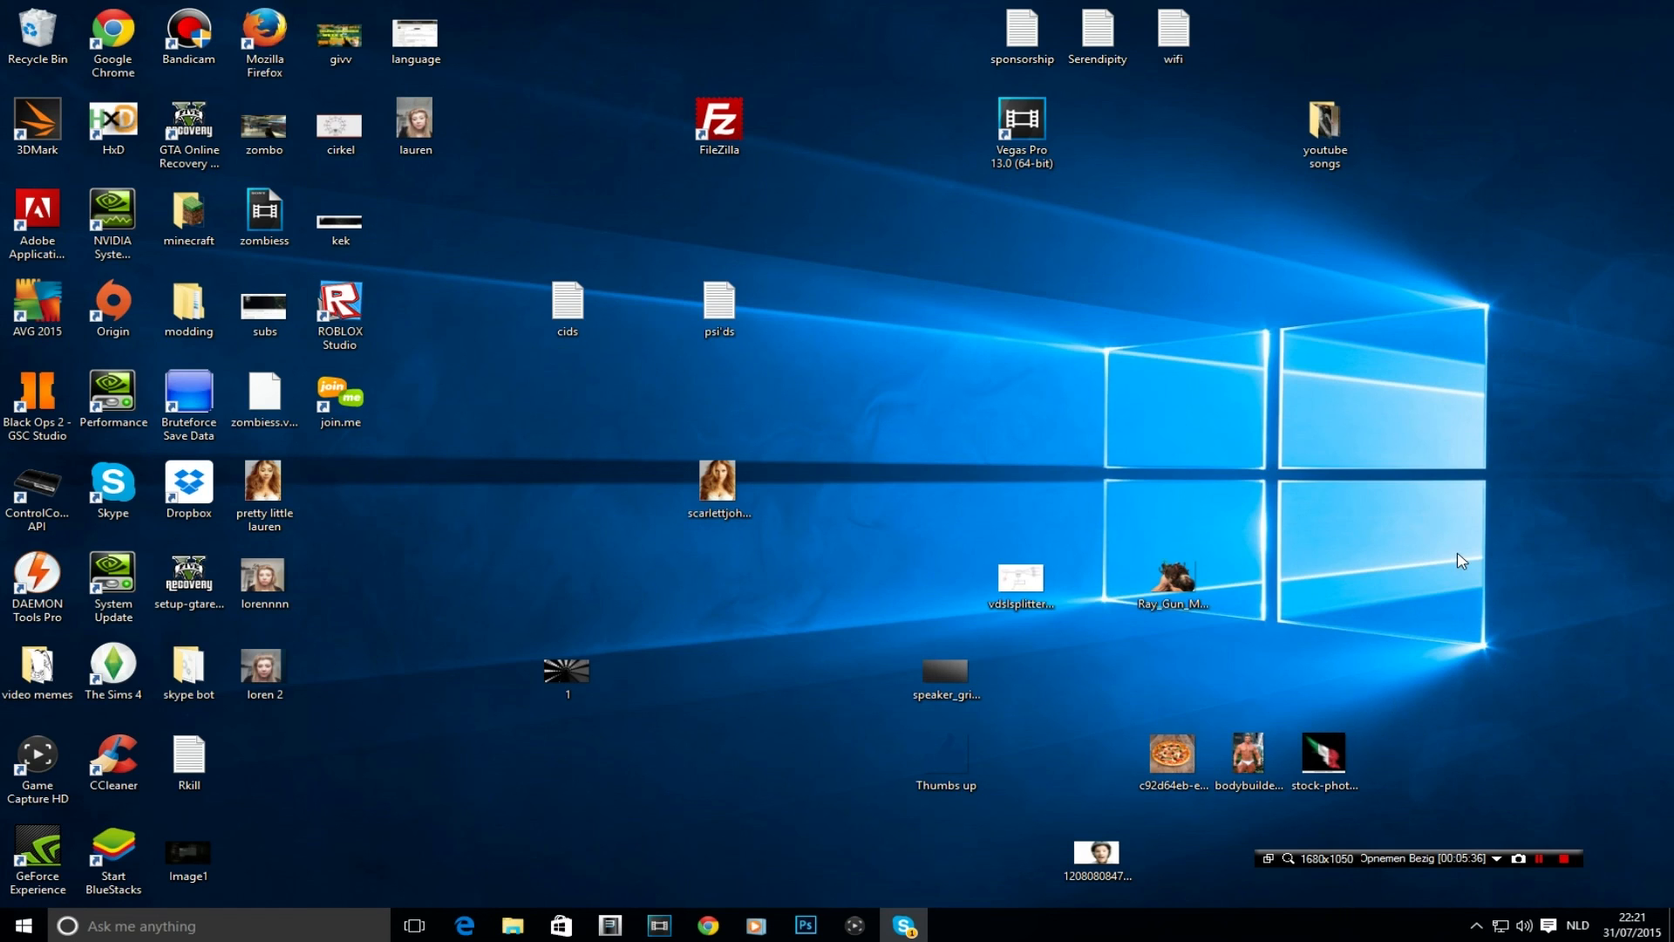
pyautogui.moveTo(1435, 530)
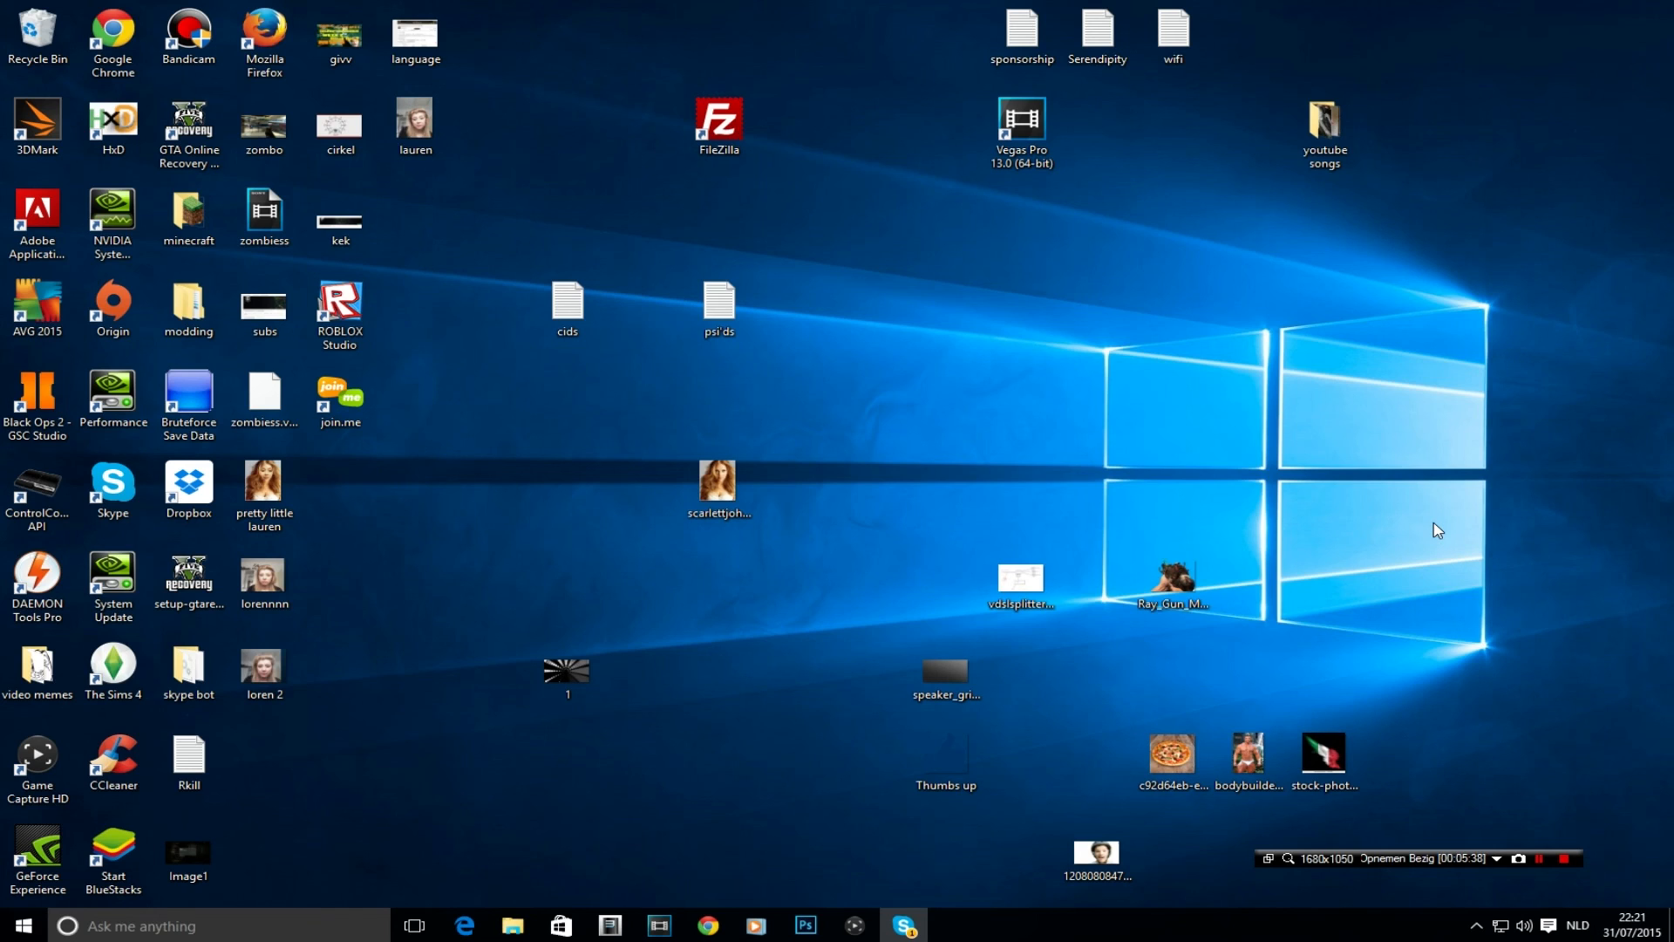
# Close the Edge window with the rose definition, leaving the desktop clear.
pyautogui.click(1561, 858)
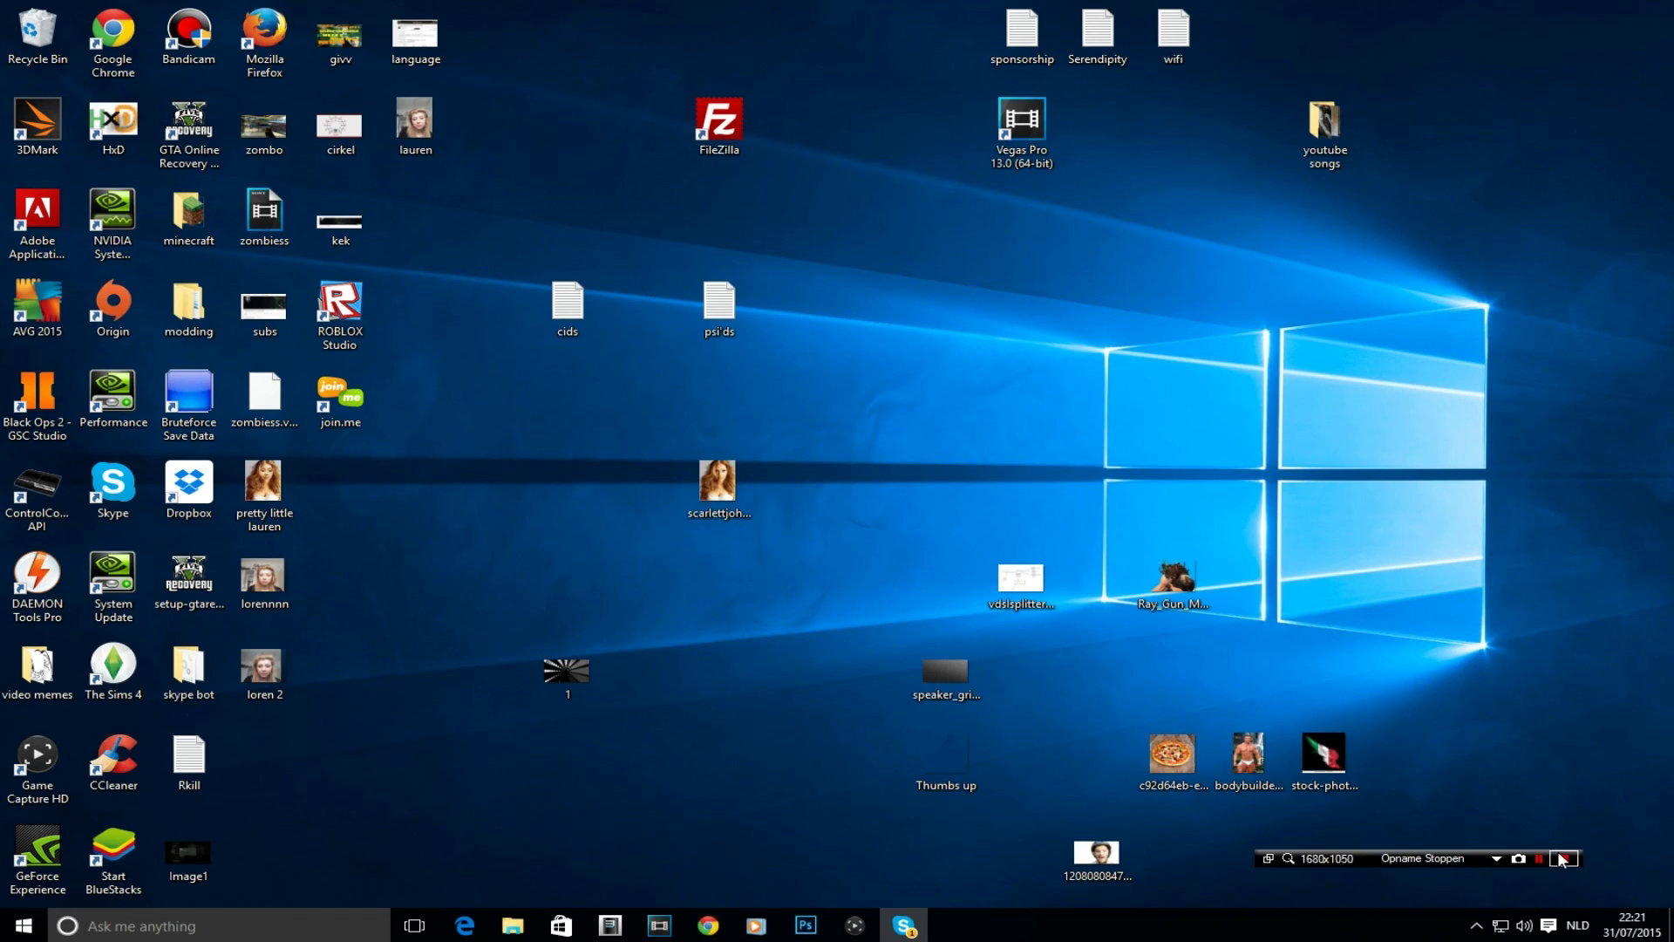